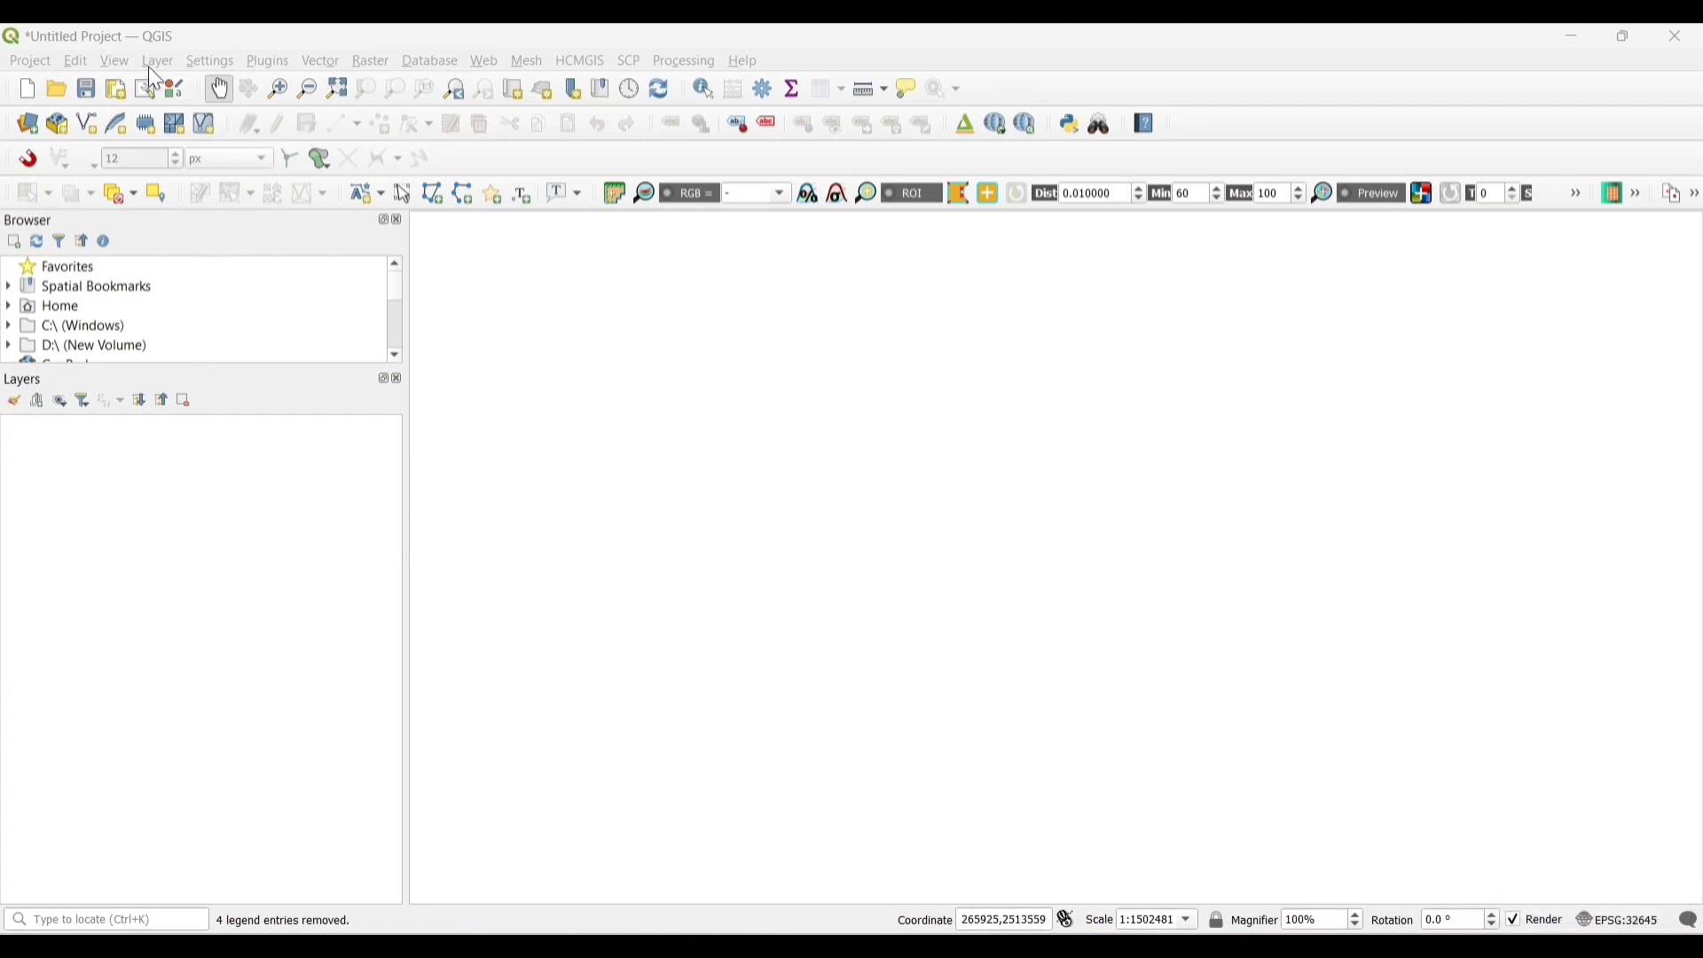
# Step: Add all four DEM tiles from the DEM images folder as raster layers
pyautogui.click(156, 61)
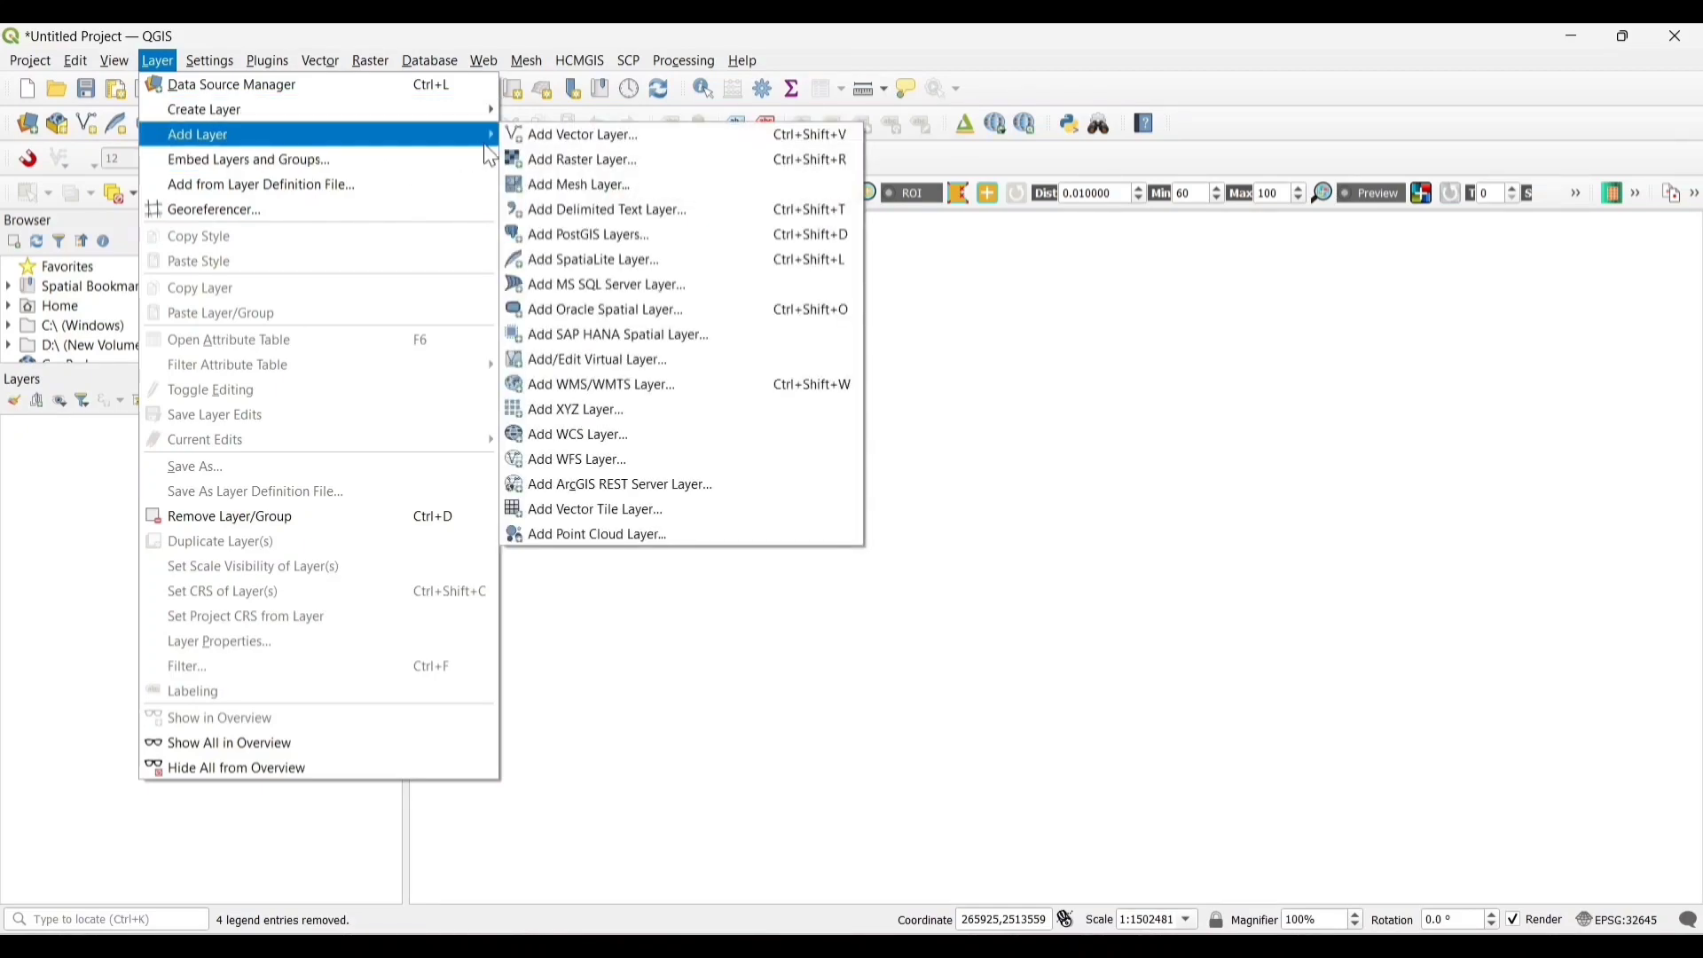
pyautogui.click(582, 159)
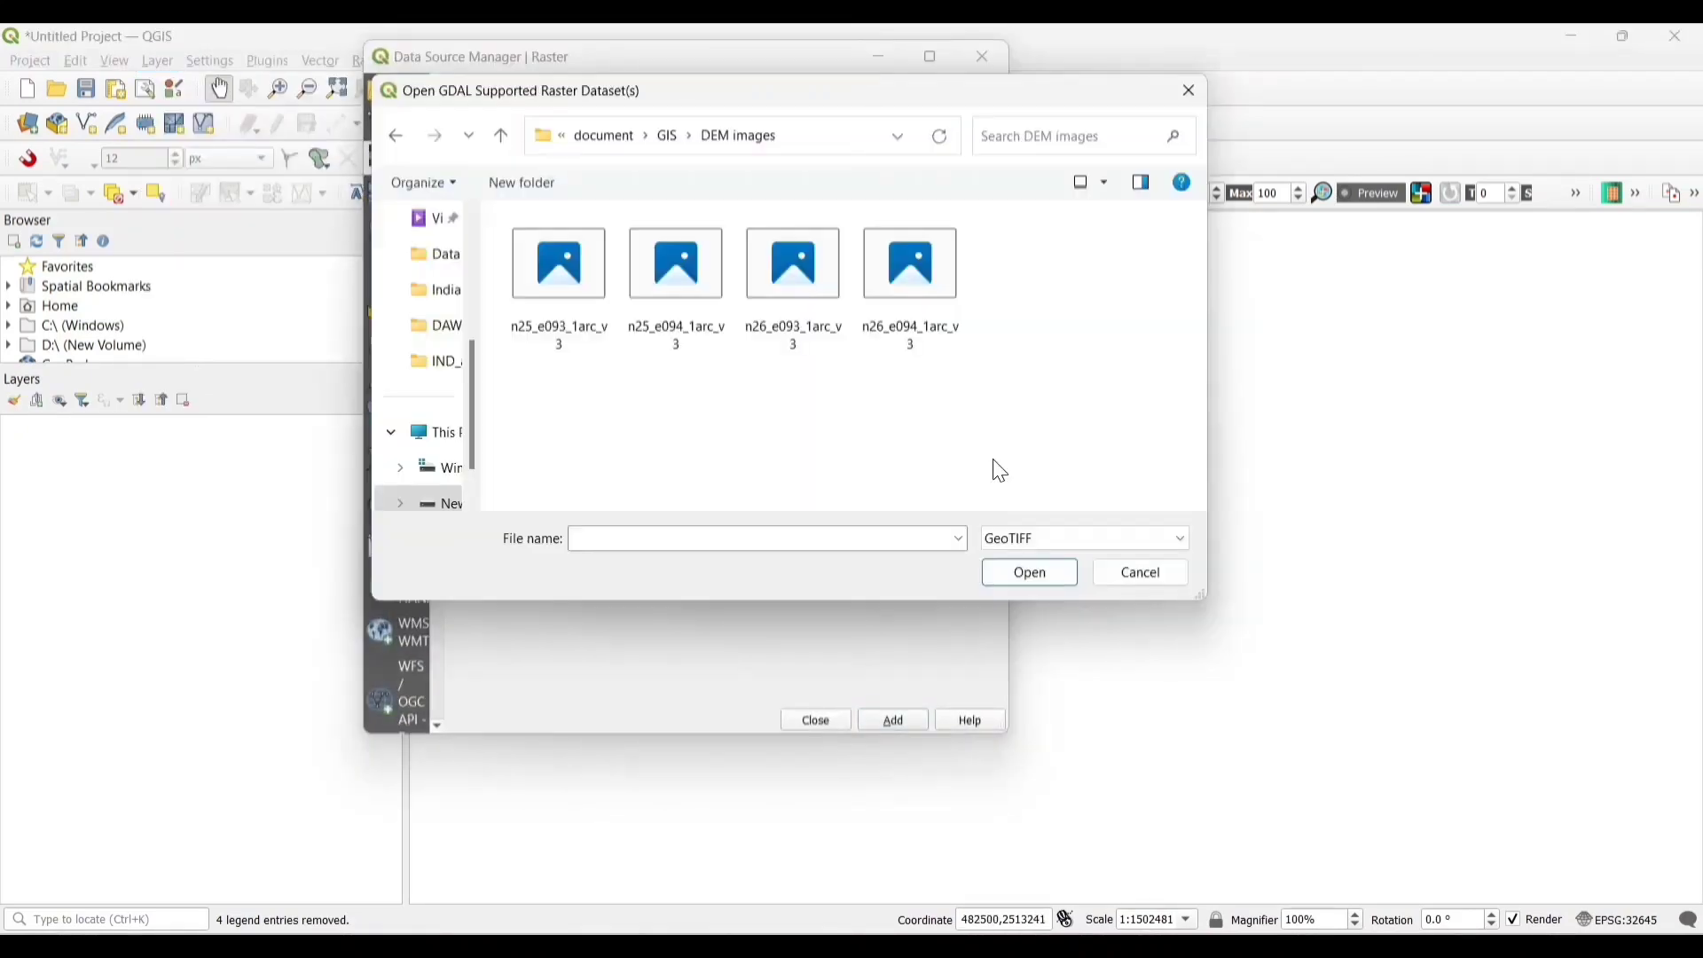
pyautogui.click(557, 263)
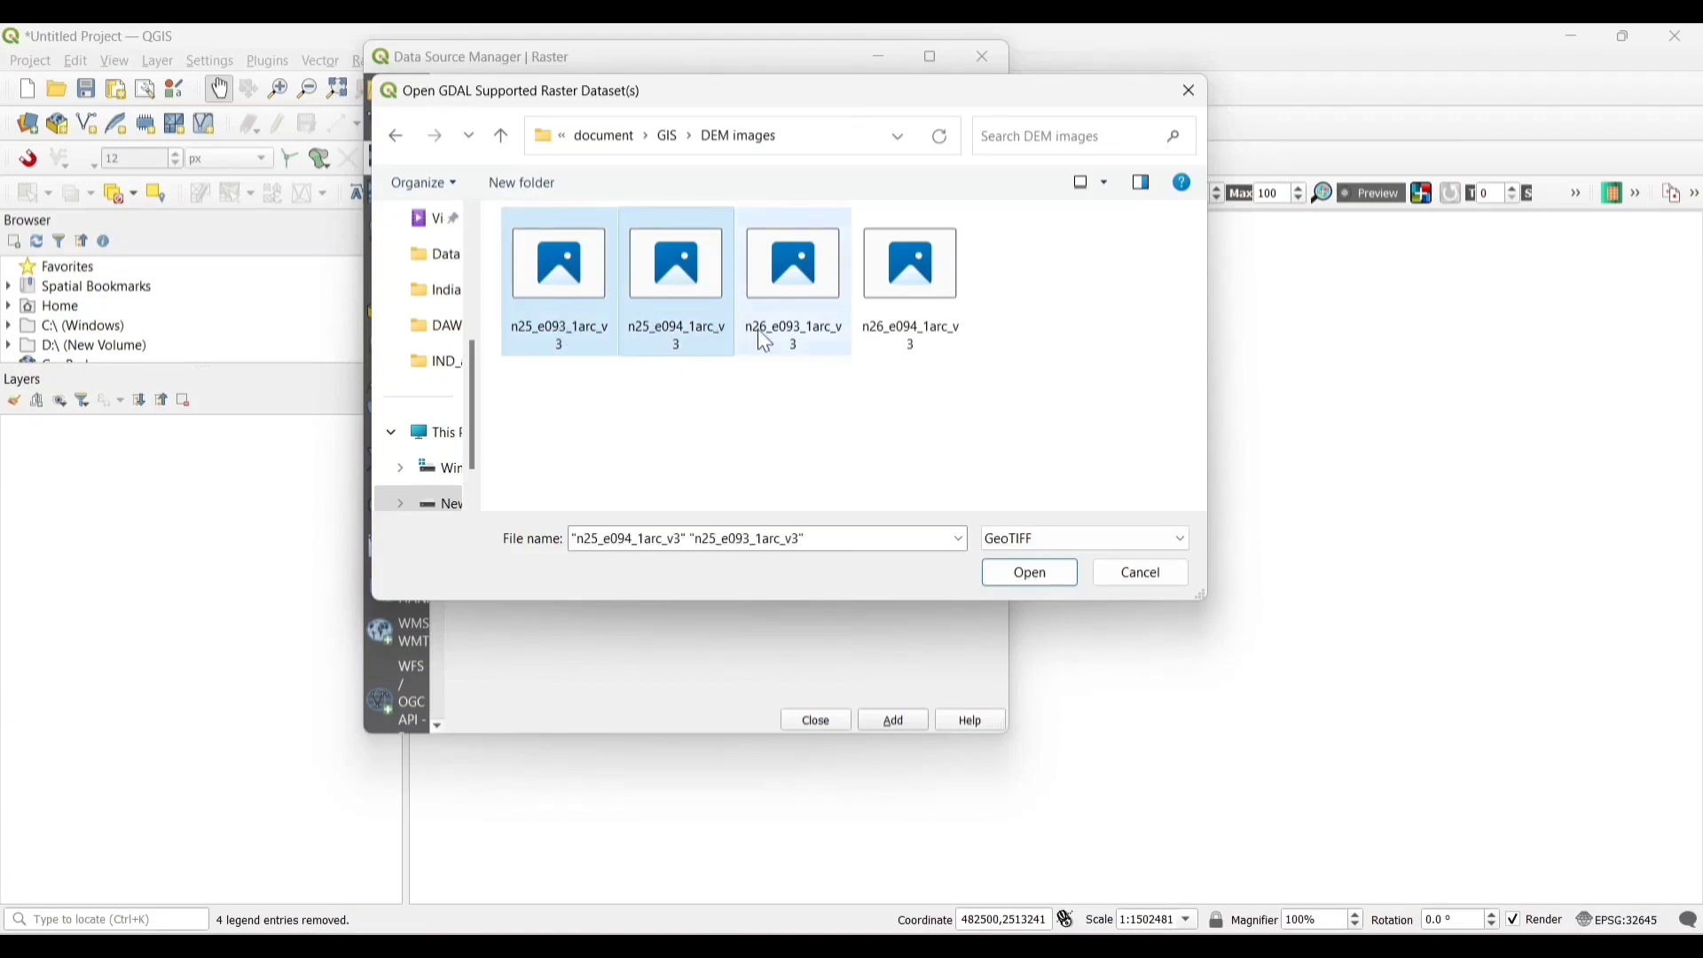
pyautogui.click(909, 262)
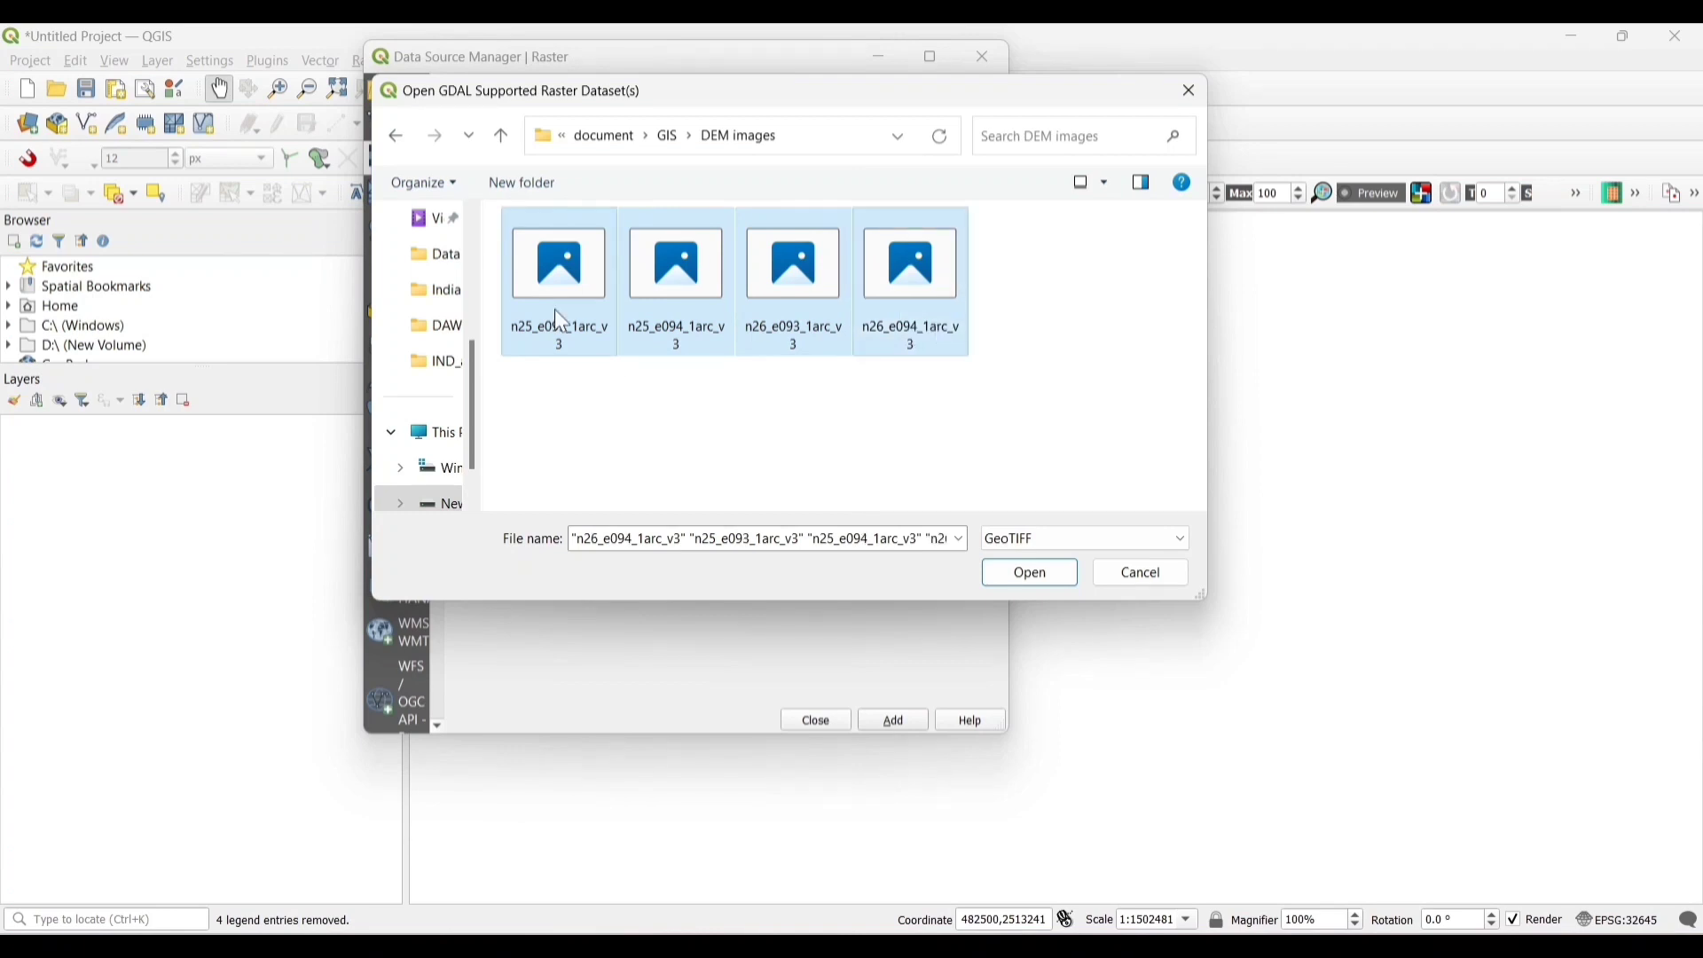
pyautogui.moveTo(676, 262)
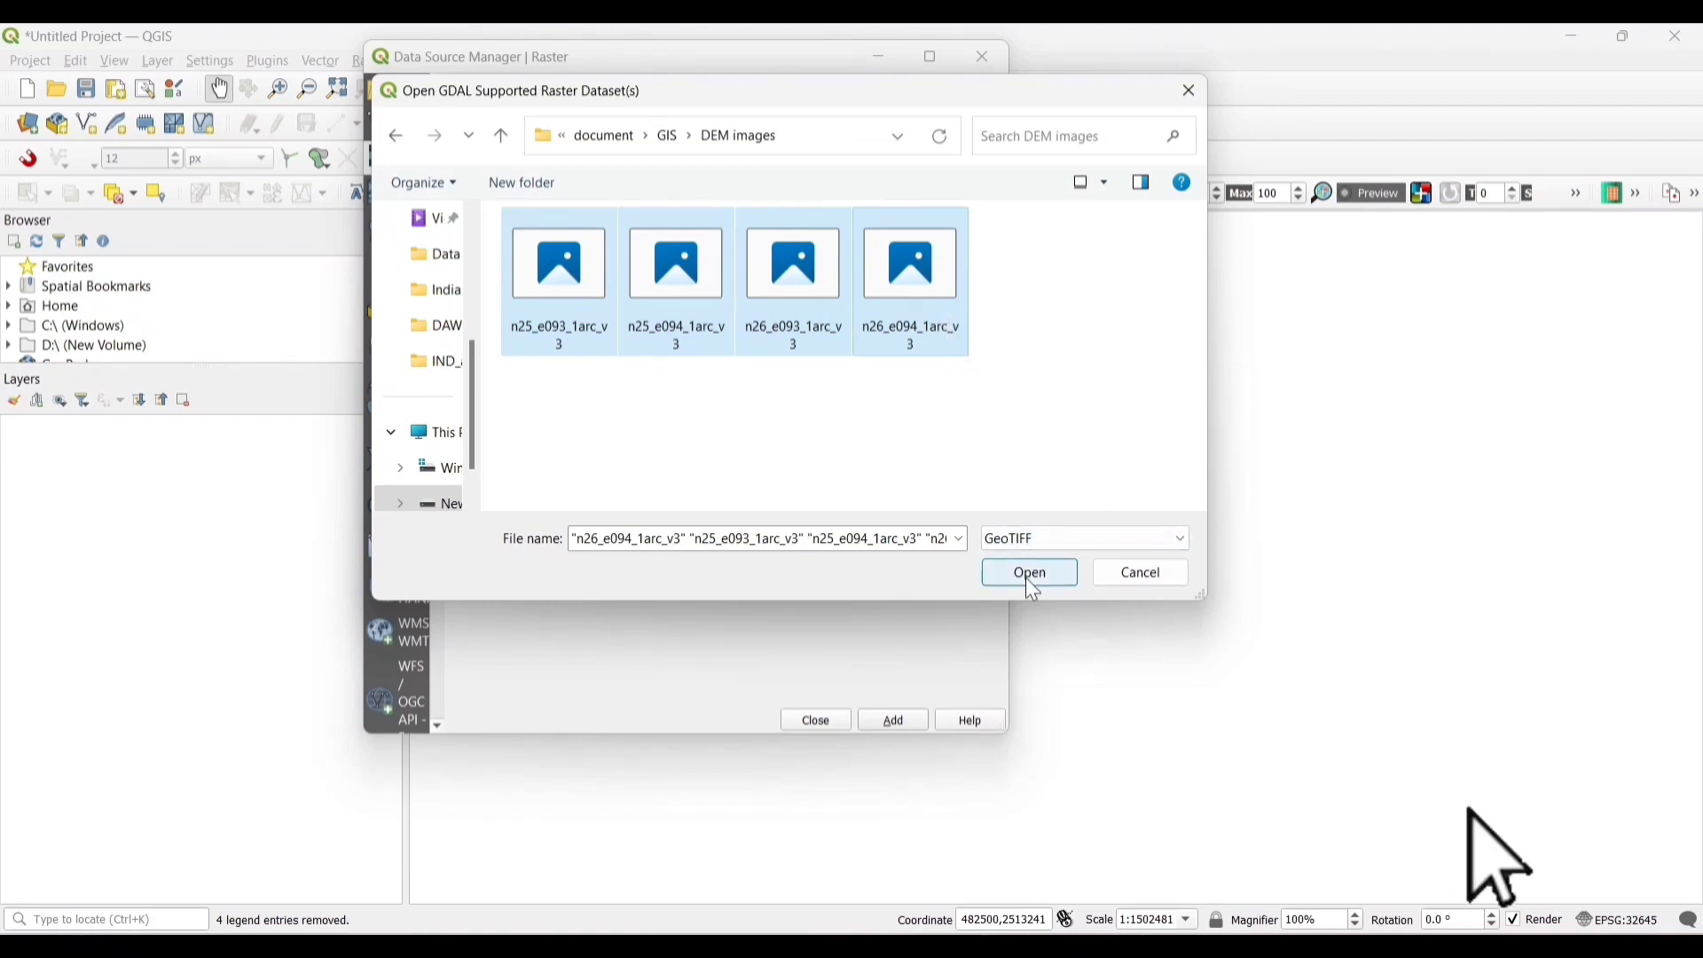
pyautogui.click(1029, 573)
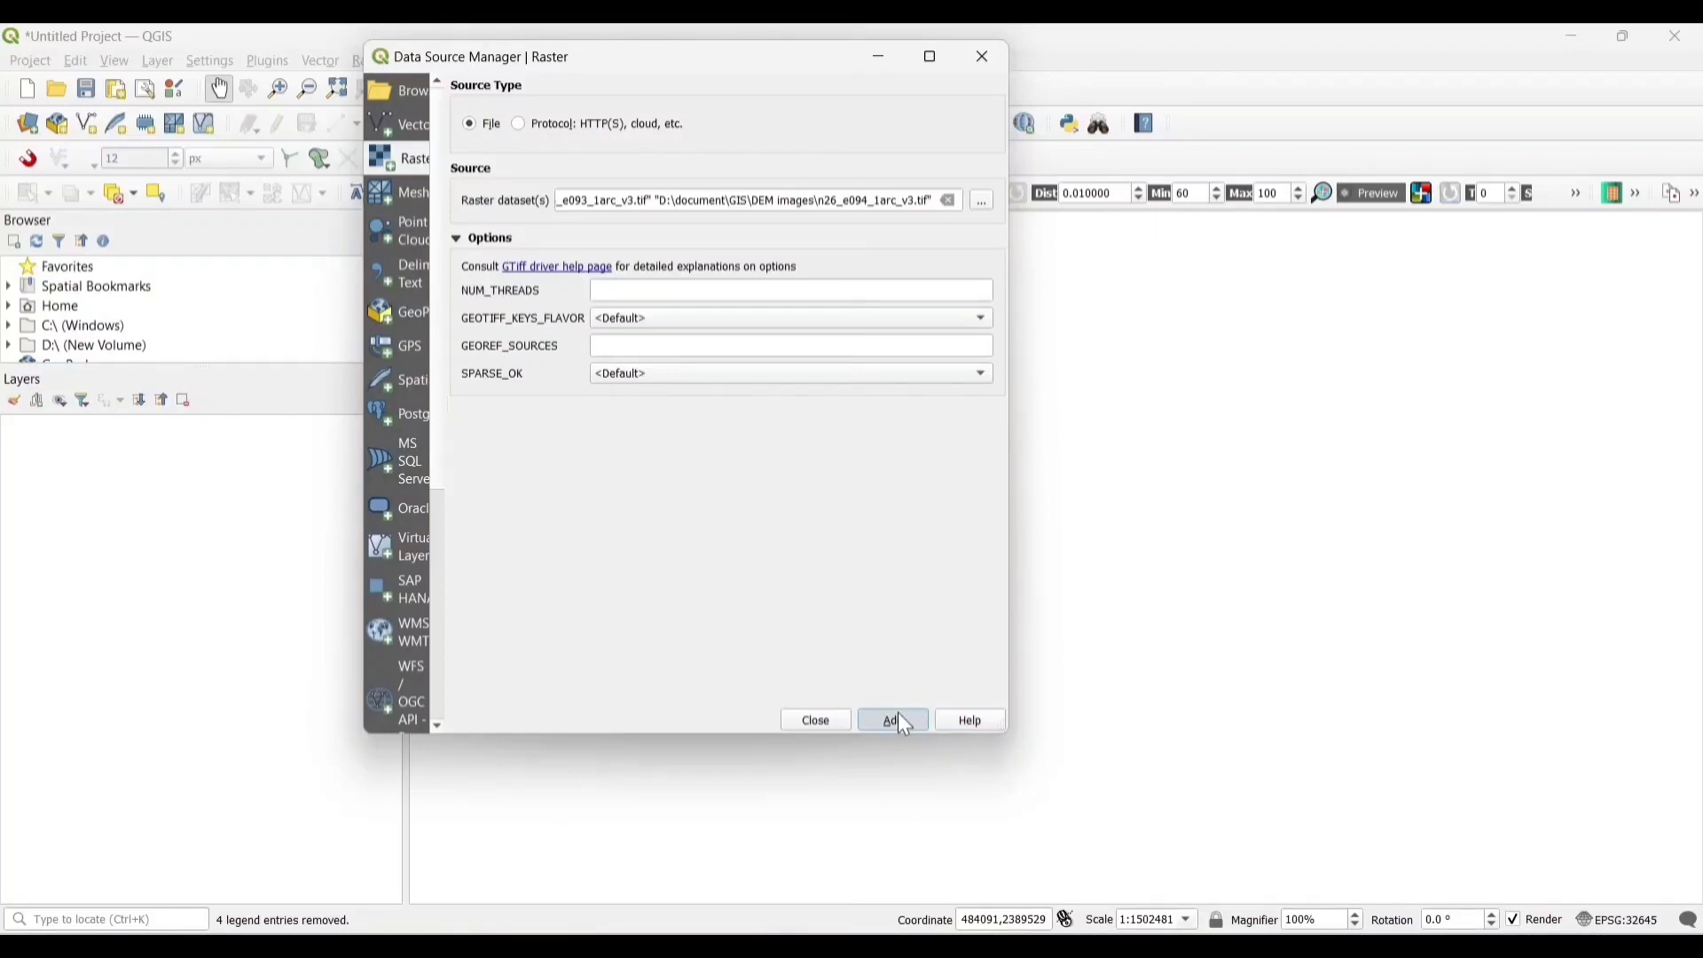
pyautogui.click(893, 719)
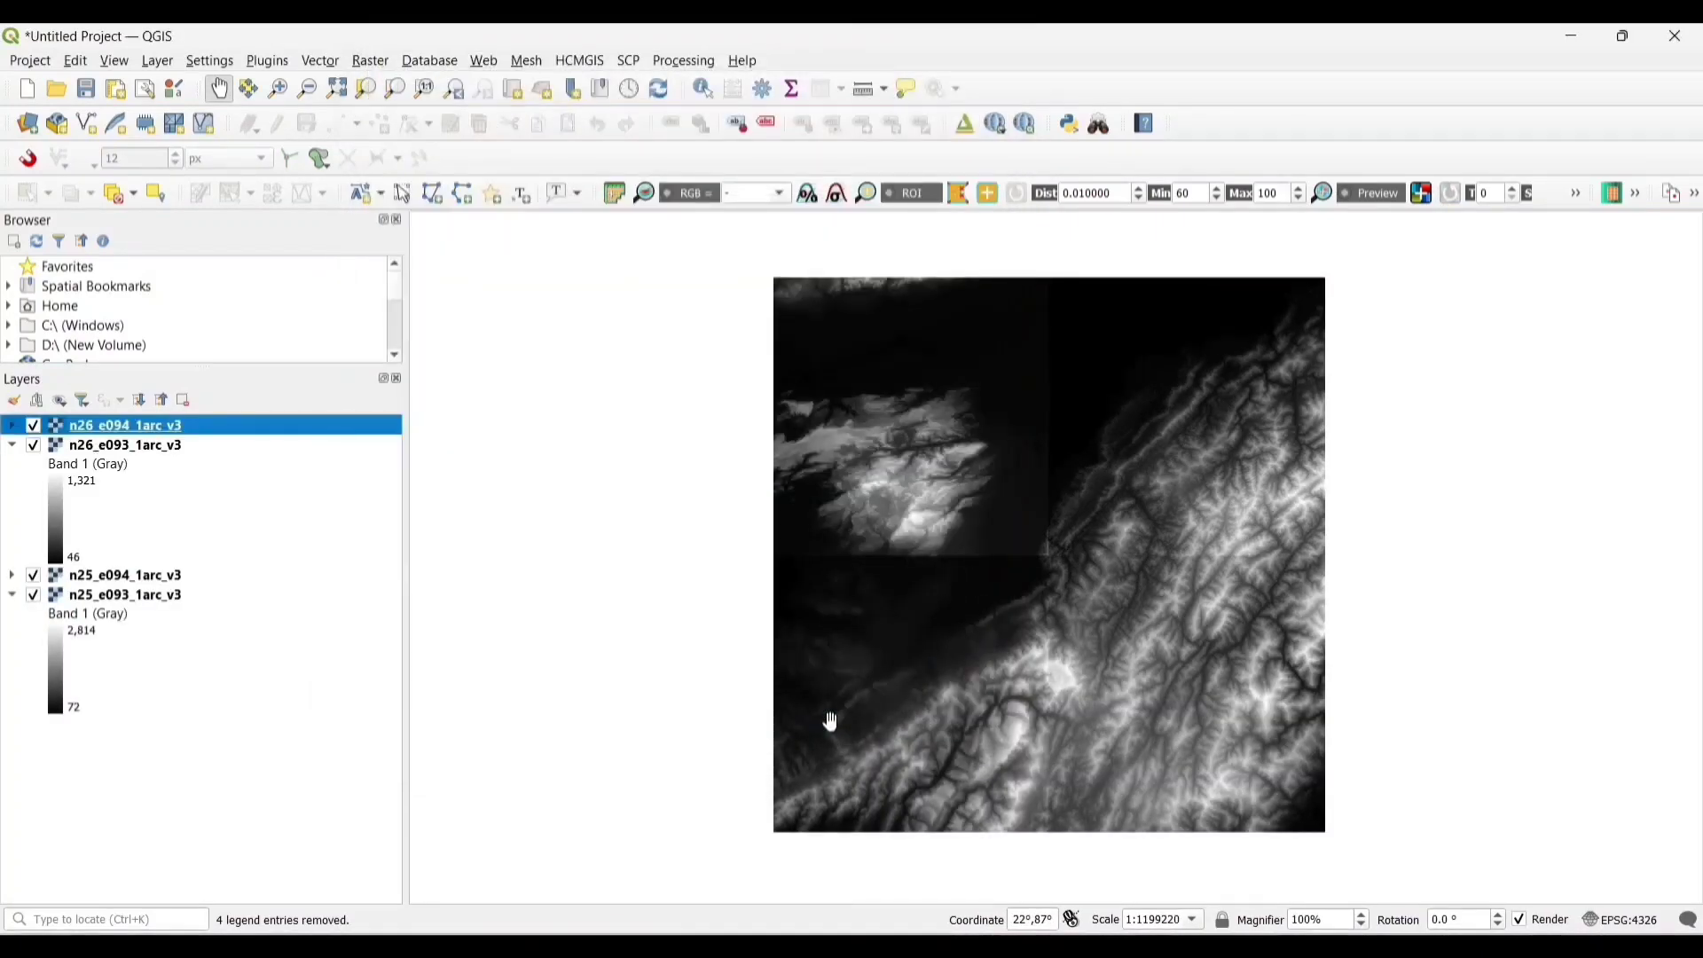
pyautogui.moveTo(1197, 512)
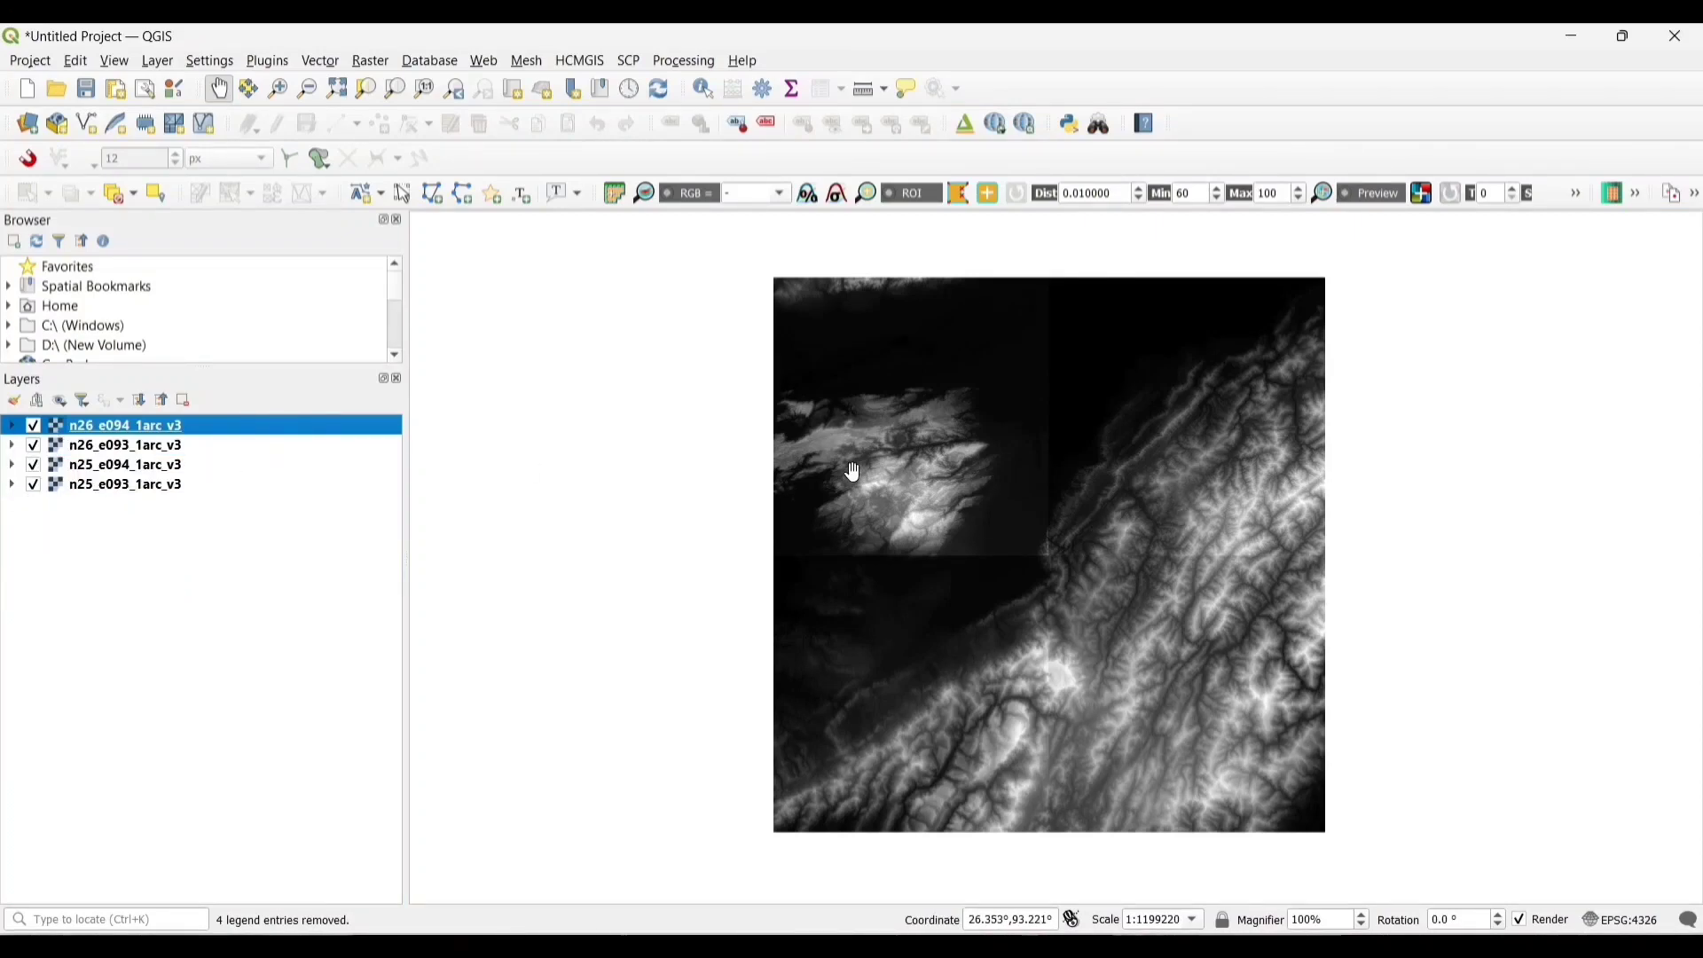
# Step: Scroll over the map to zoom in and back out on the four DEM tiles
pyautogui.scroll(-3)
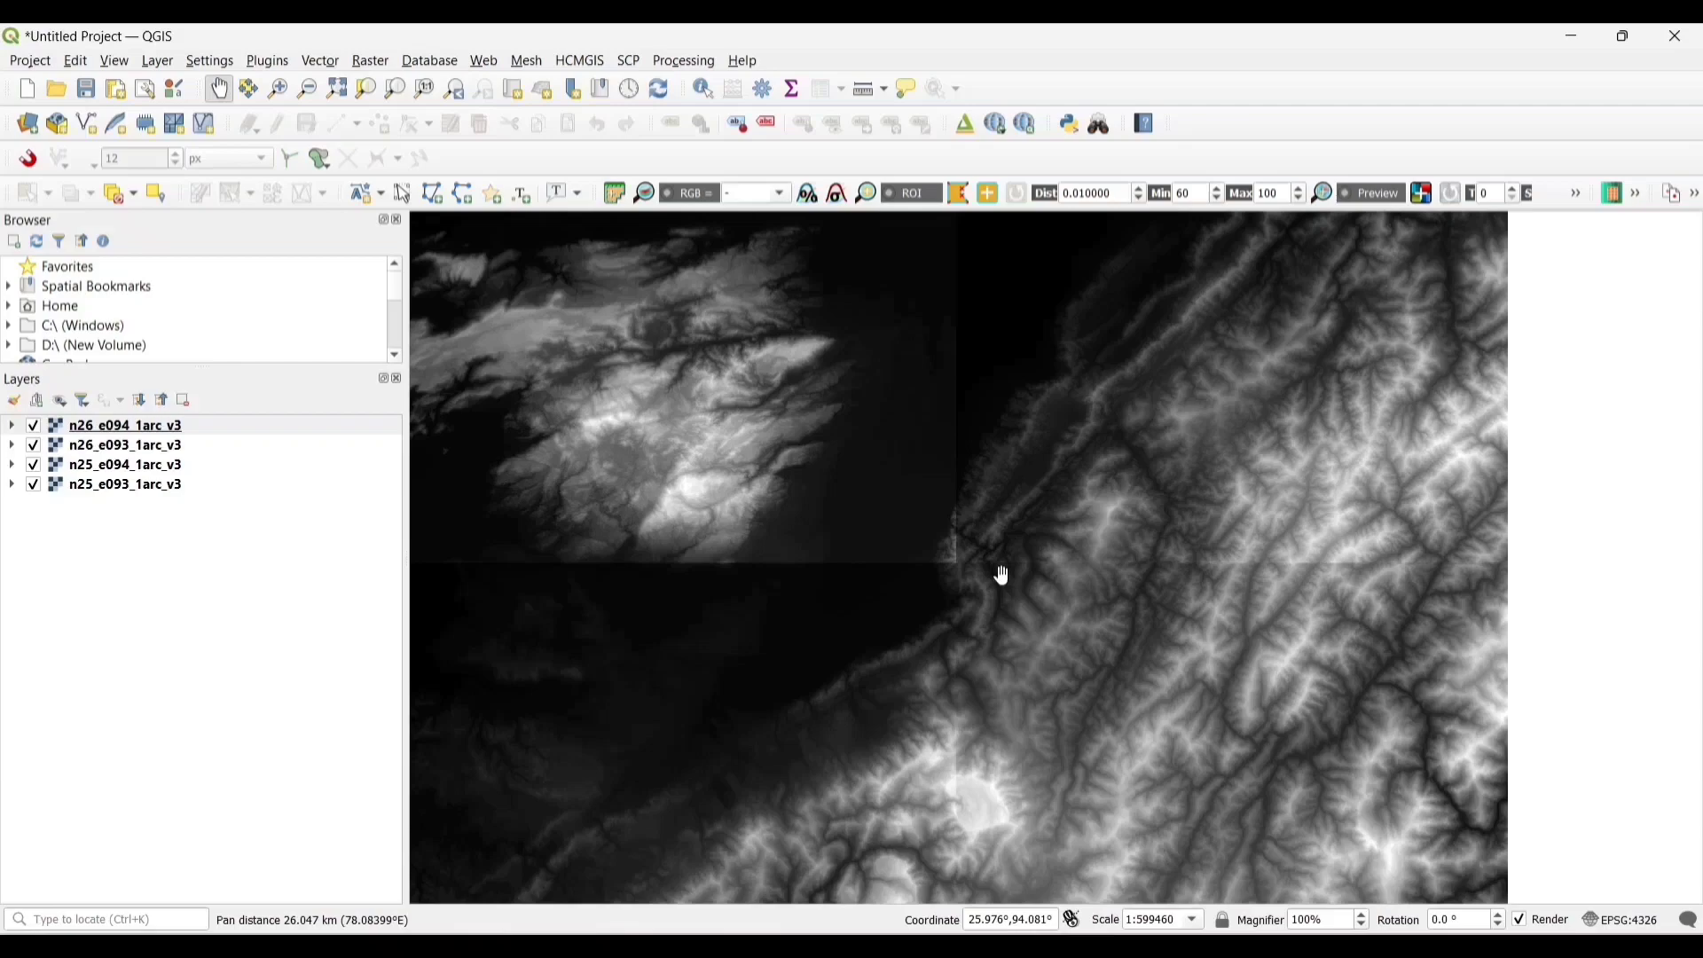
pyautogui.scroll(-3)
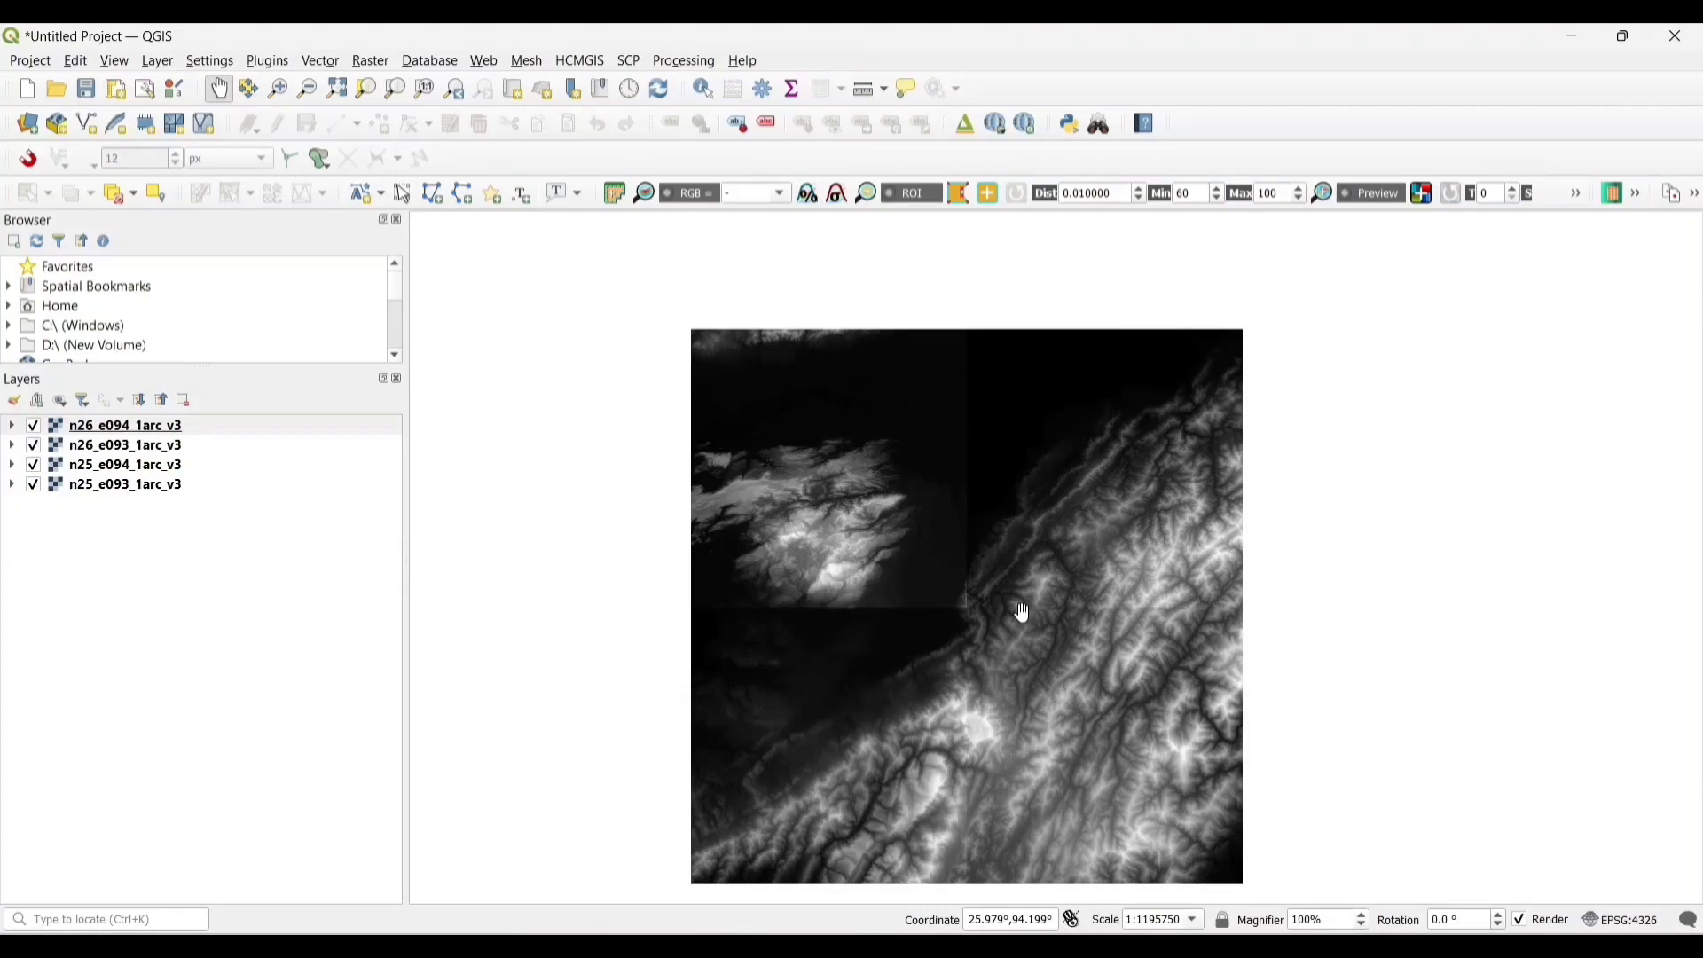
# Step: Open Build Virtual Raster with all four DEM tiles as inputs and Average resolution
pyautogui.click(370, 60)
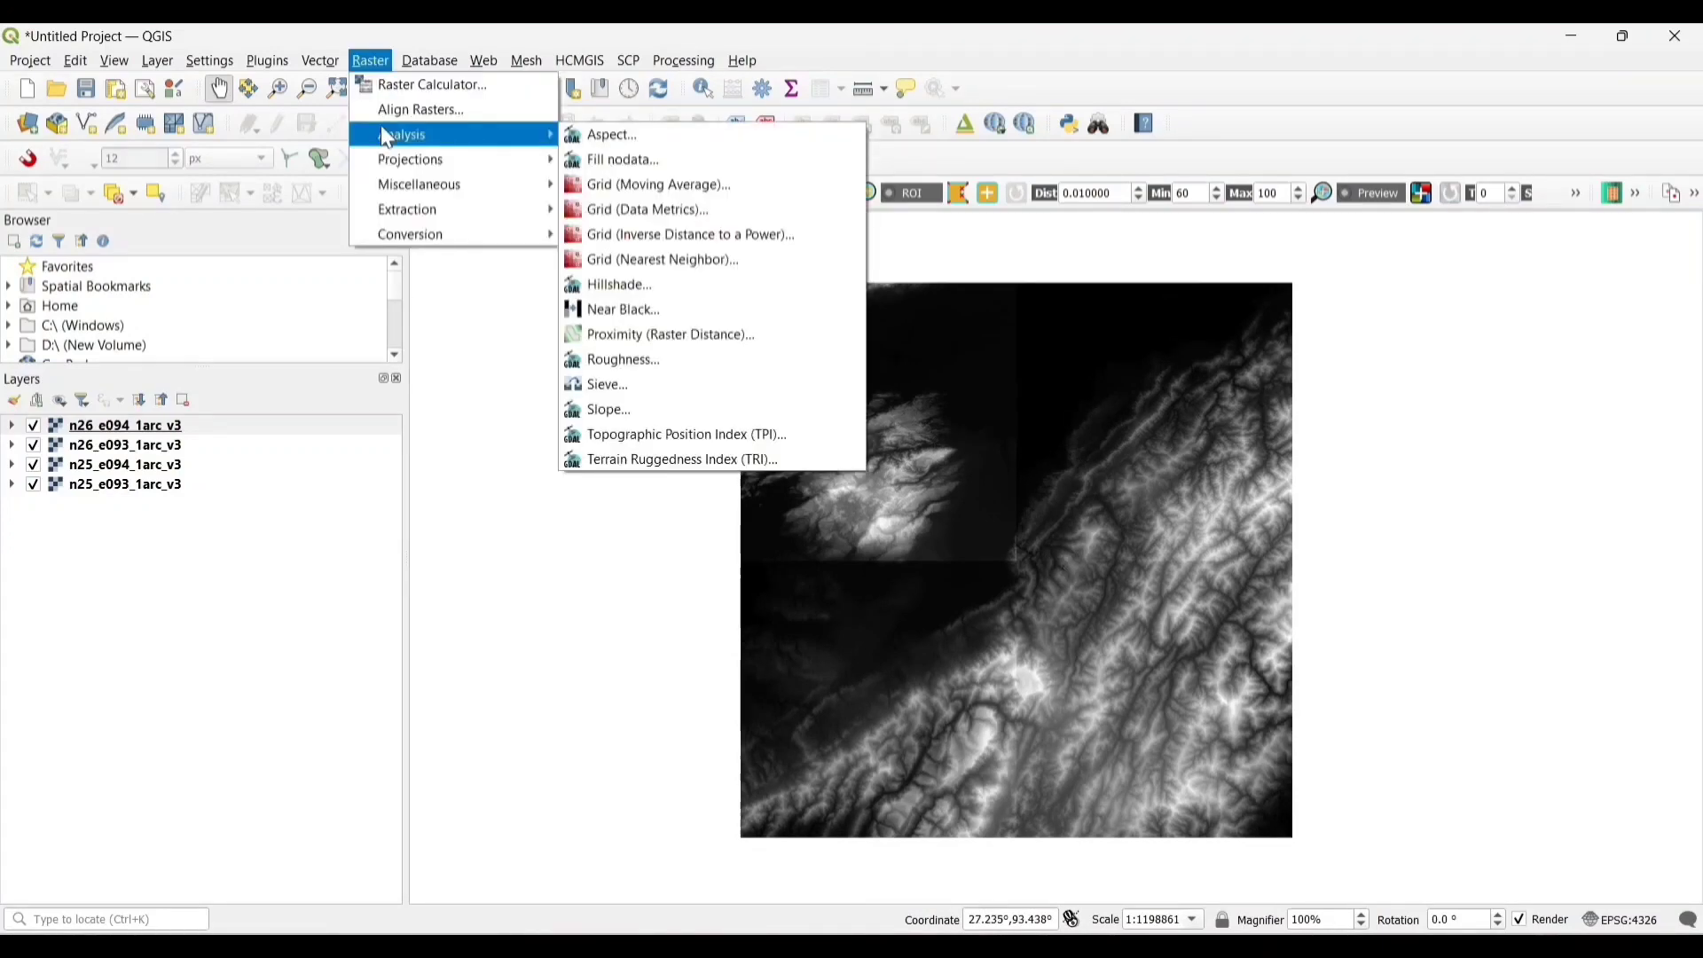
pyautogui.moveTo(419, 110)
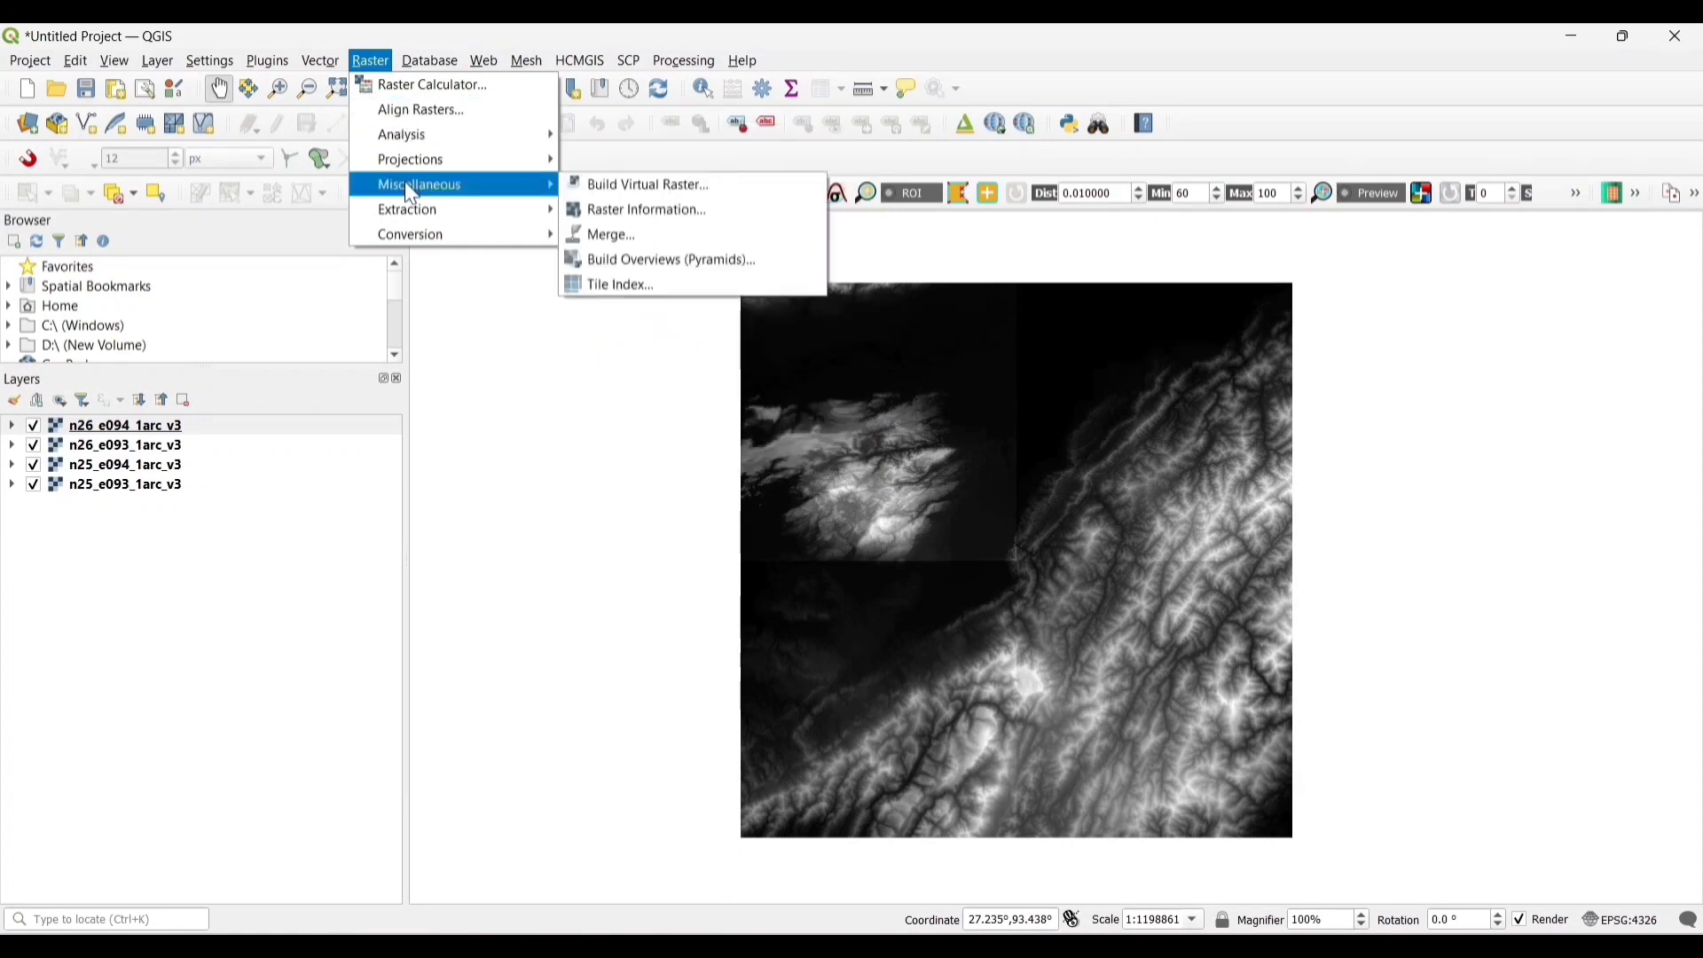
pyautogui.moveTo(522, 202)
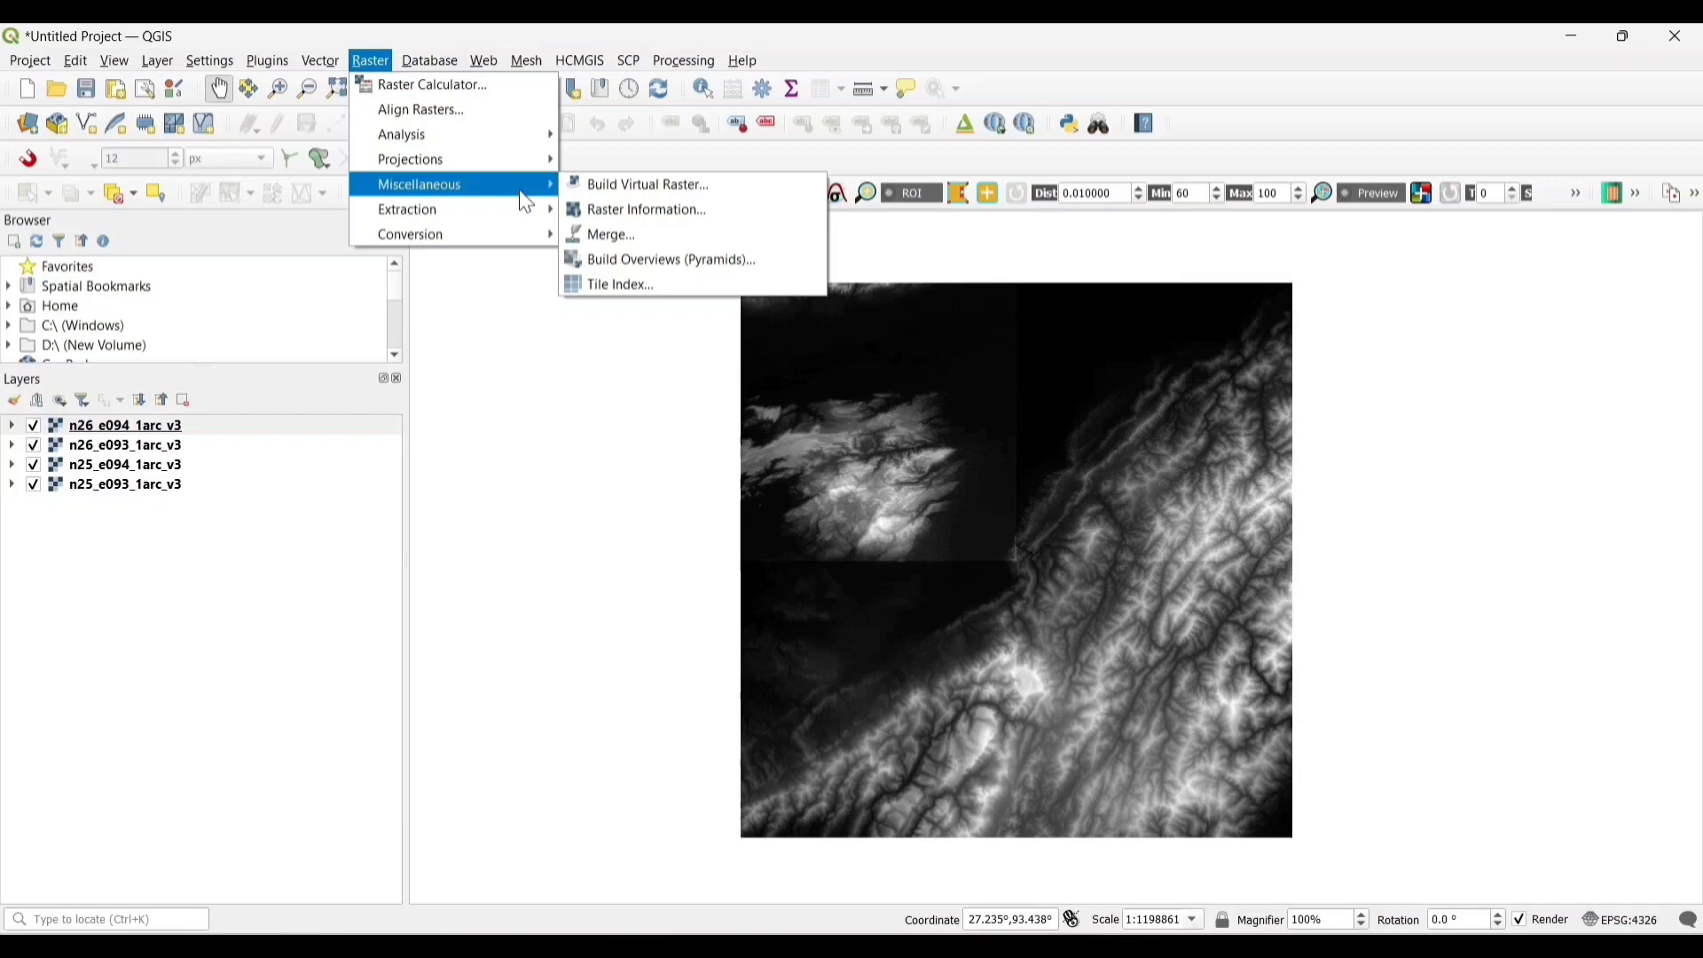
pyautogui.click(648, 184)
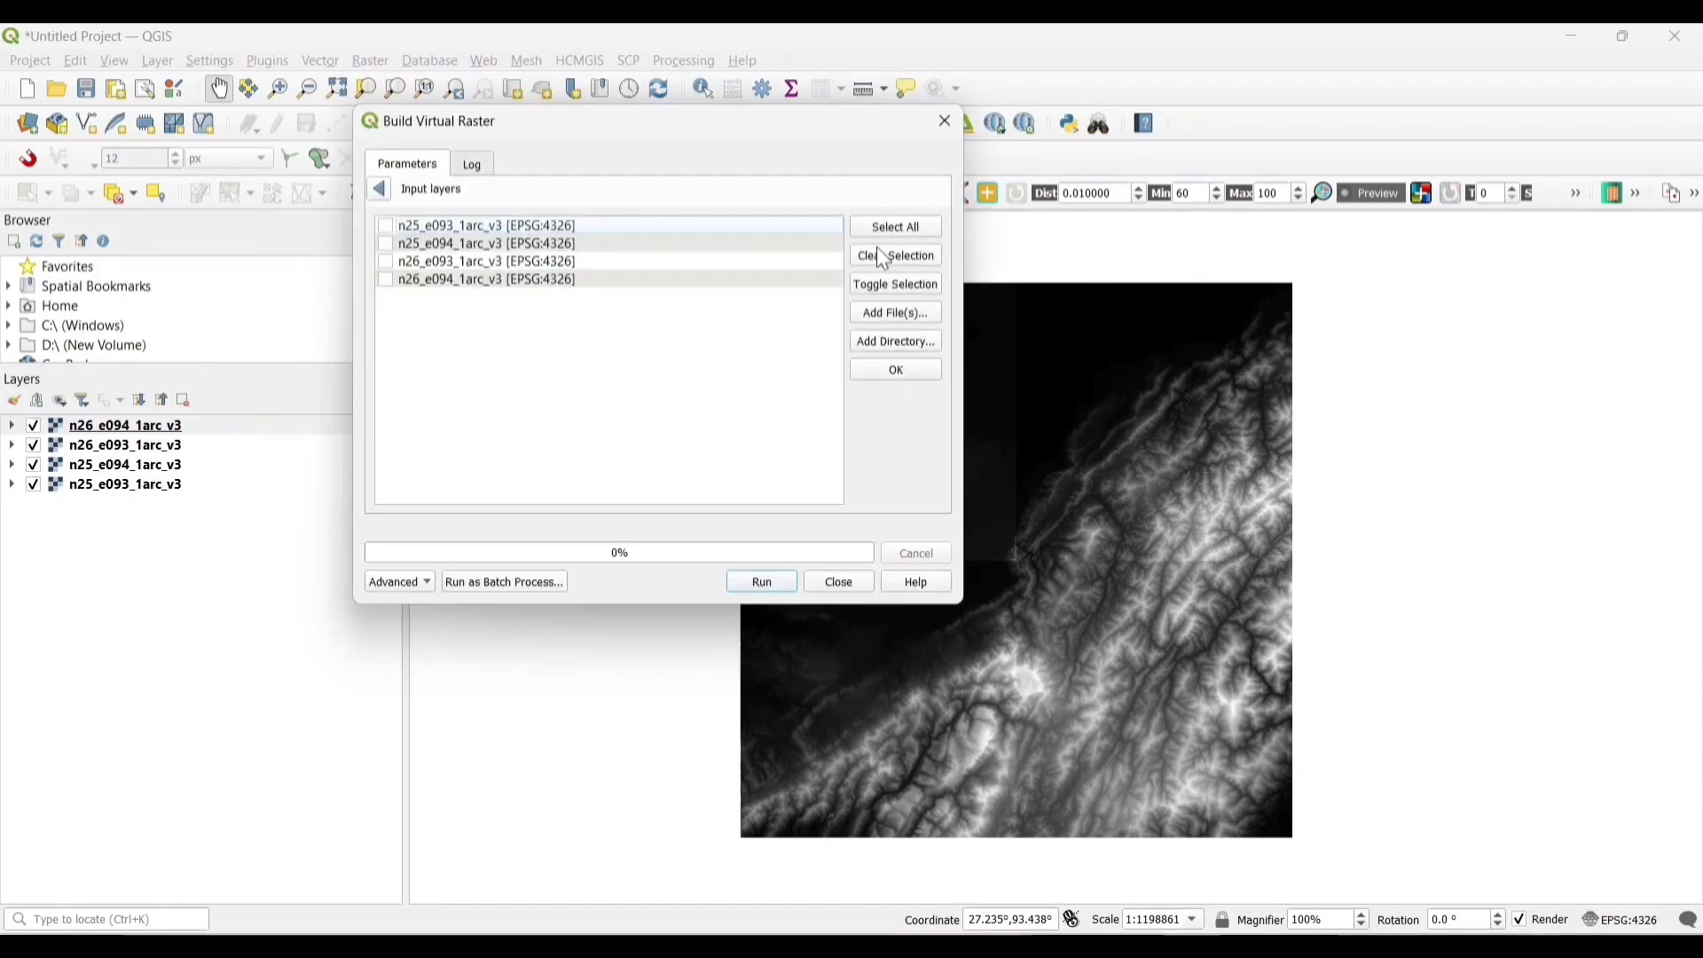
pyautogui.click(895, 226)
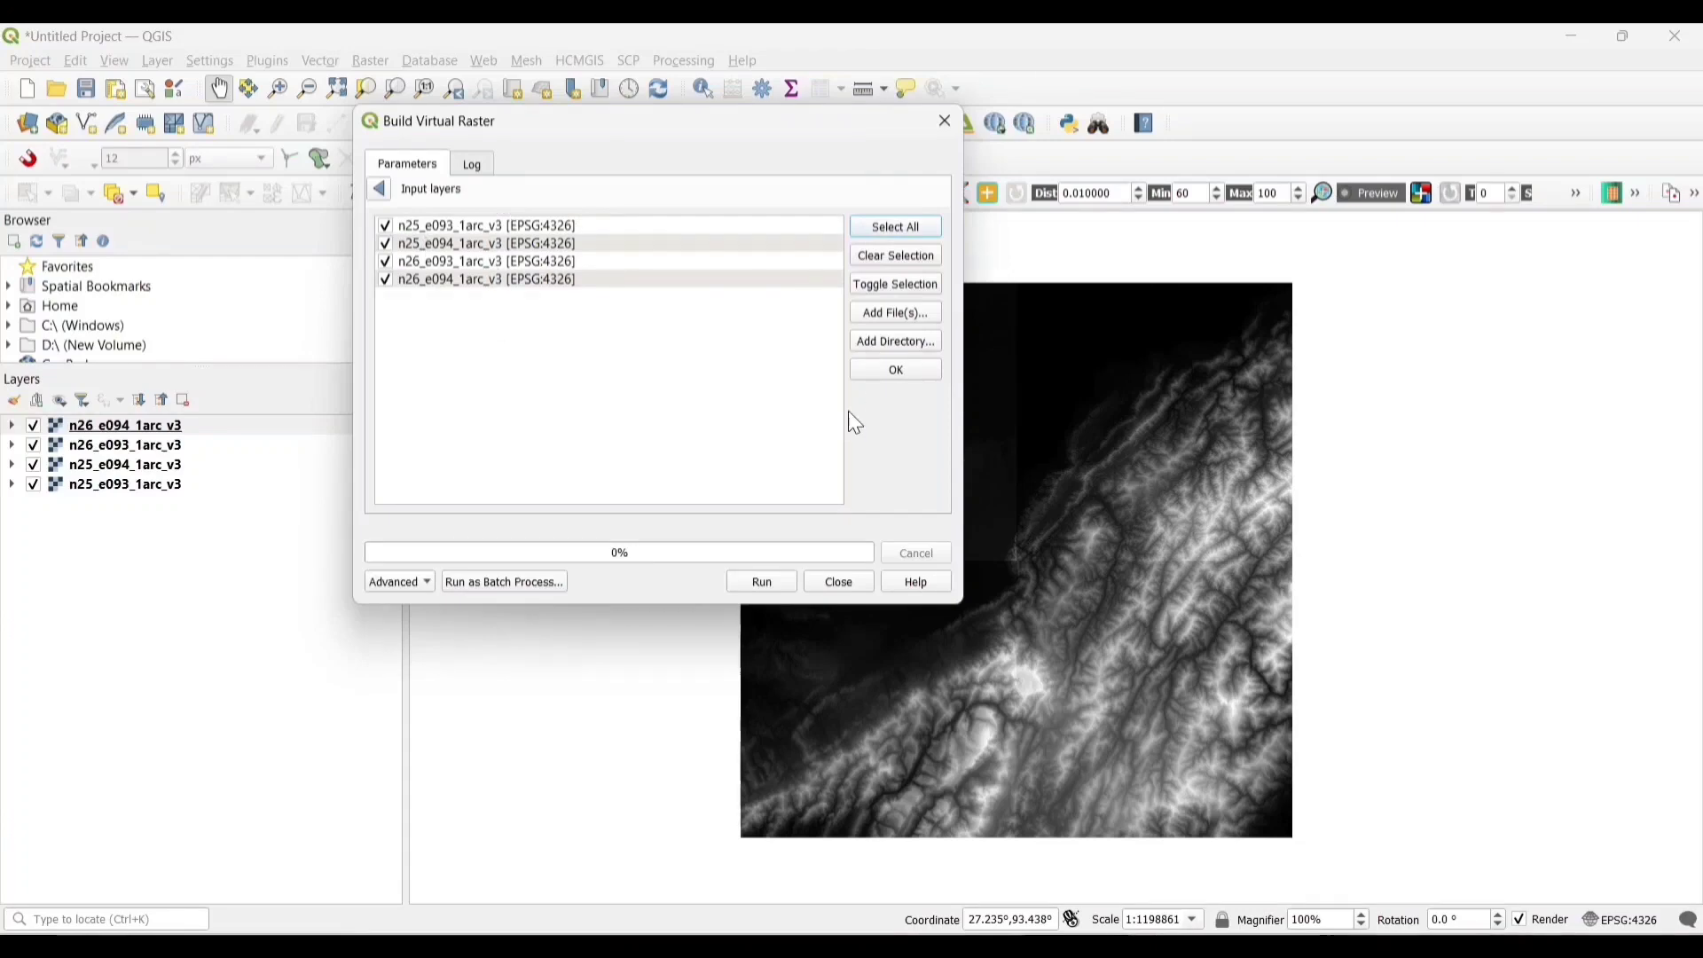
pyautogui.click(895, 369)
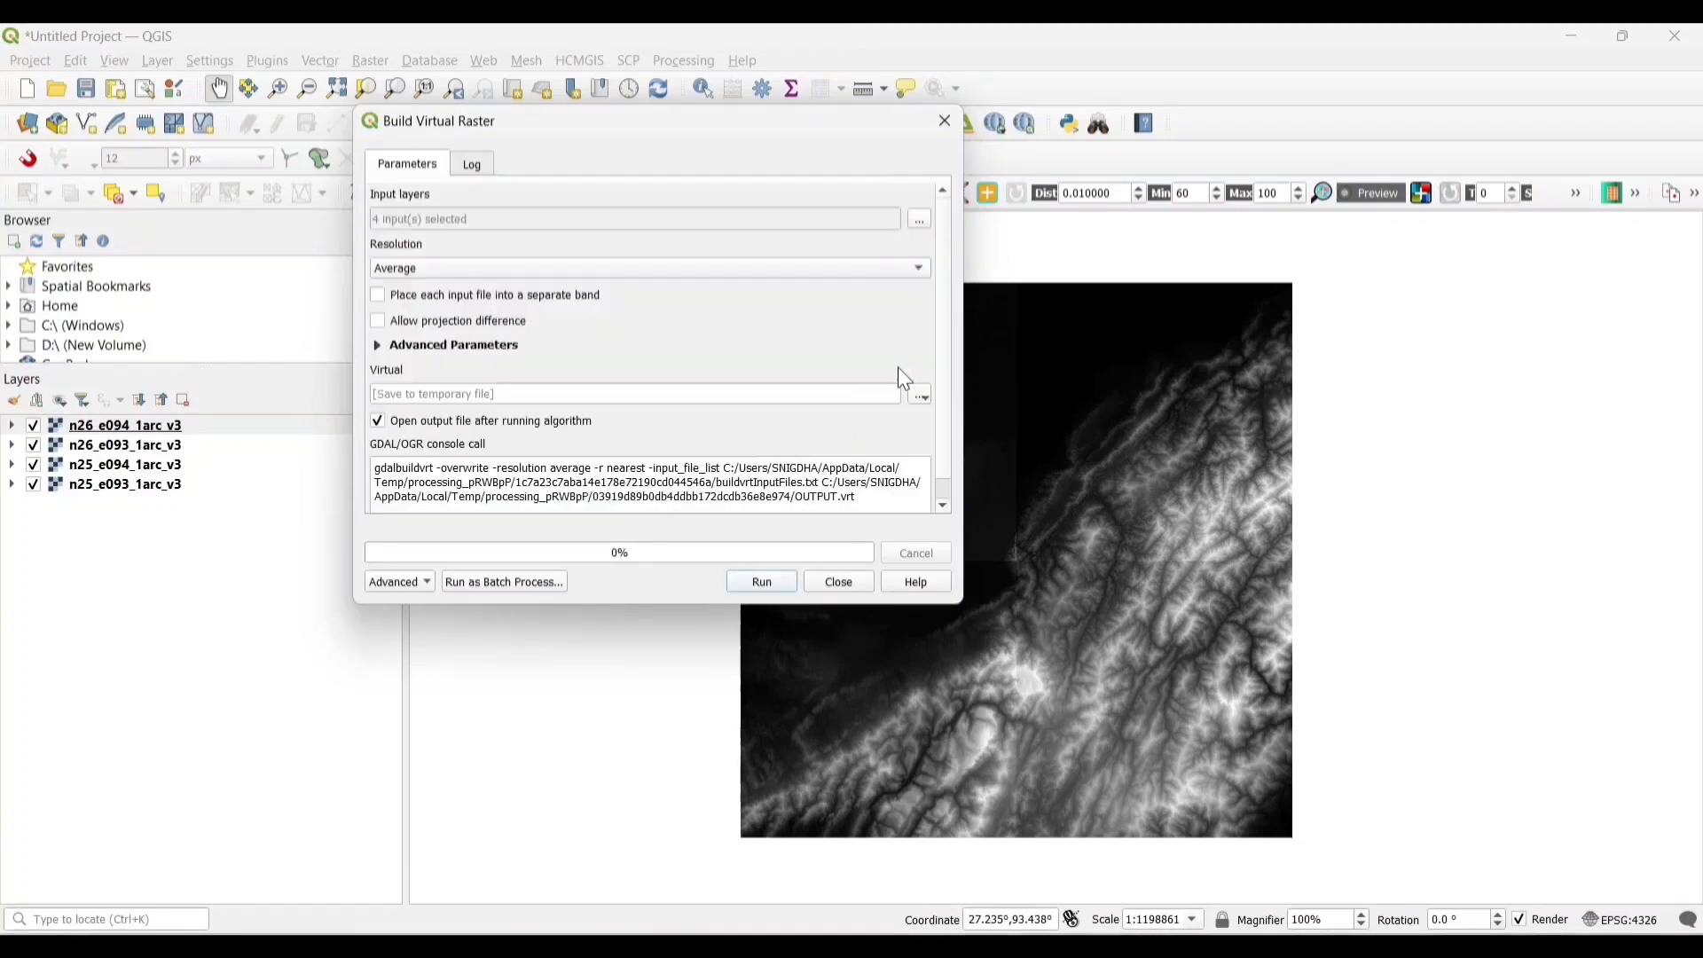
pyautogui.moveTo(365, 252)
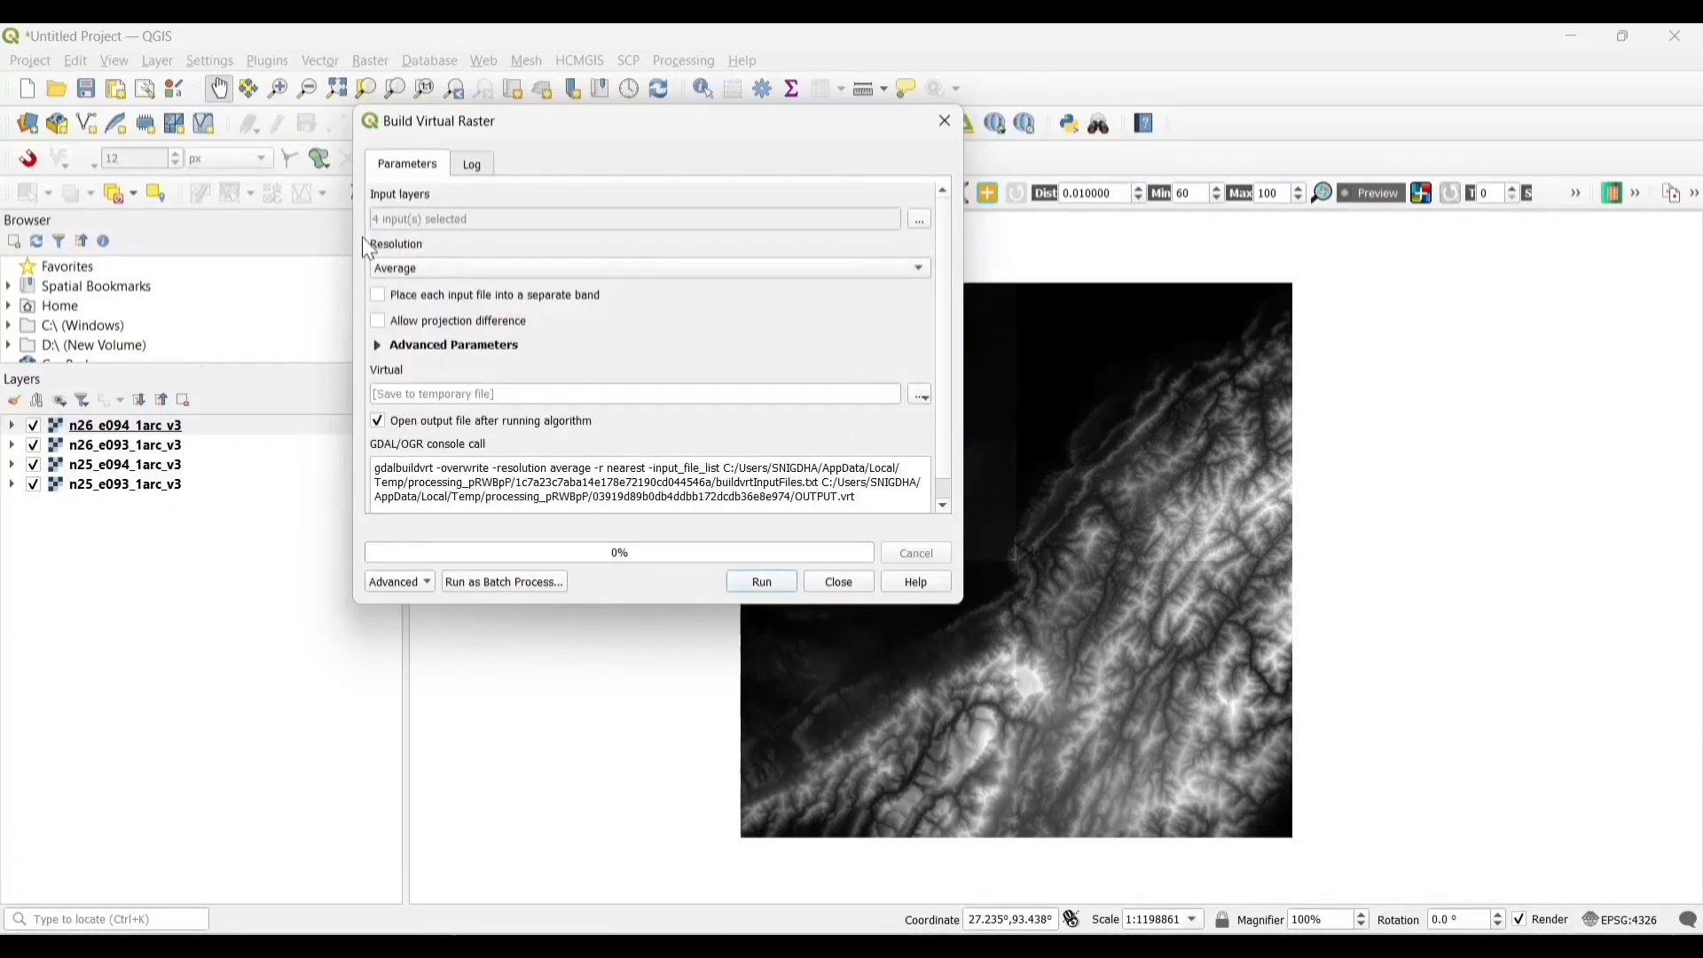
pyautogui.click(649, 267)
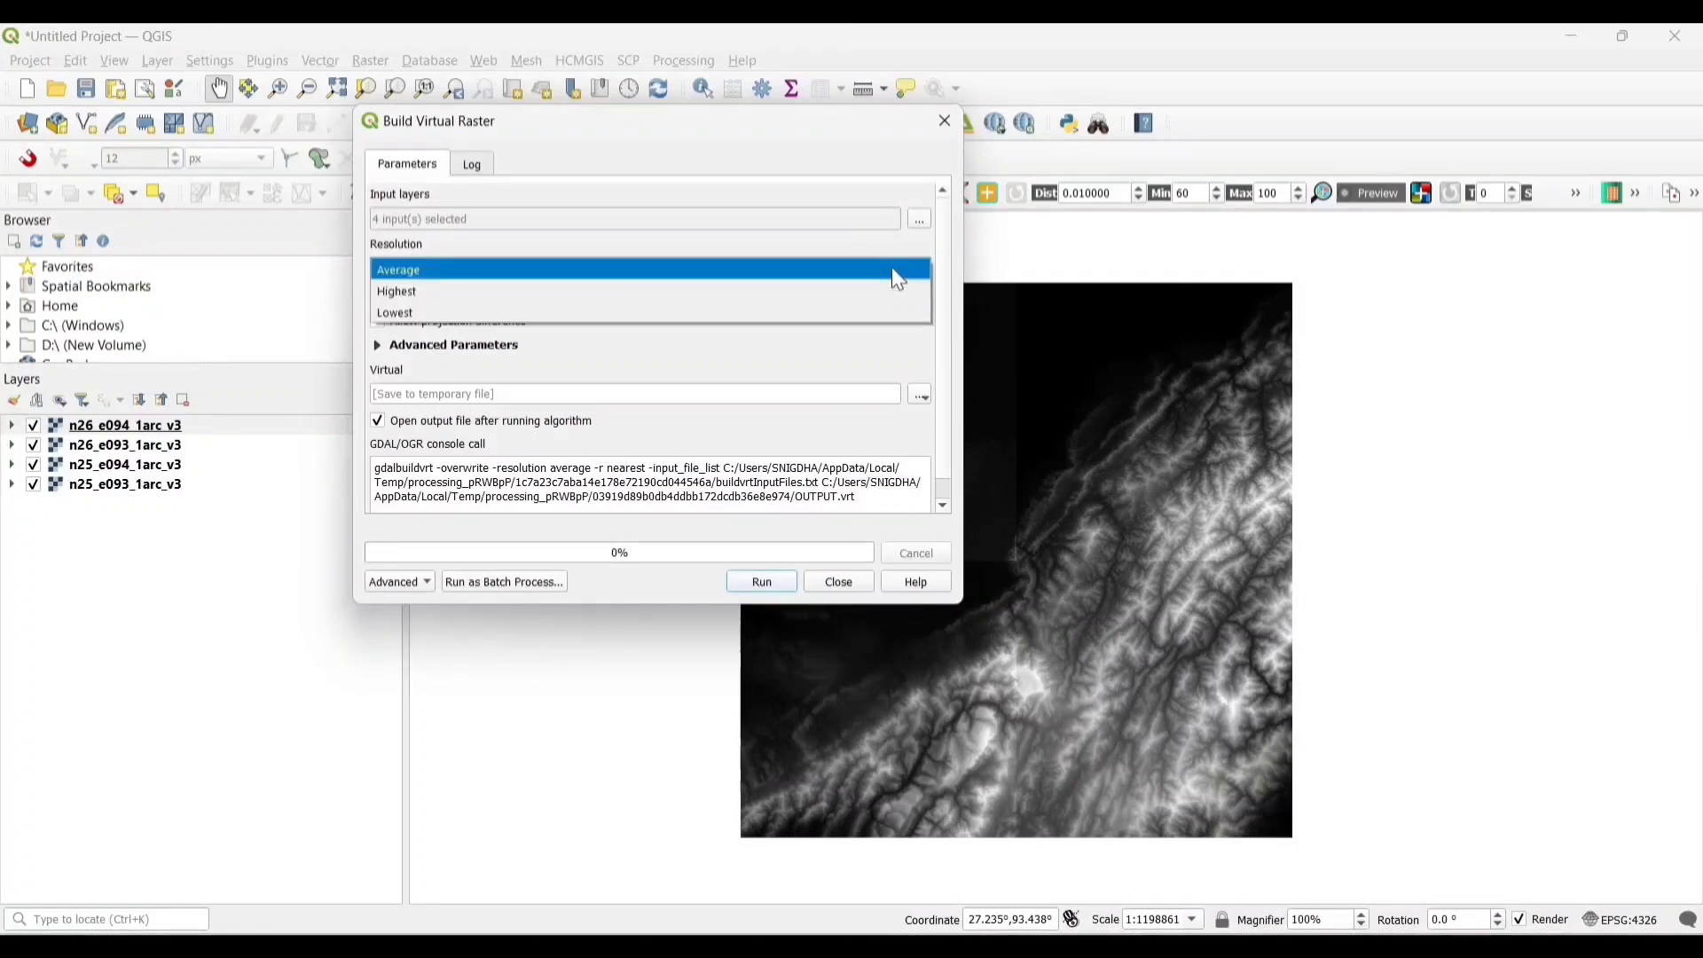
pyautogui.click(397, 269)
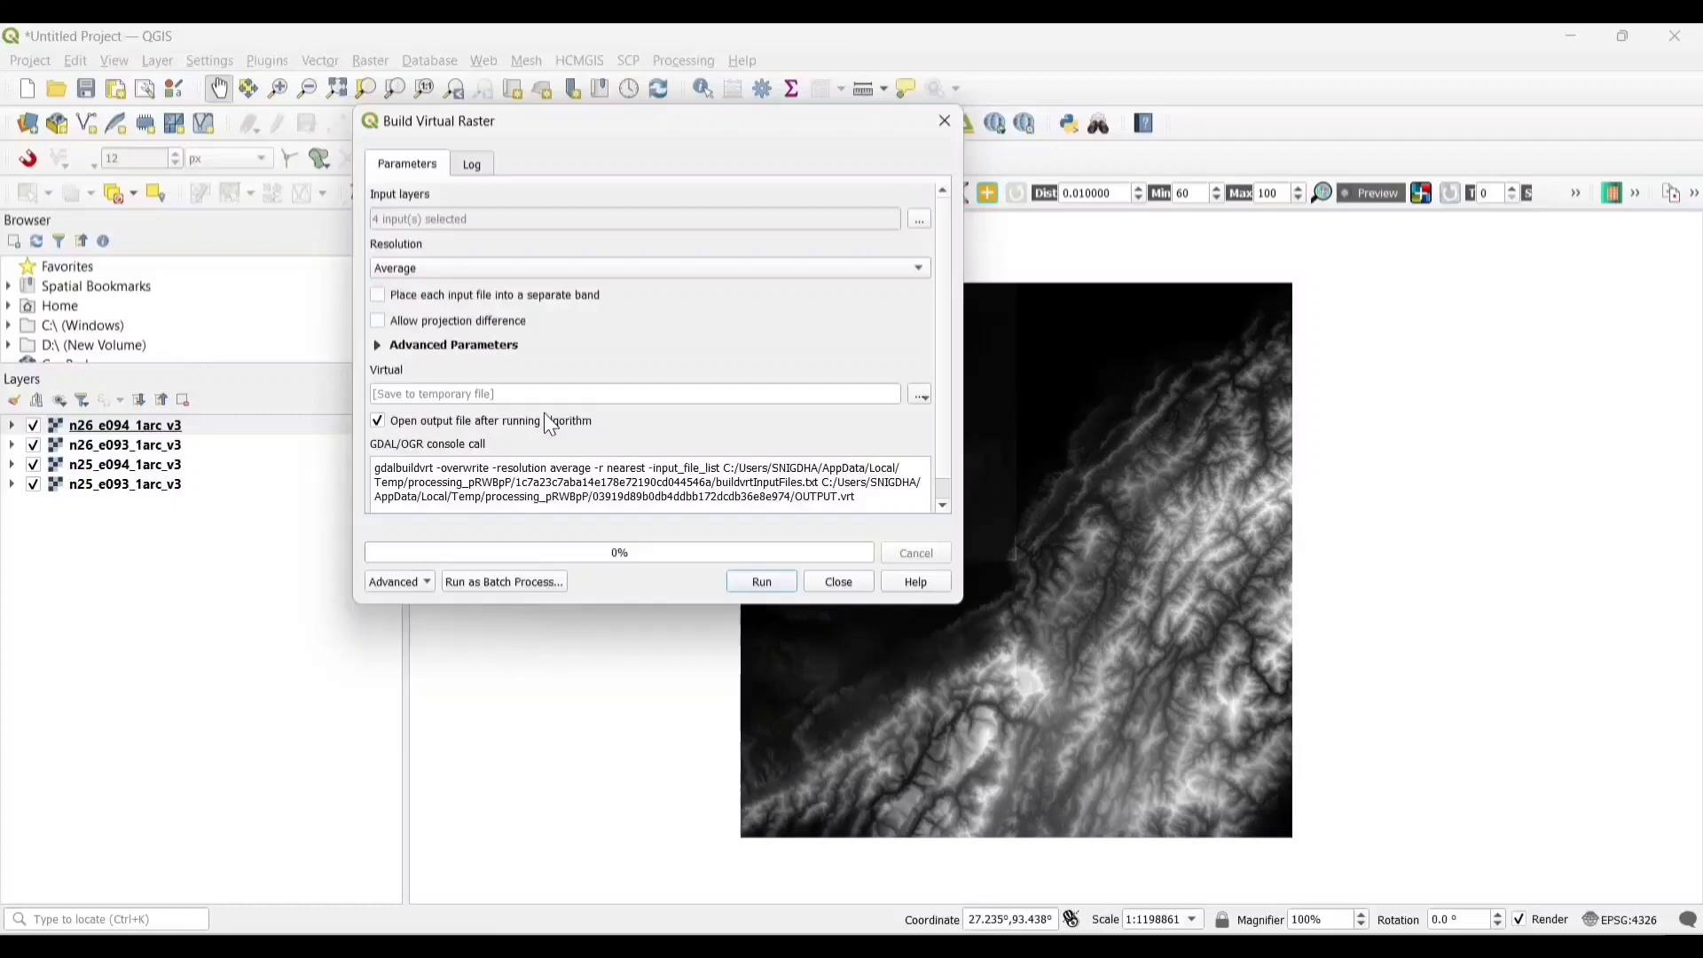
pyautogui.click(919, 371)
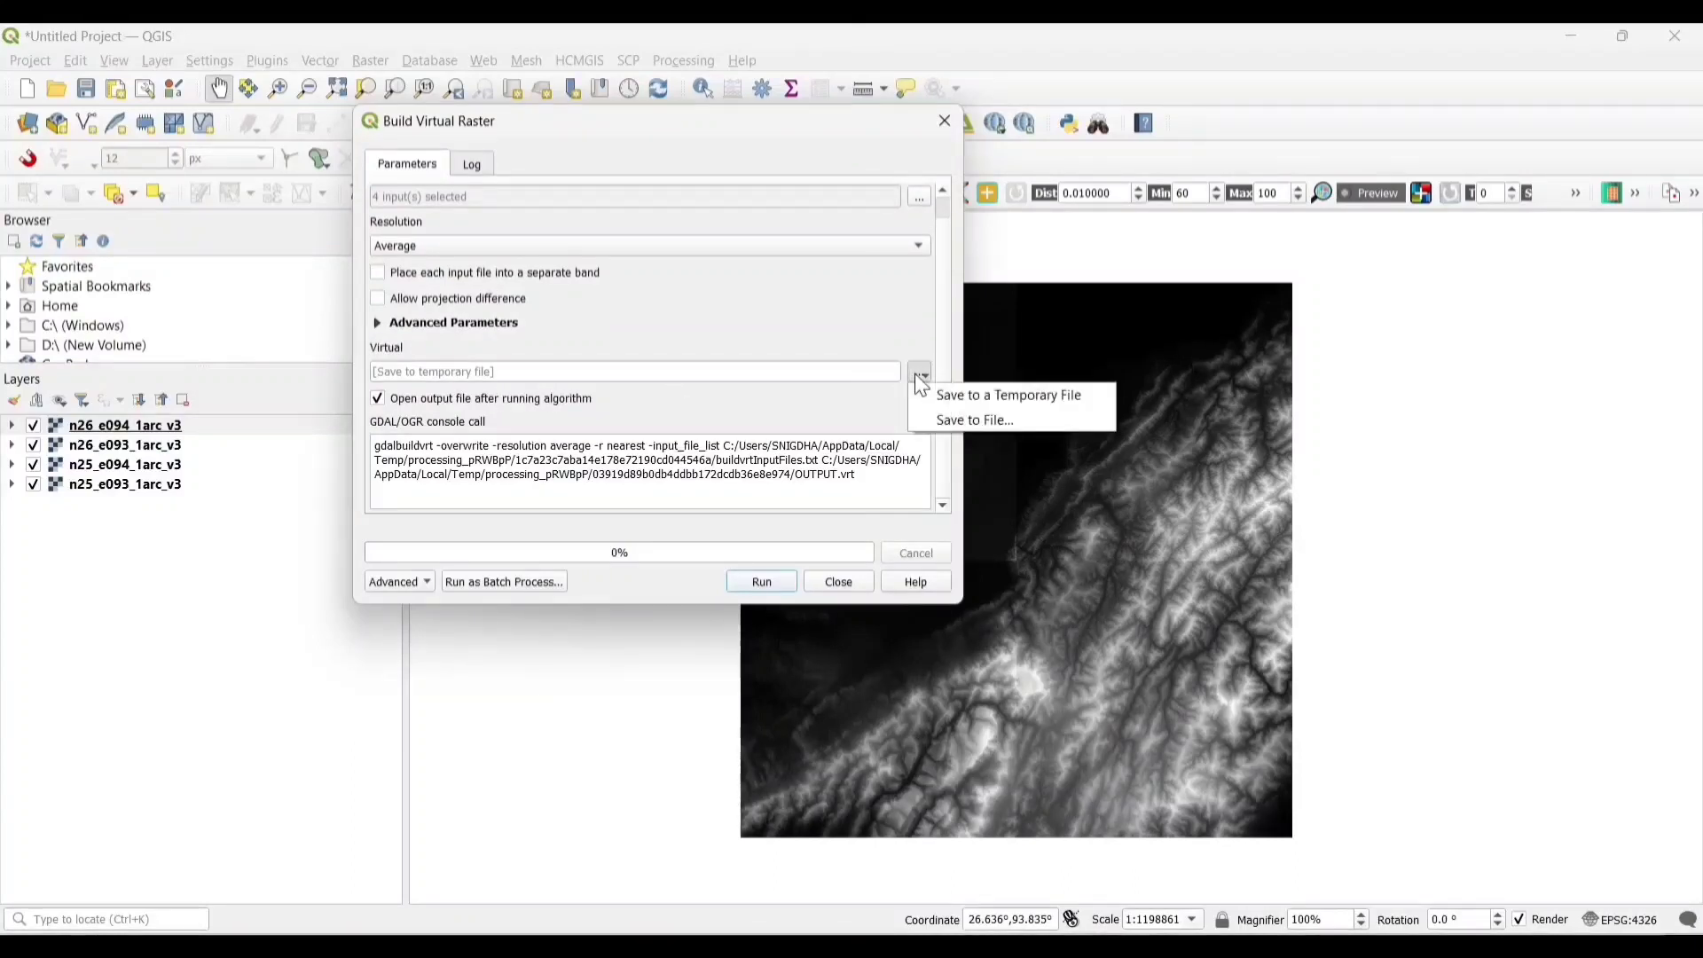
# Step: Set the virtual raster output to save as a file named 'Virtual raster'
pyautogui.click(971, 420)
pyautogui.write('V')
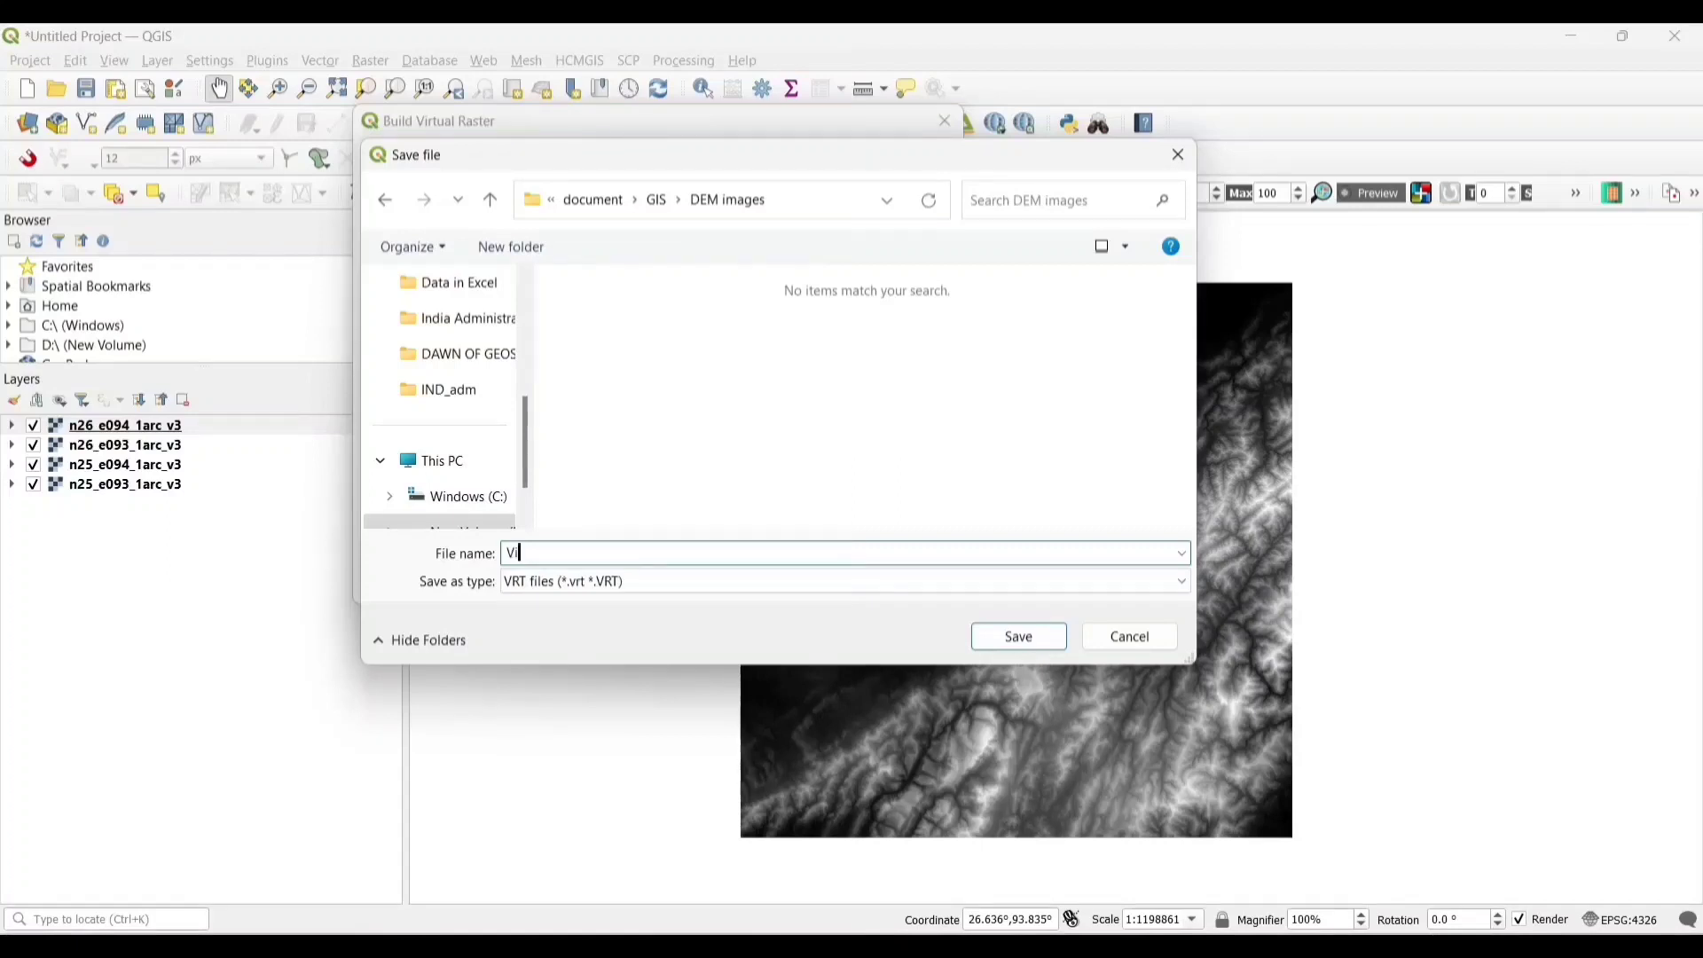
pyautogui.write('rtual')
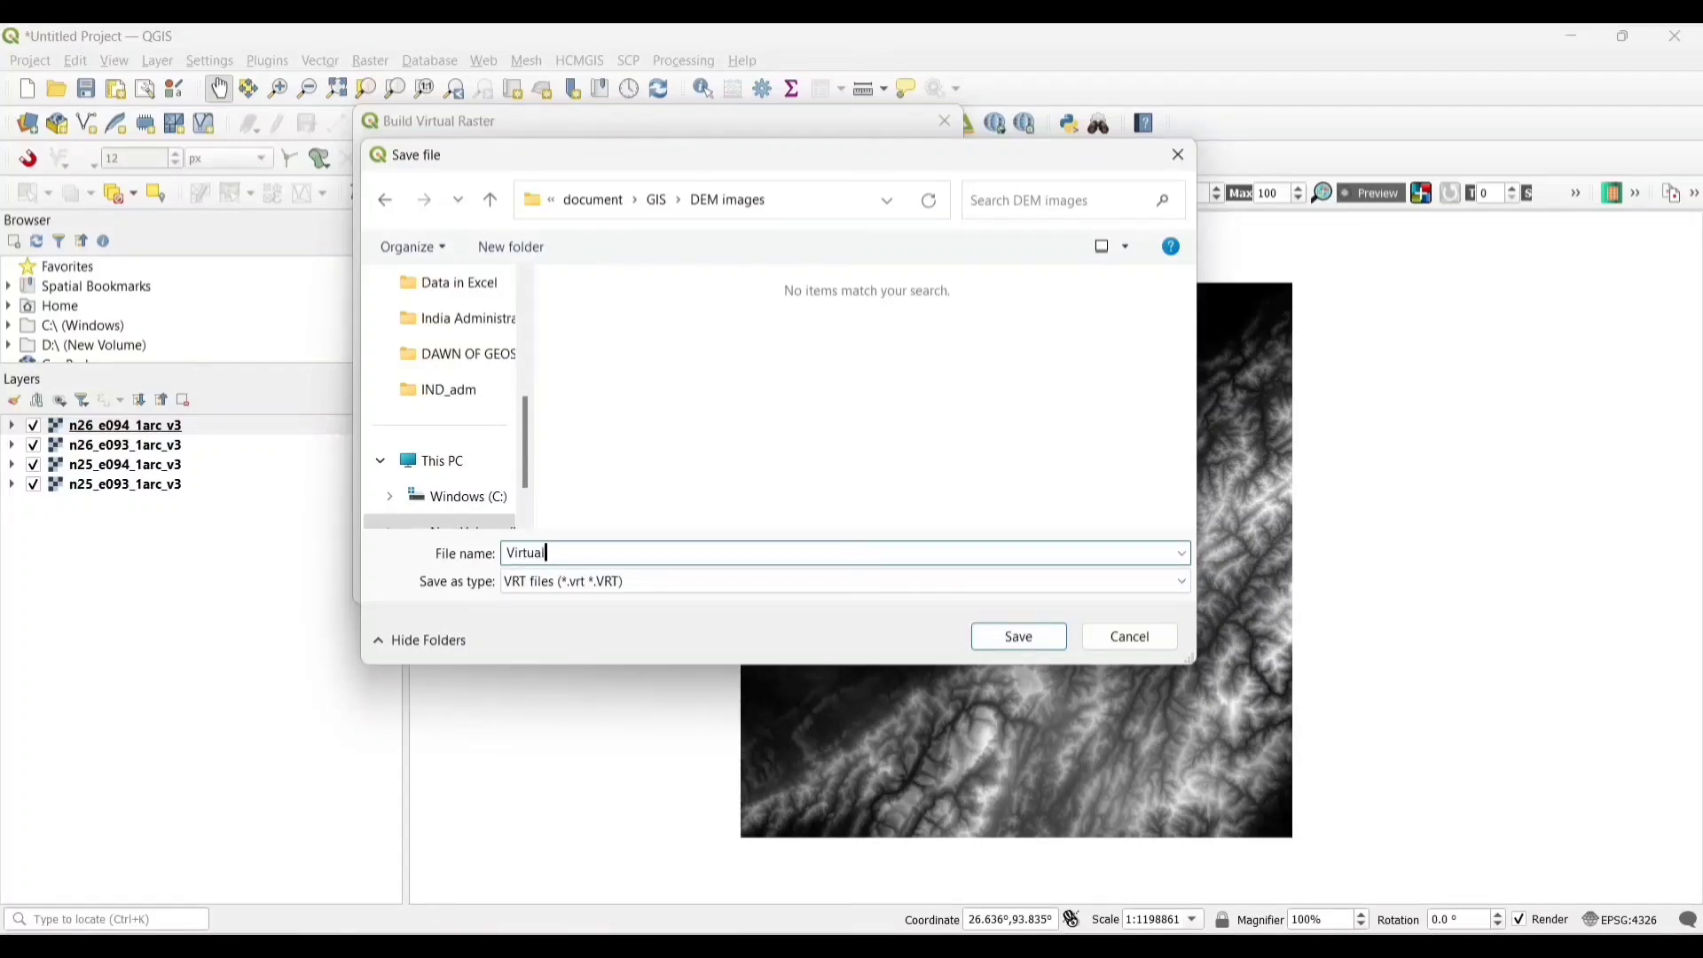
pyautogui.write('raster')
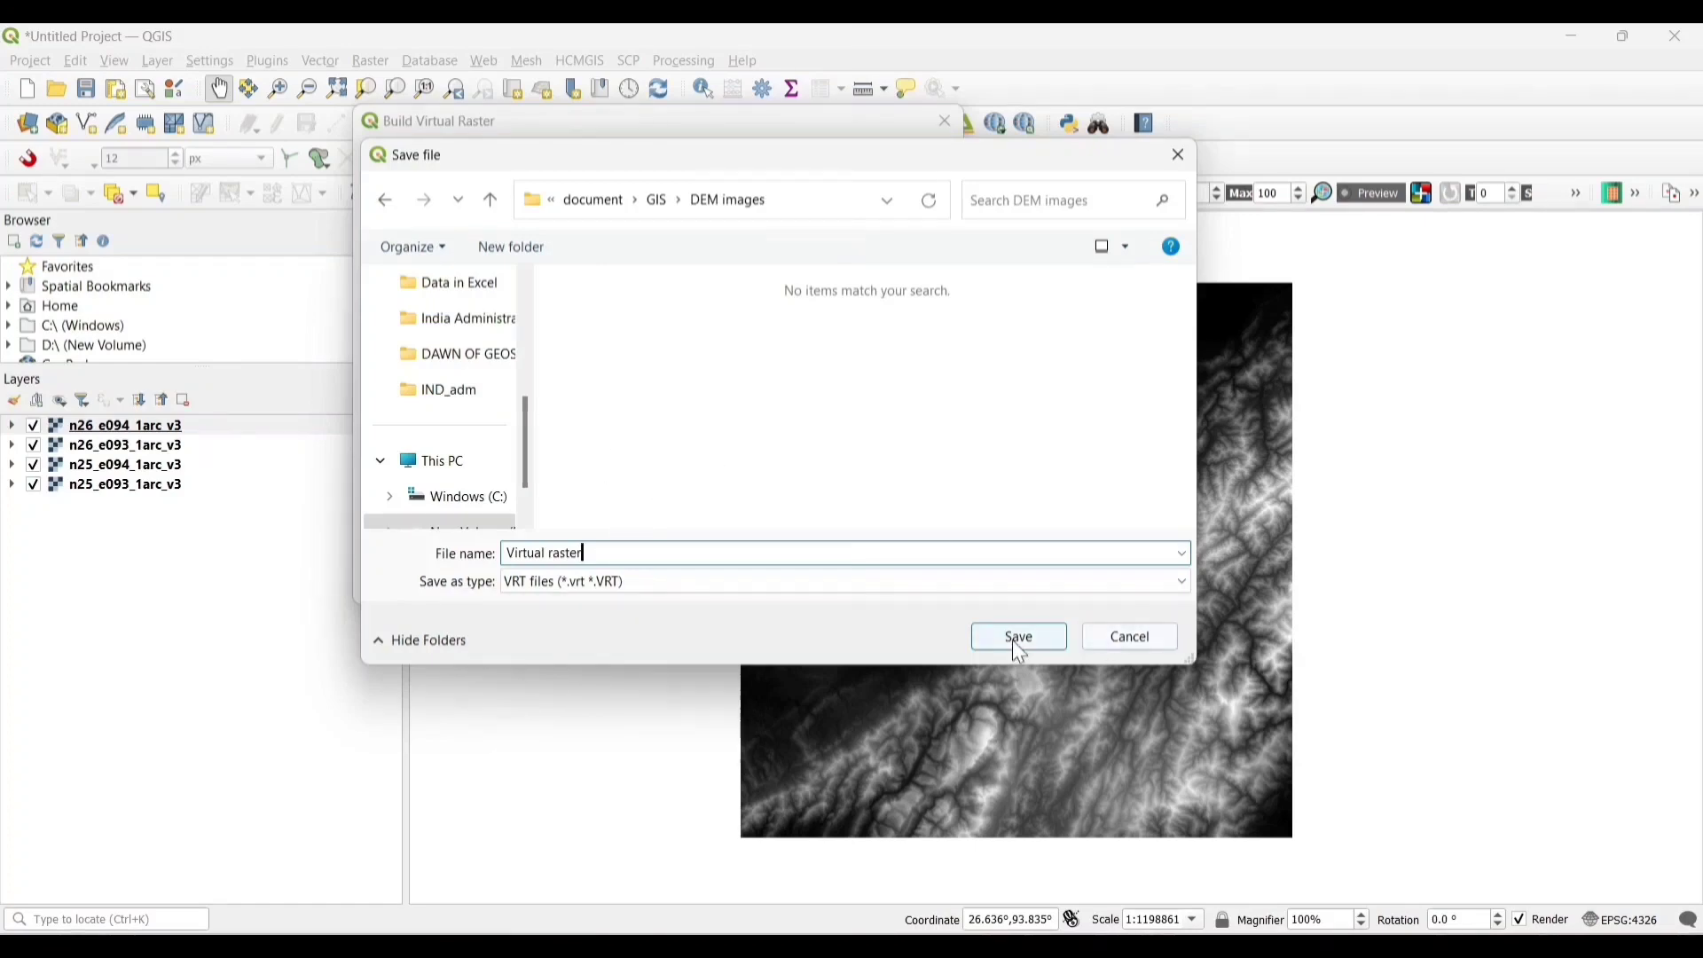
pyautogui.click(1019, 636)
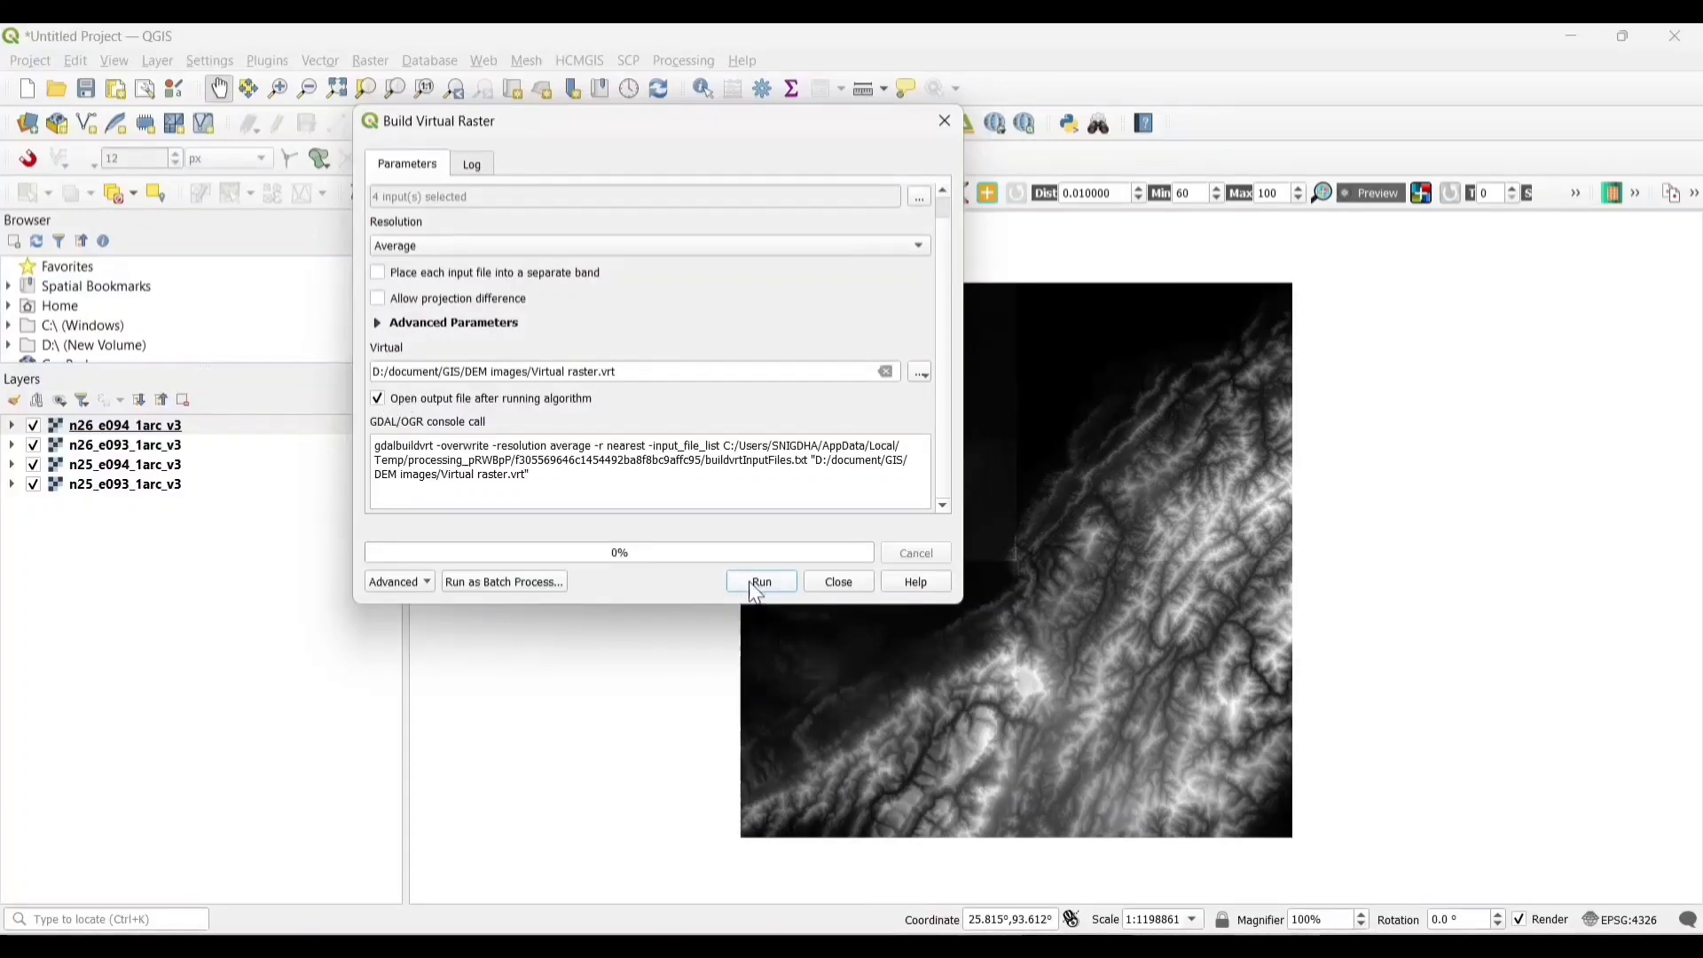
# Step: Run Build Virtual Raster and close the dialog once it finishes
pyautogui.click(761, 581)
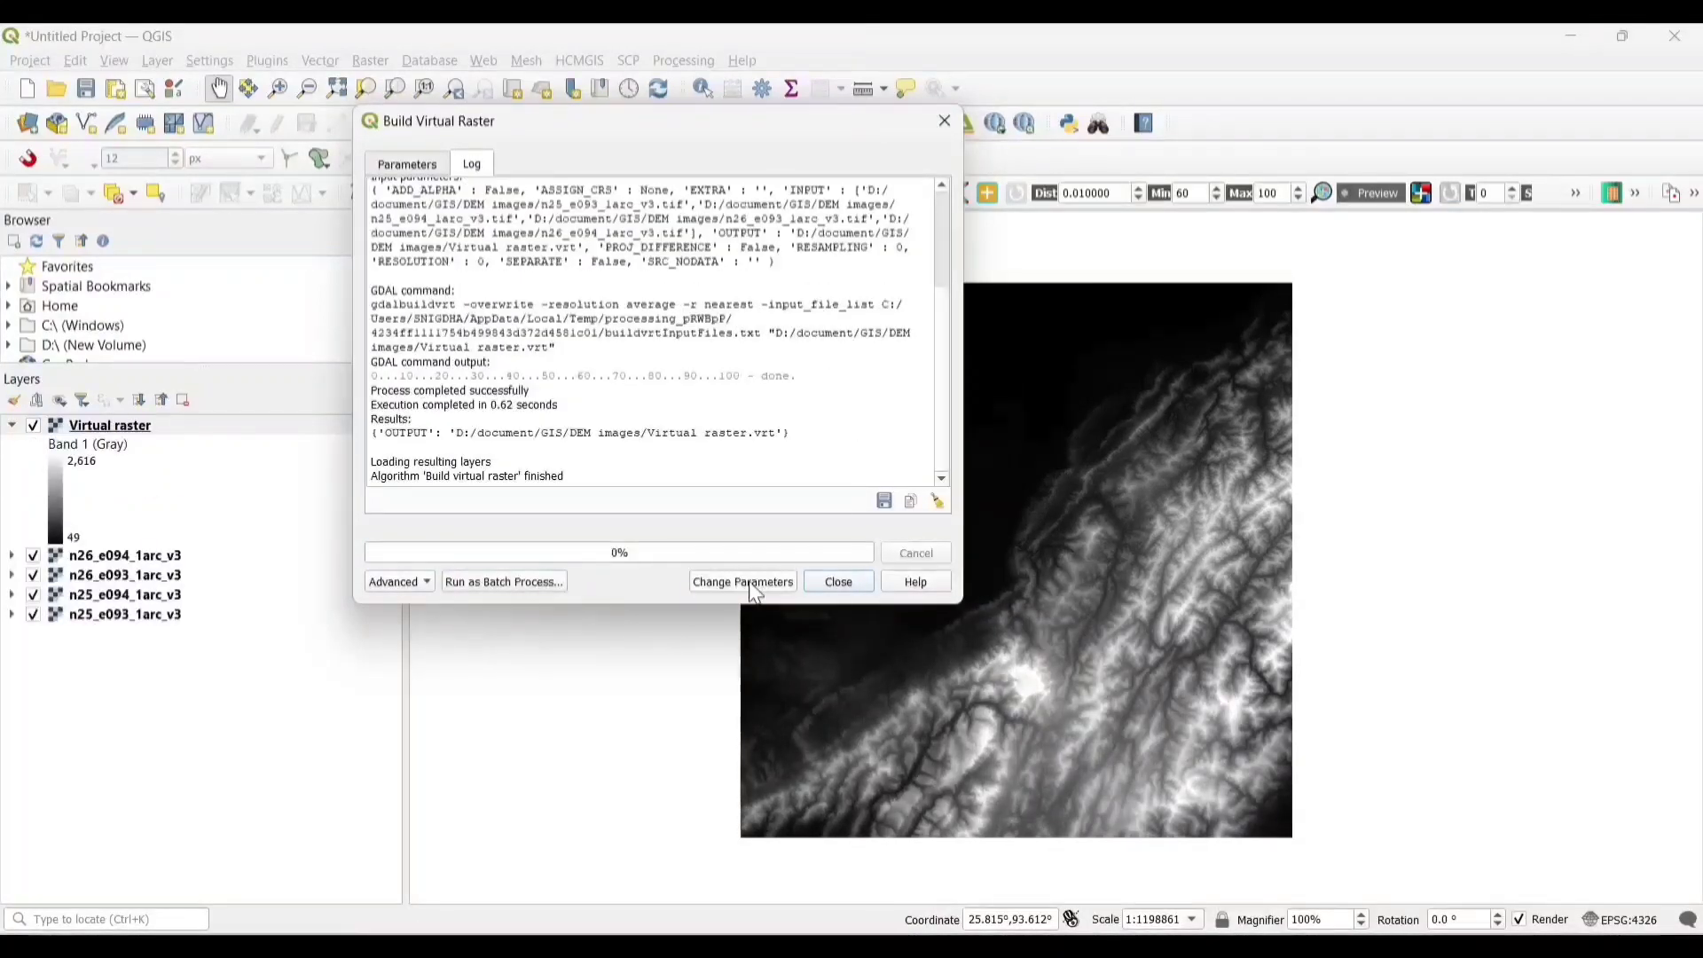
pyautogui.click(839, 581)
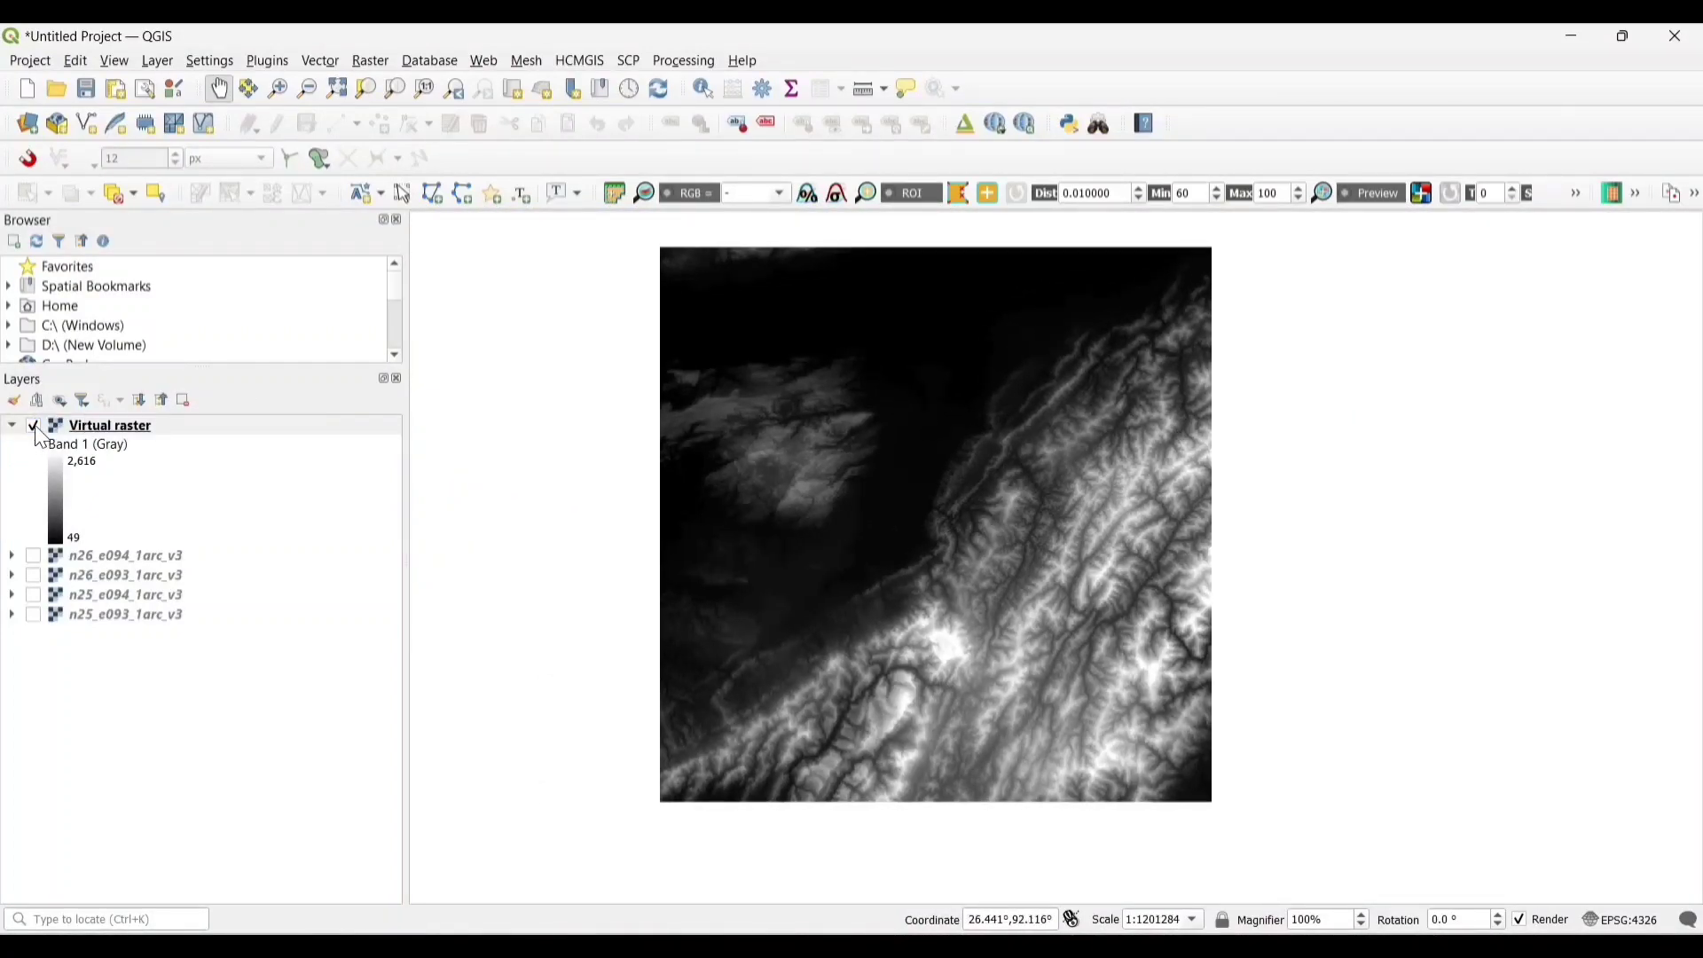
pyautogui.click(370, 59)
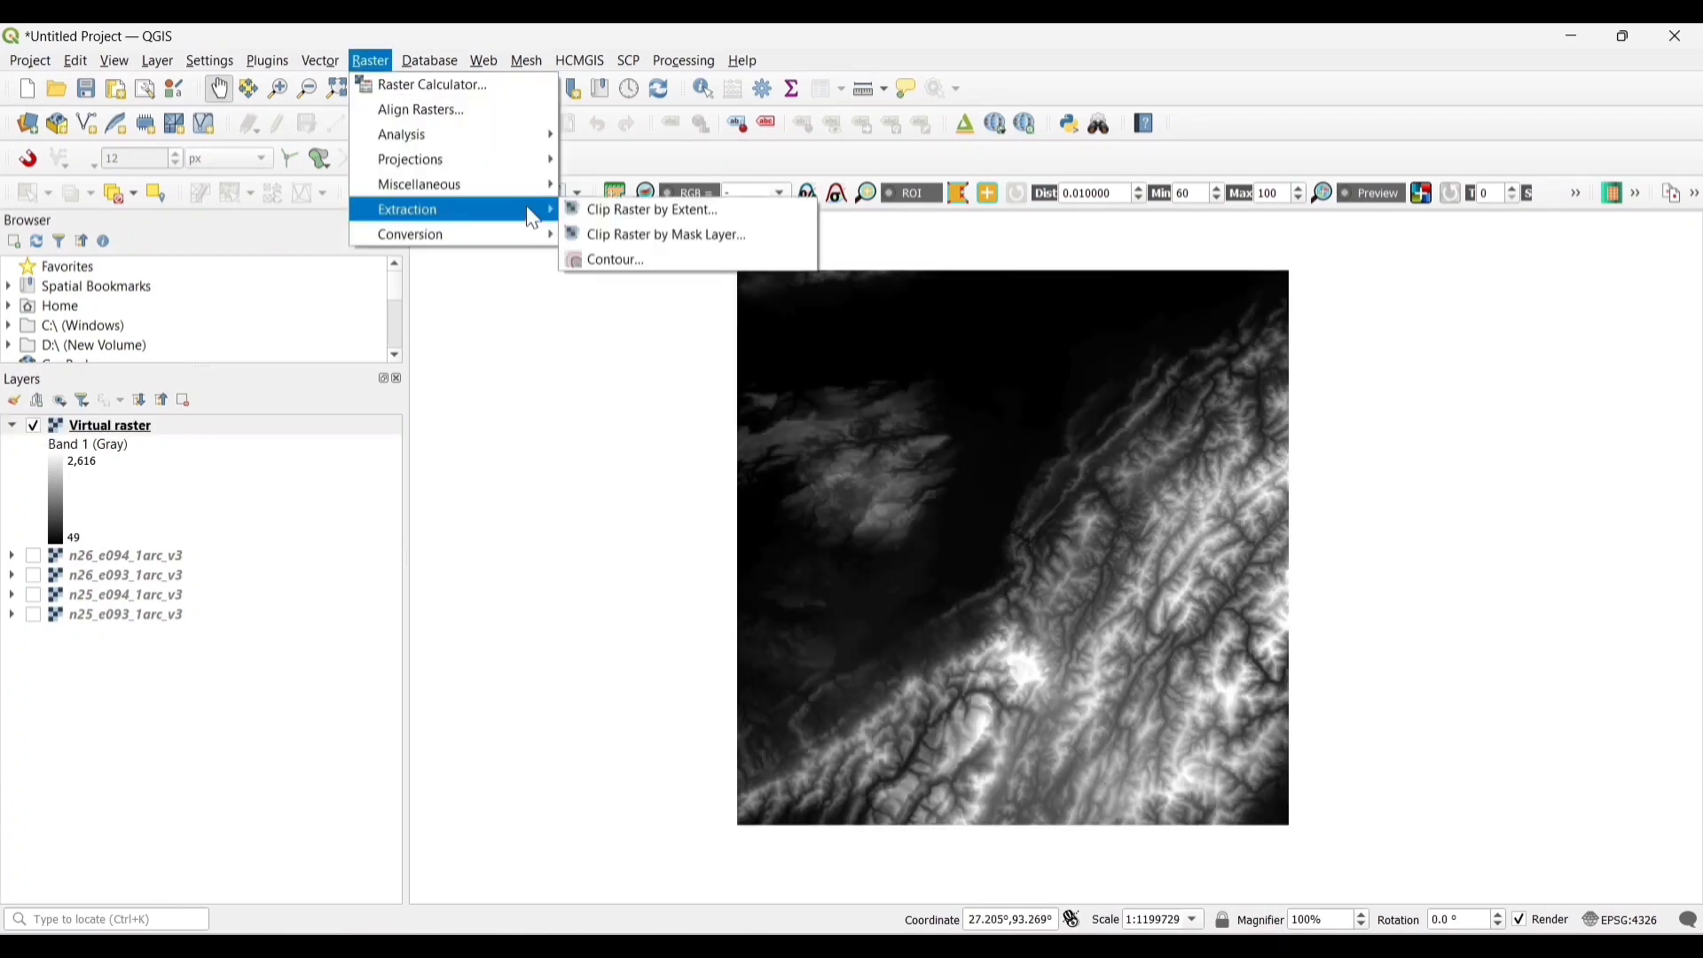
pyautogui.moveTo(435, 159)
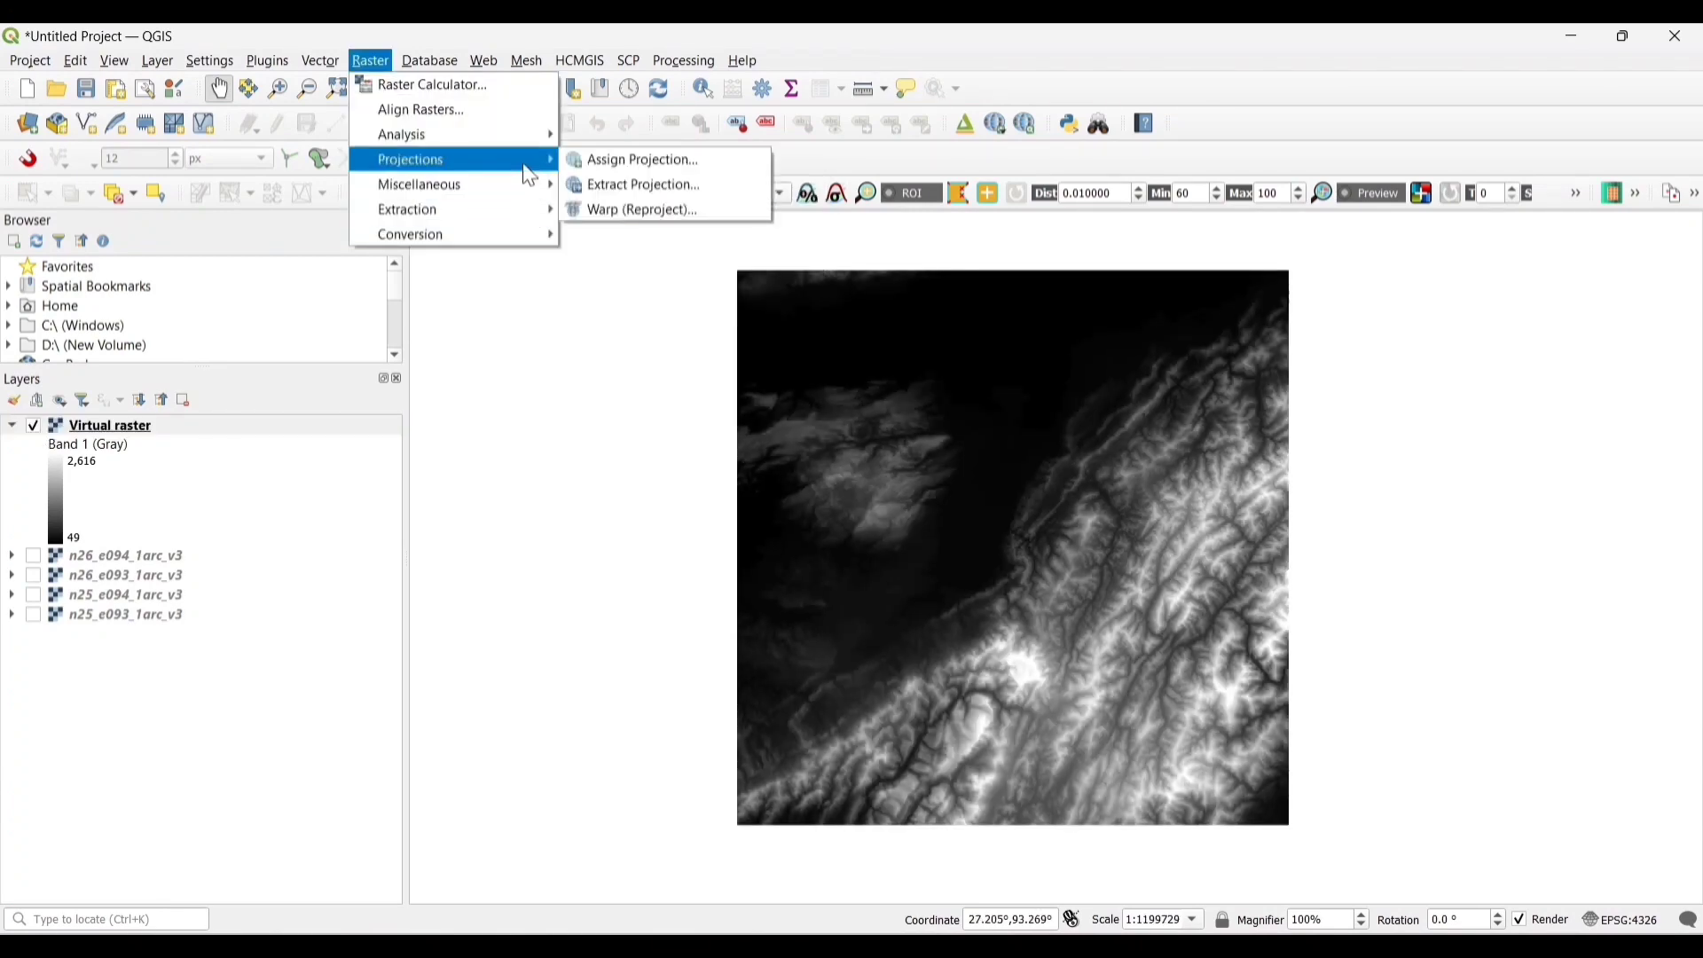
pyautogui.moveTo(641, 210)
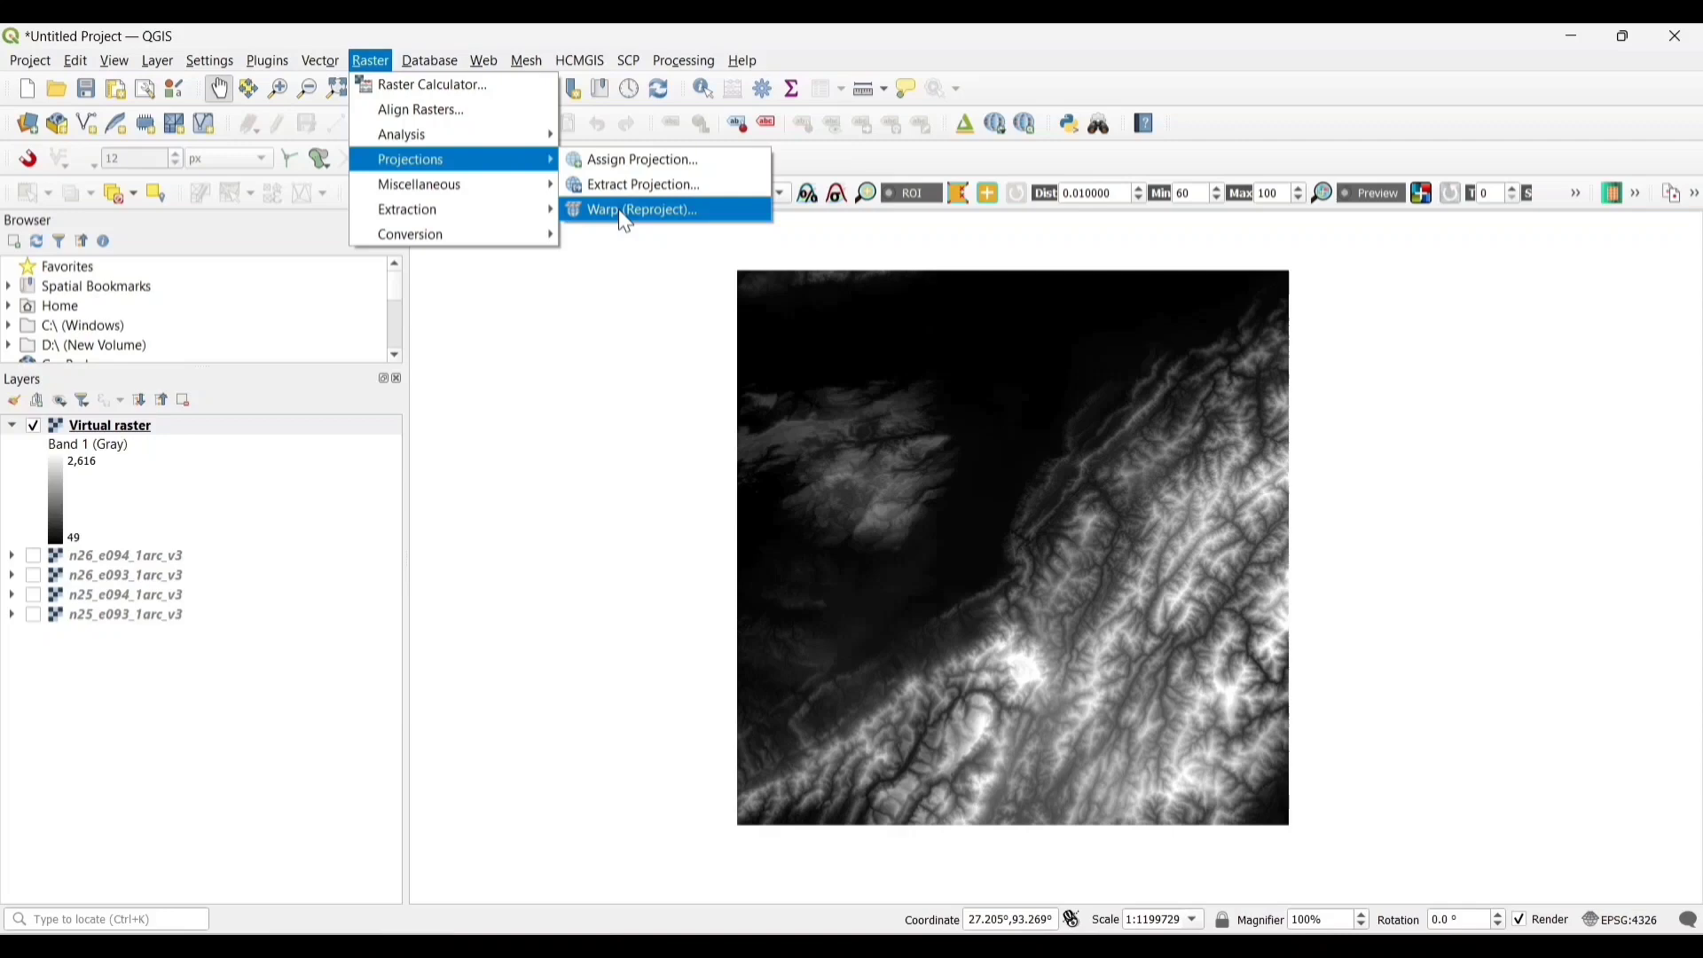
# Step: Warp the Virtual raster into a Reproject.vrt output, then hide the Virtual raster layer
pyautogui.click(641, 209)
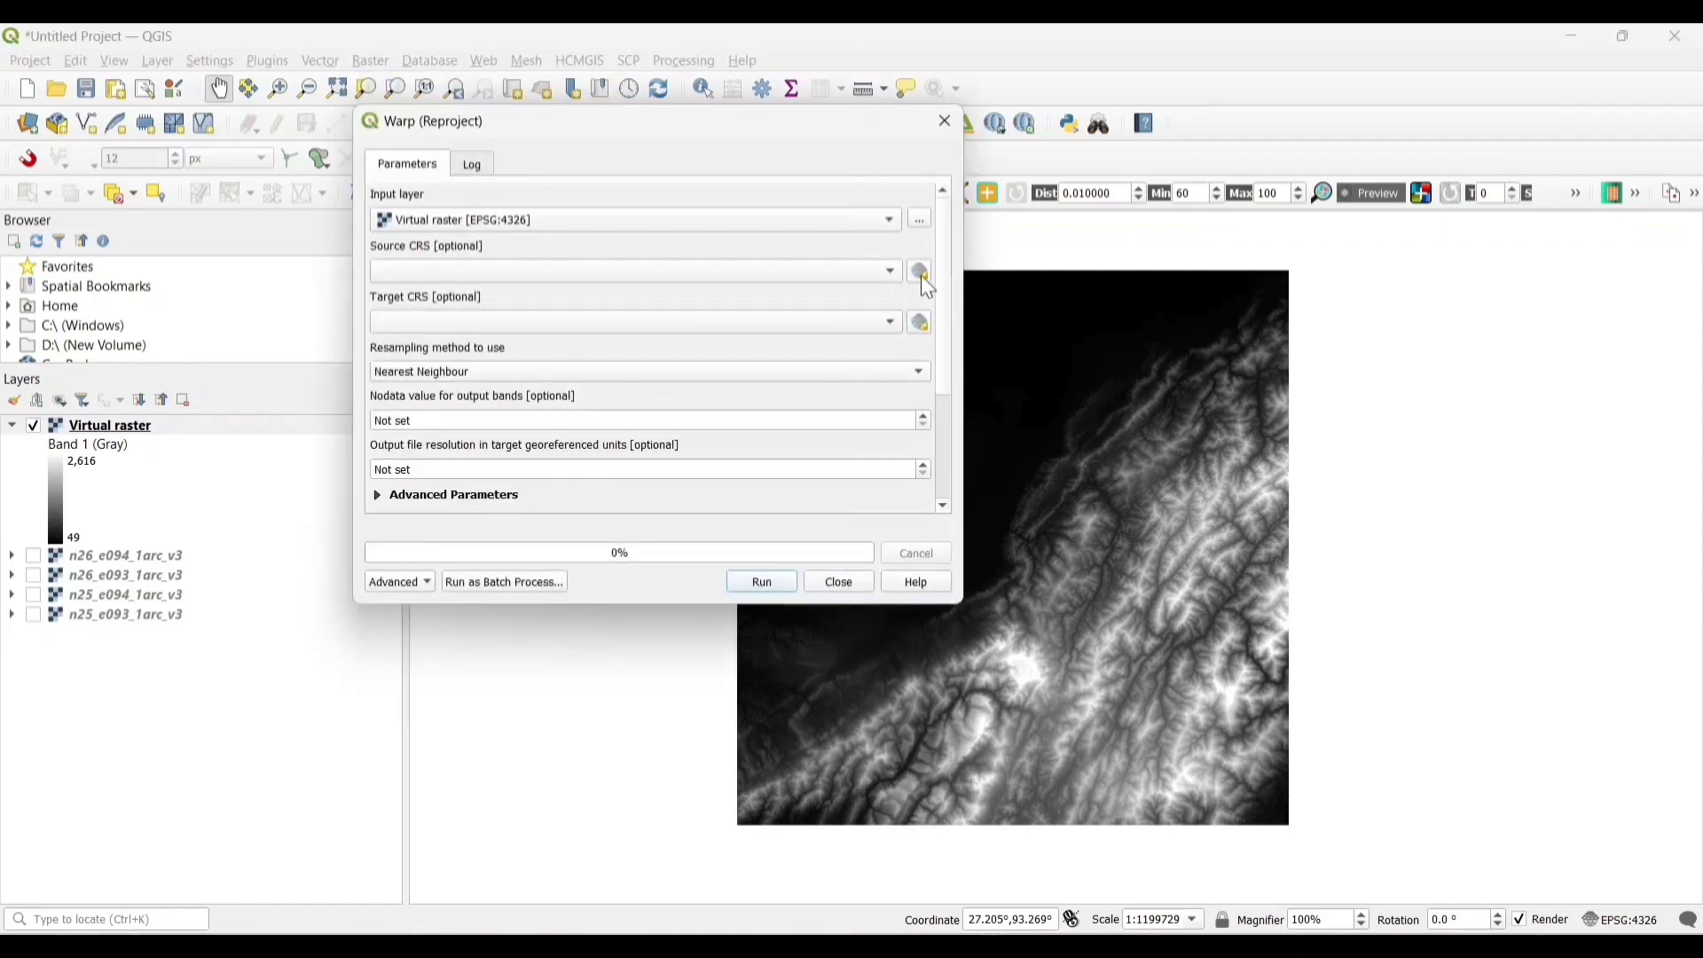
pyautogui.click(588, 469)
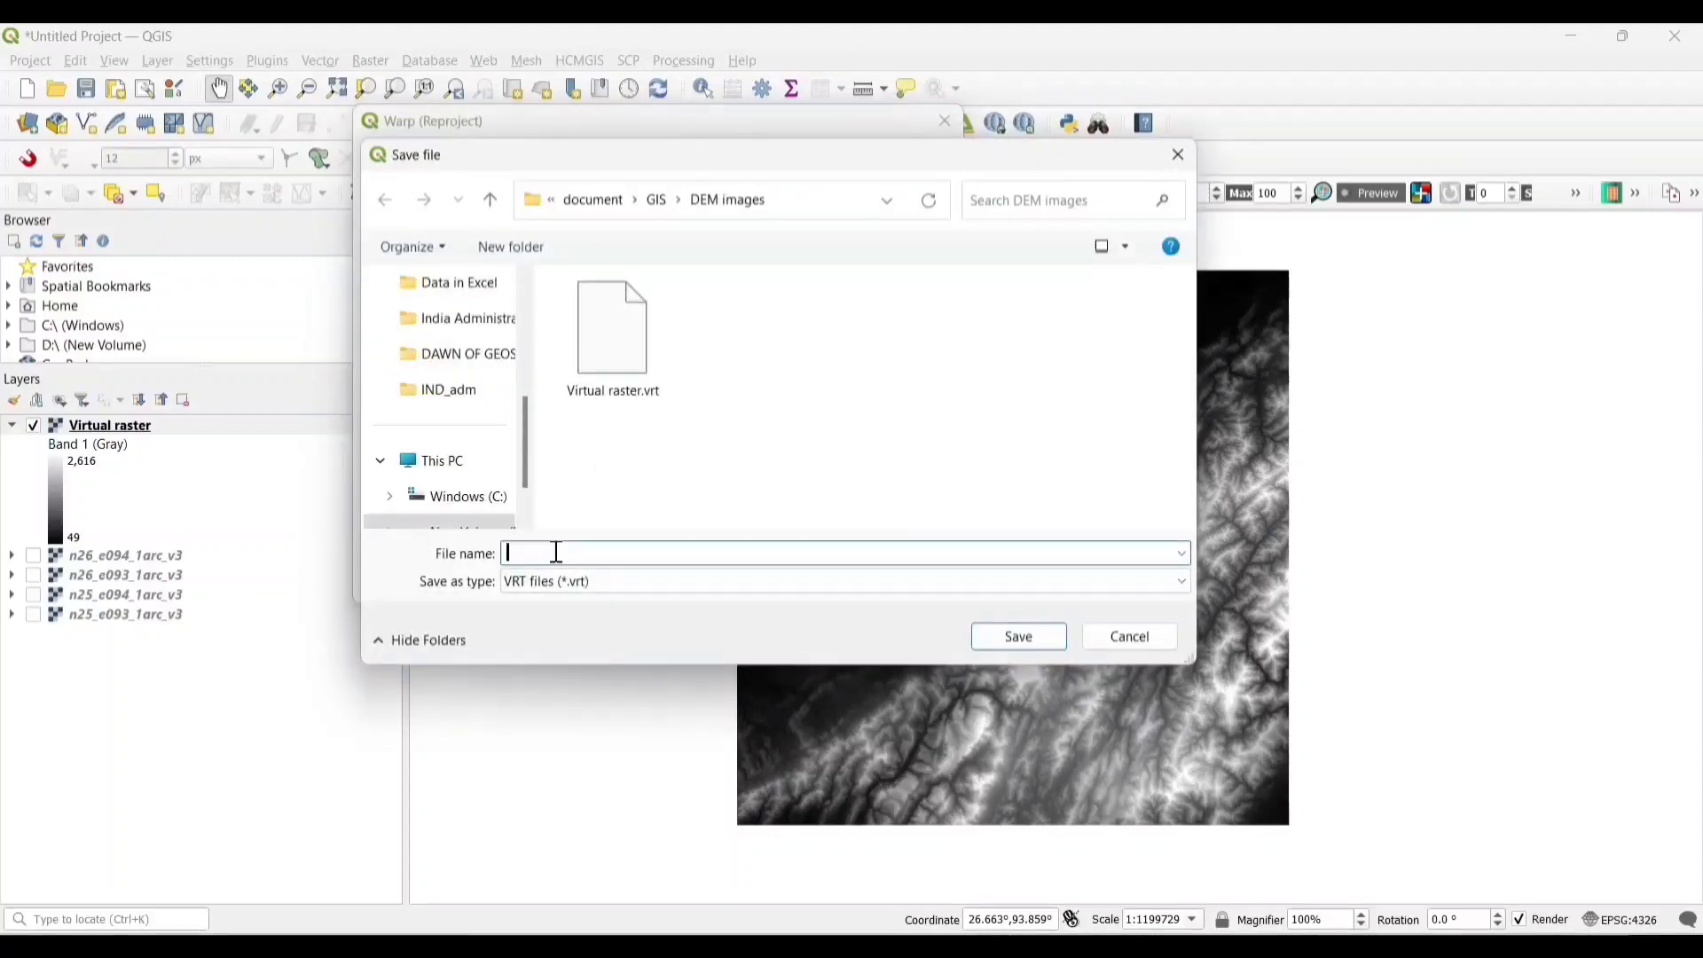
pyautogui.click(1018, 636)
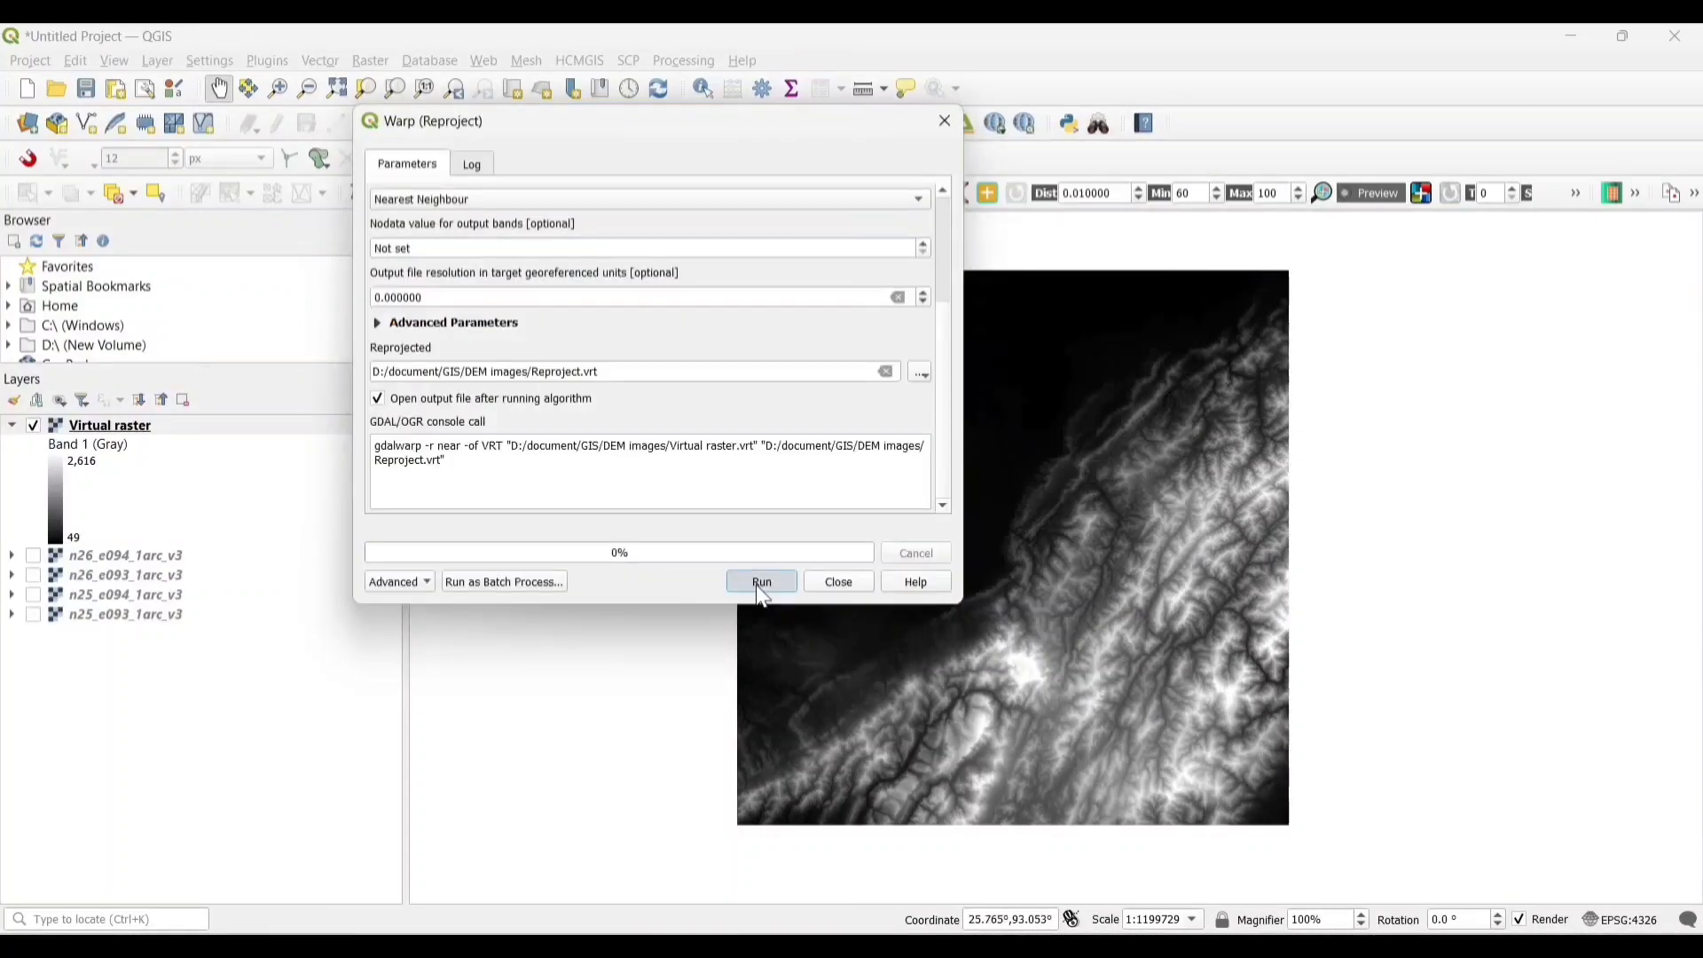
pyautogui.click(761, 582)
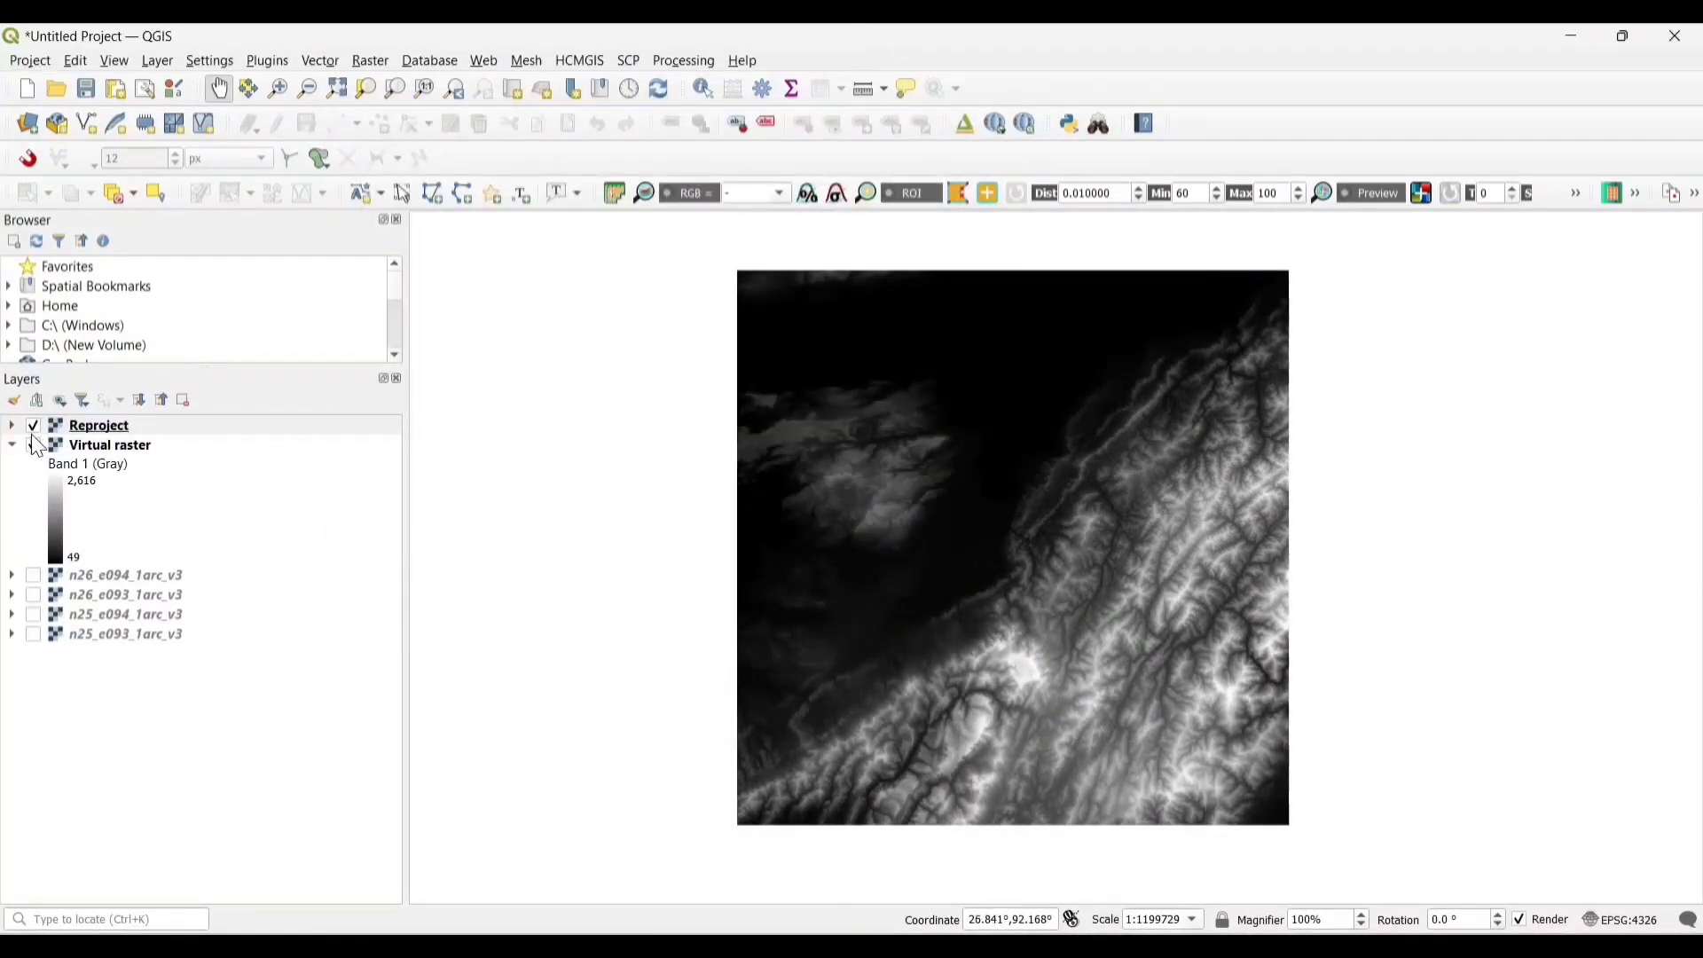
pyautogui.click(99, 425)
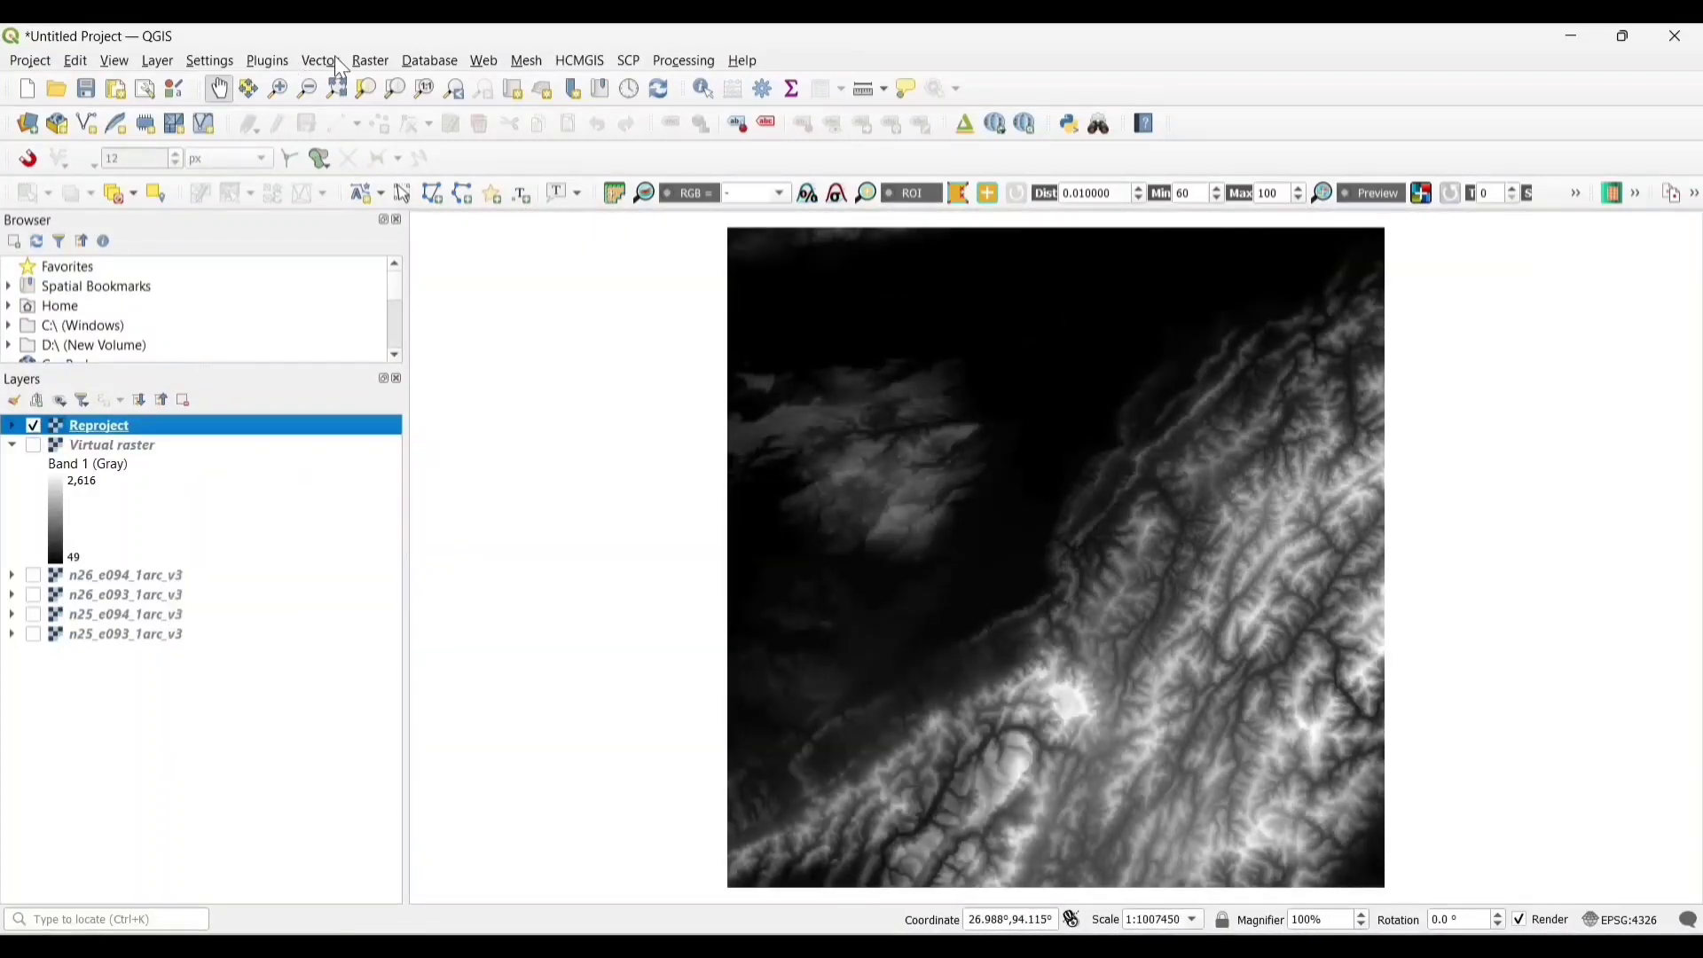
# Step: Search the Processing Toolbox for 'fill' and open GRASS r.fill.dir
pyautogui.click(683, 60)
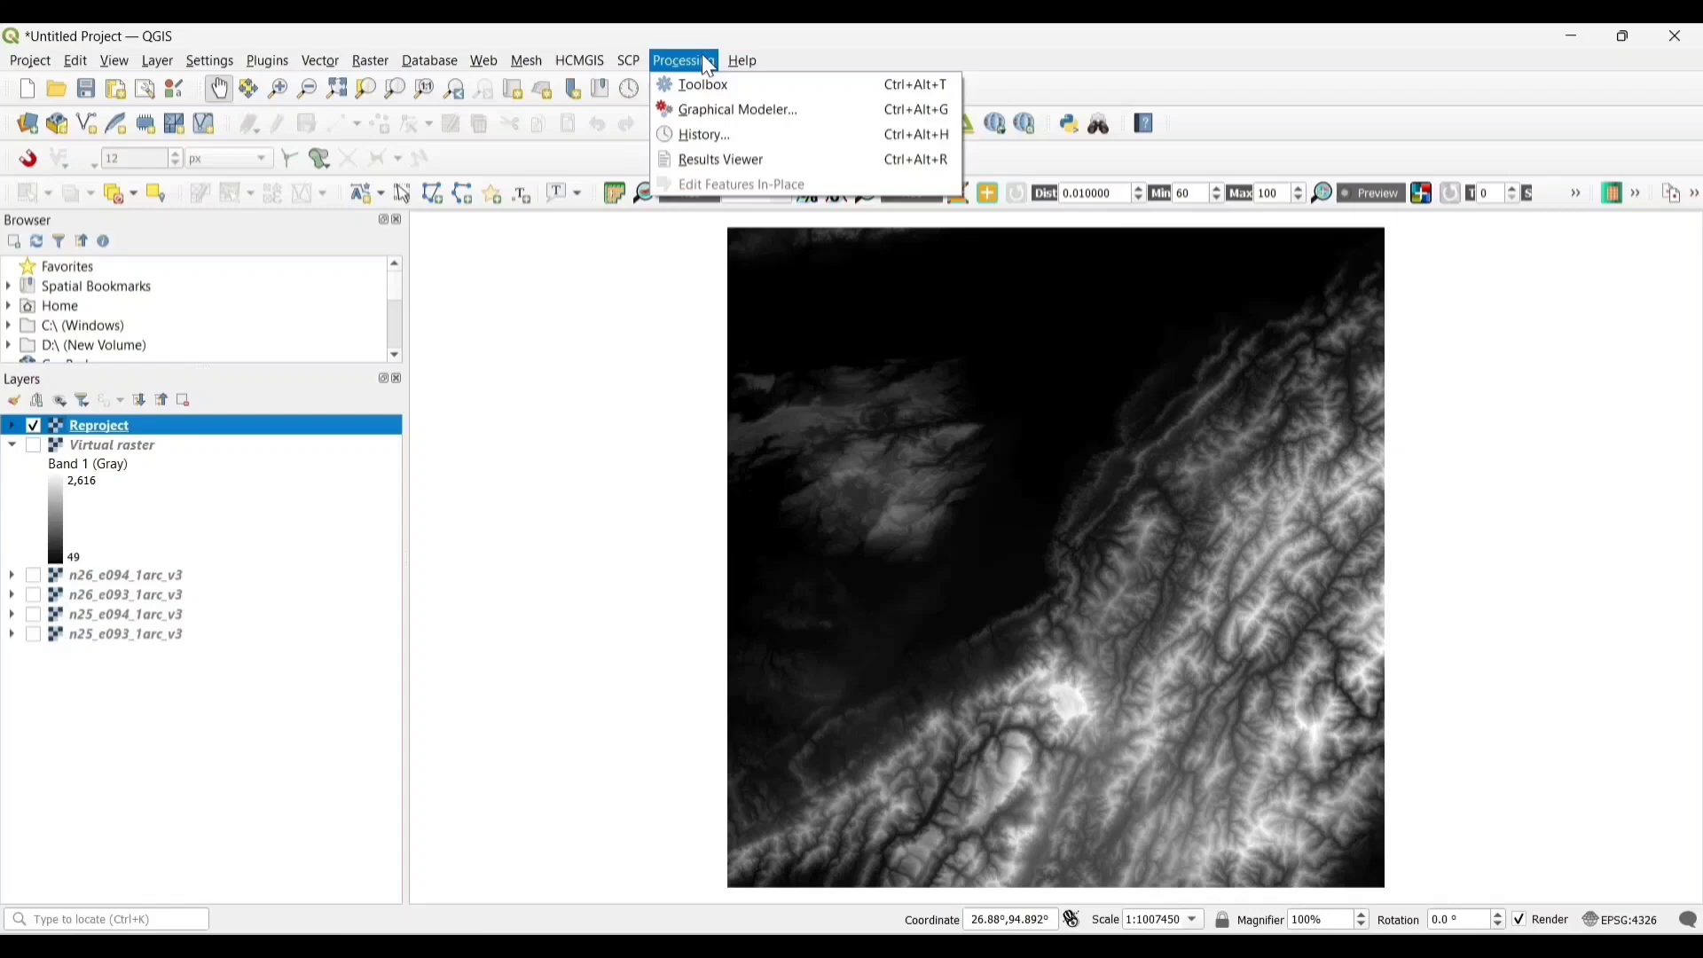
pyautogui.moveTo(701, 85)
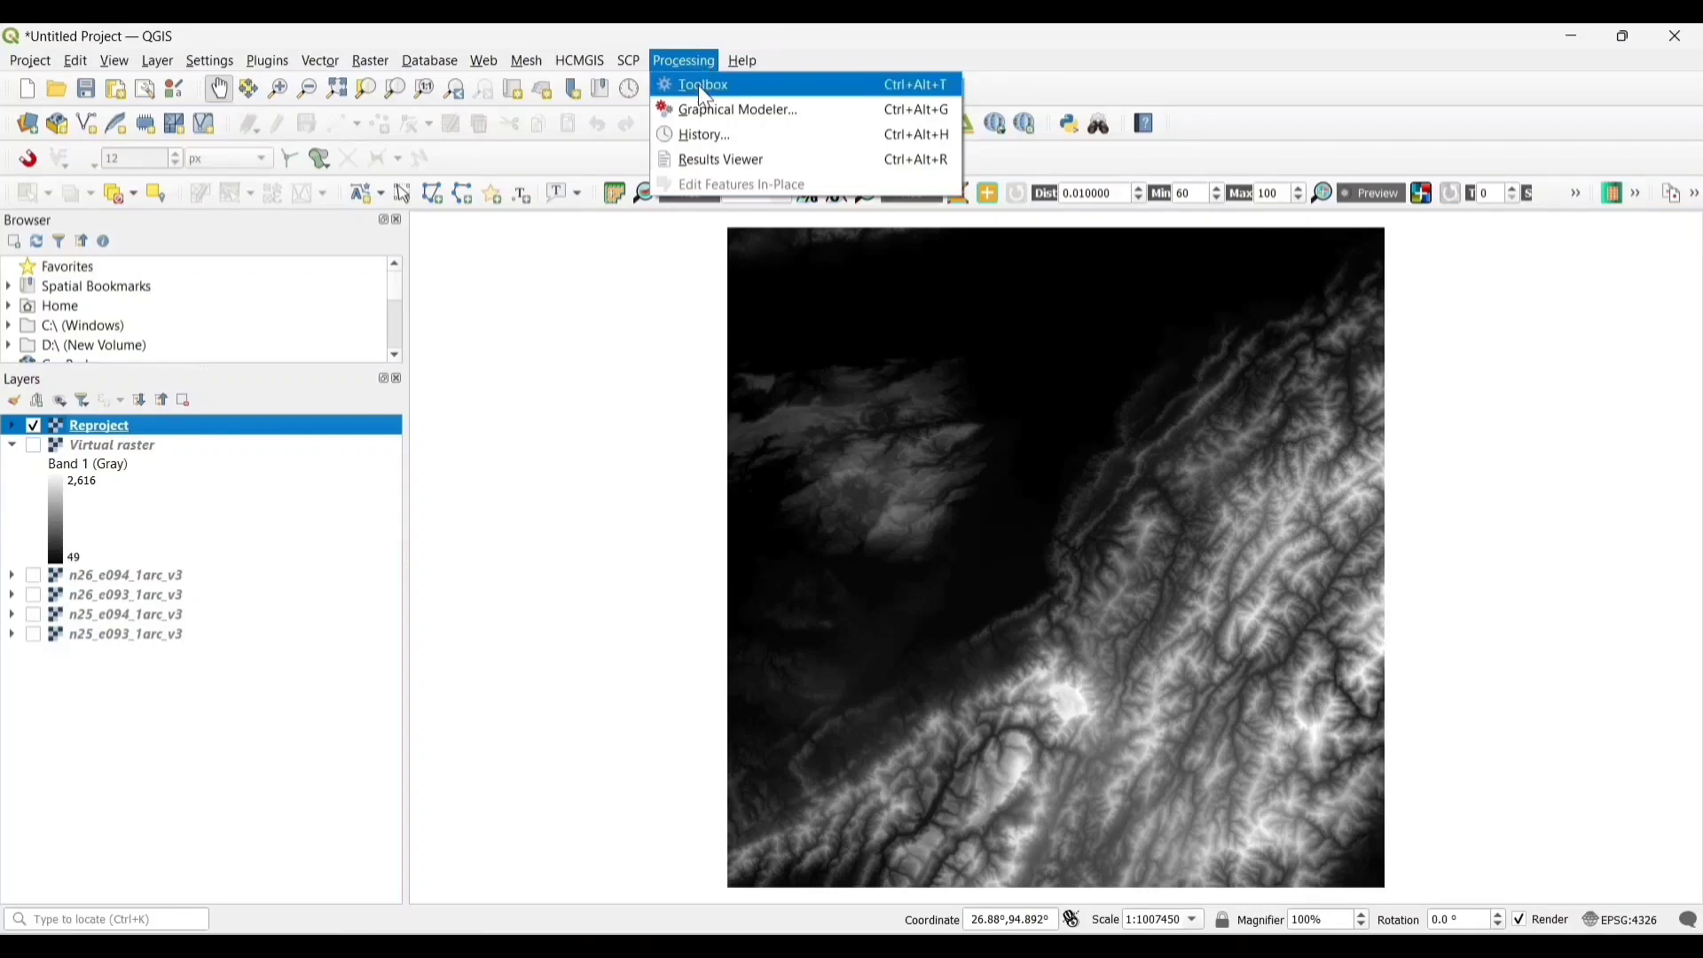
pyautogui.click(703, 84)
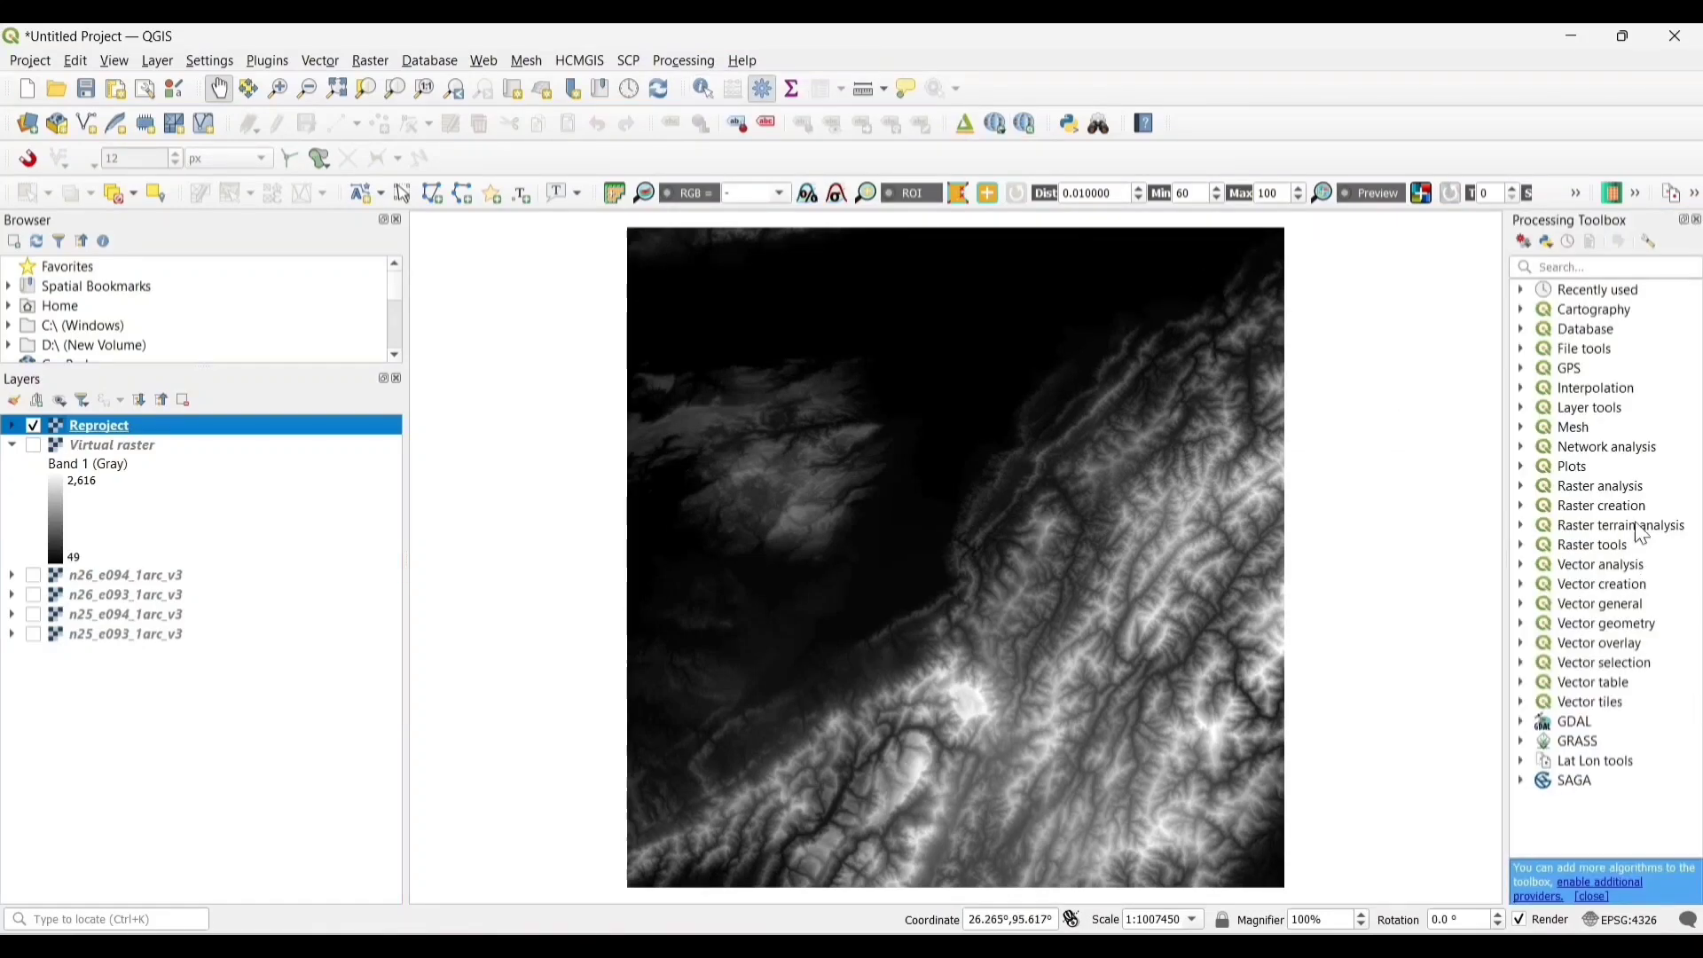
pyautogui.click(1605, 267)
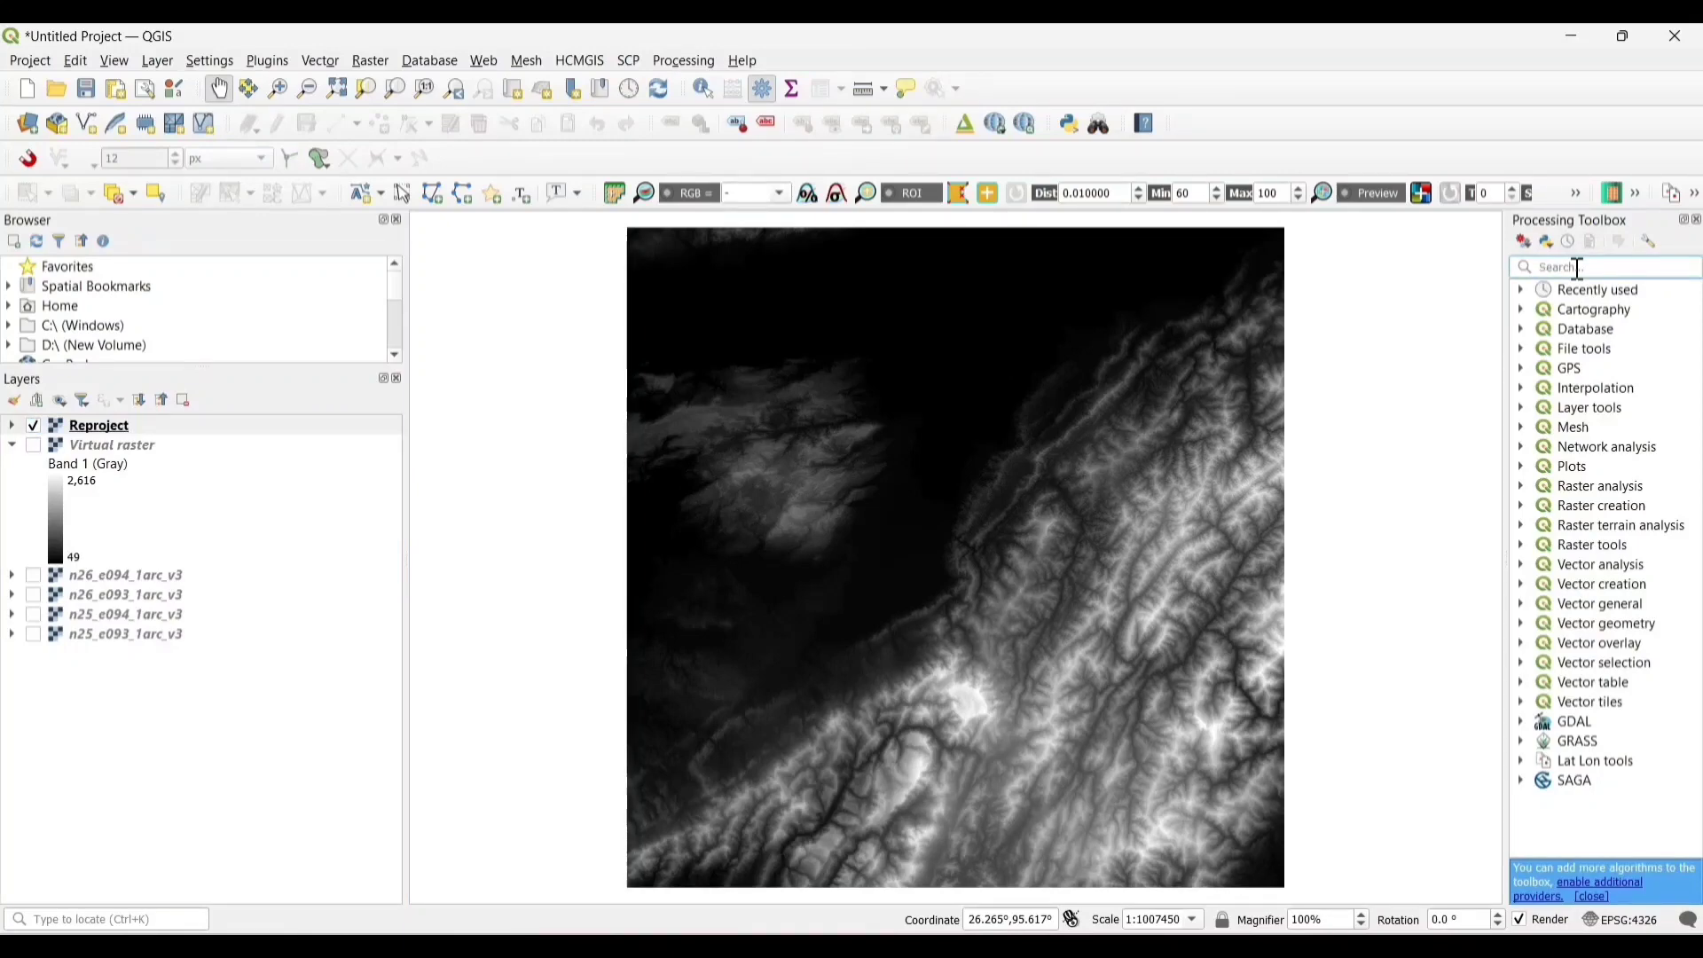
pyautogui.write('fill')
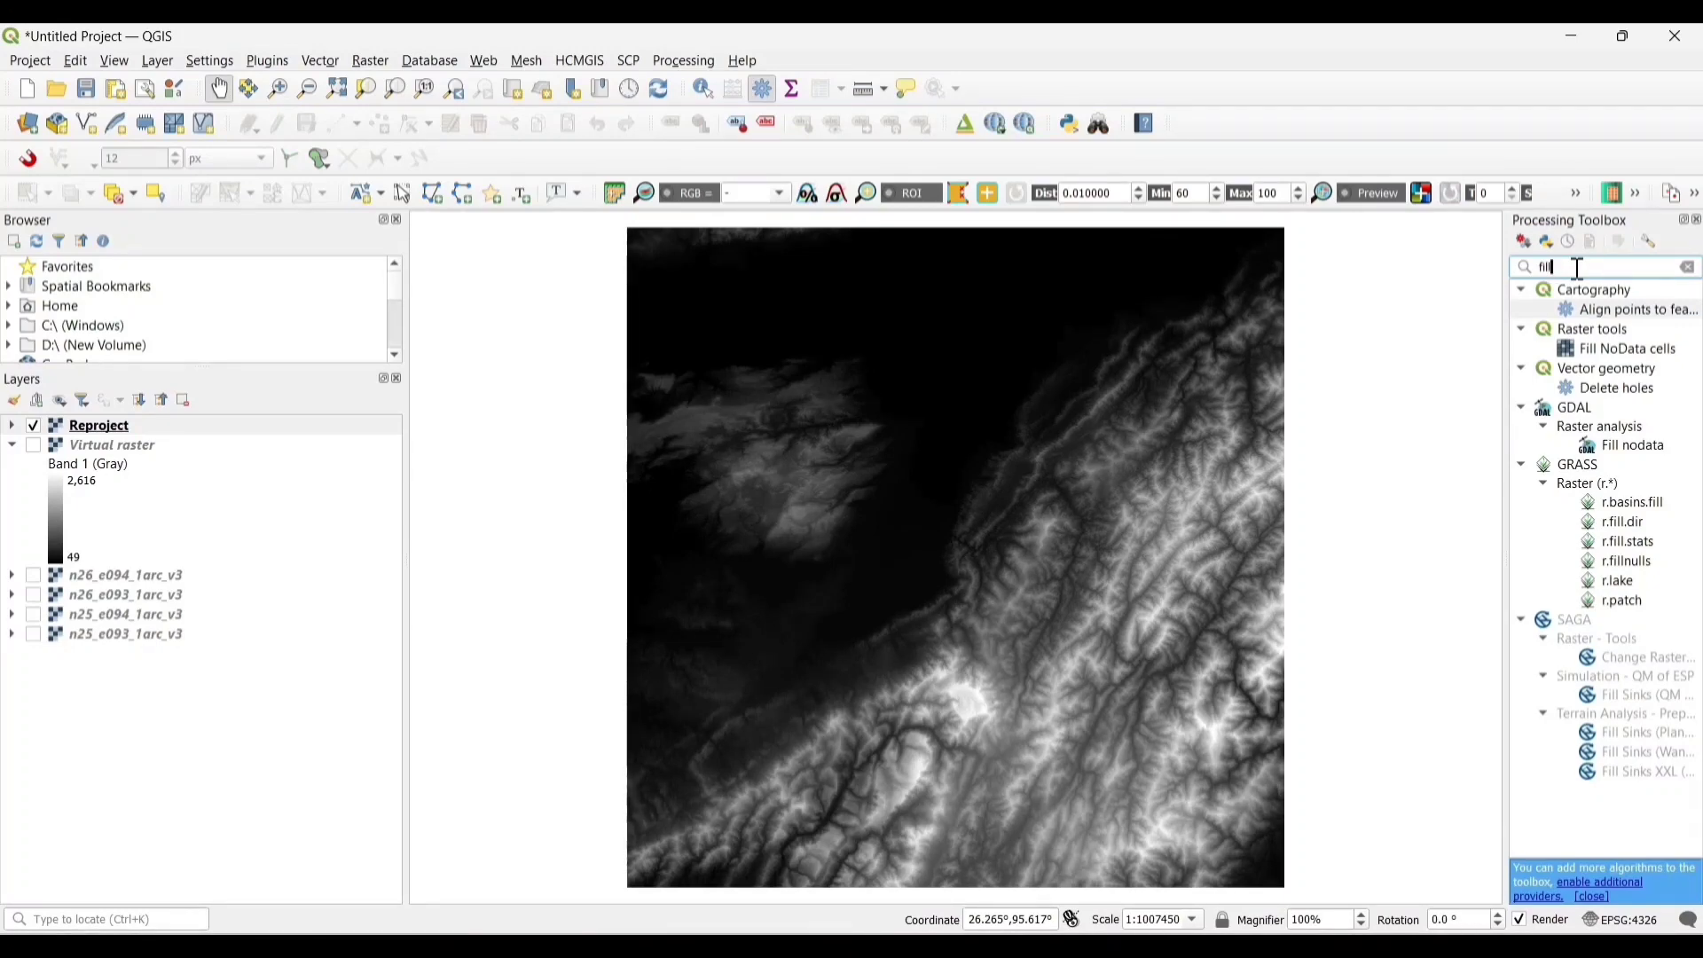
pyautogui.doubleClick(1621, 541)
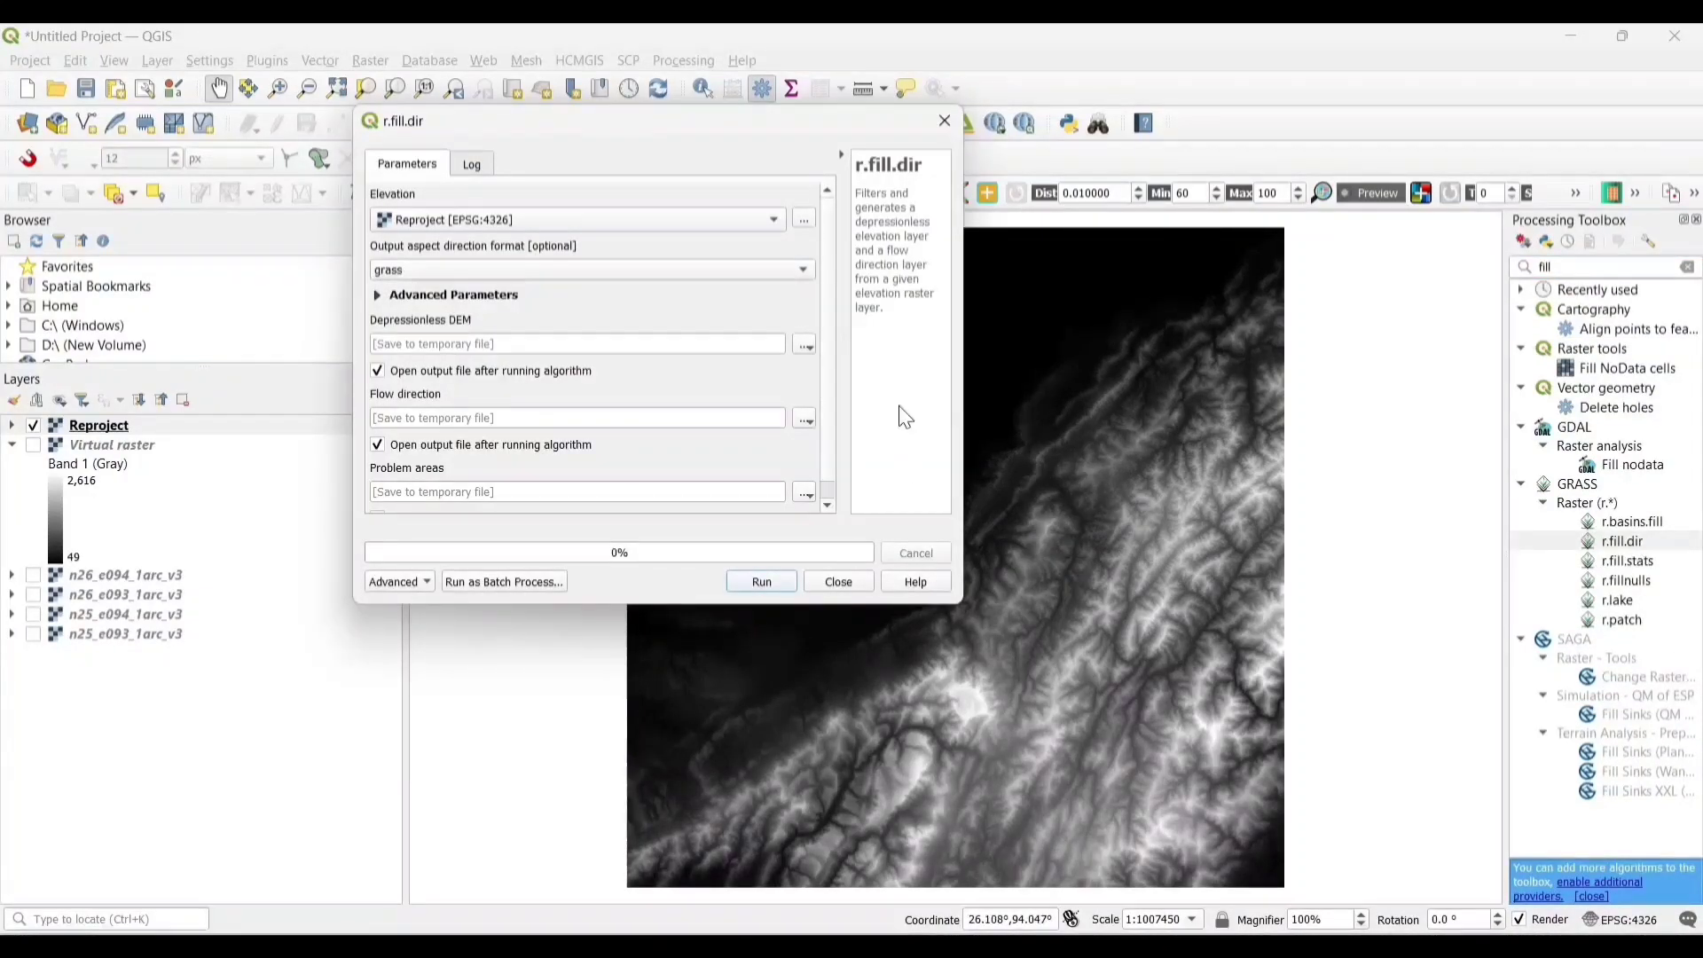
# Step: Run r.fill.dir saving the depressionless DEM as 'Filled DEM', without opening flow direction
pyautogui.click(377, 444)
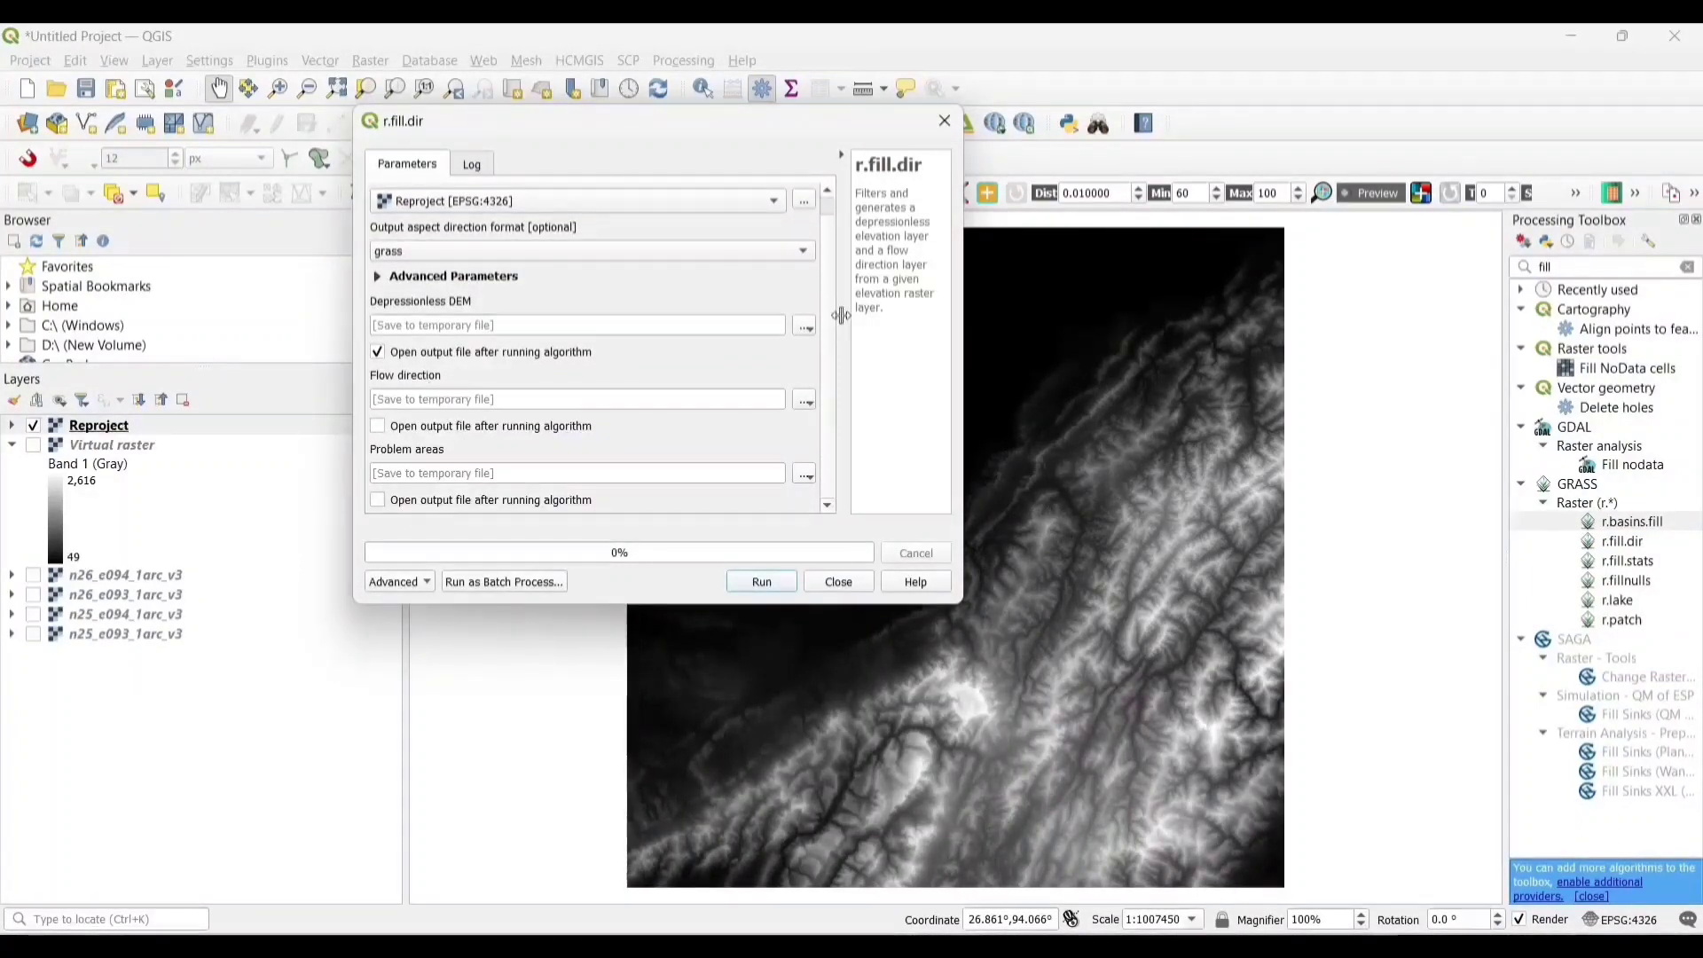
pyautogui.click(804, 324)
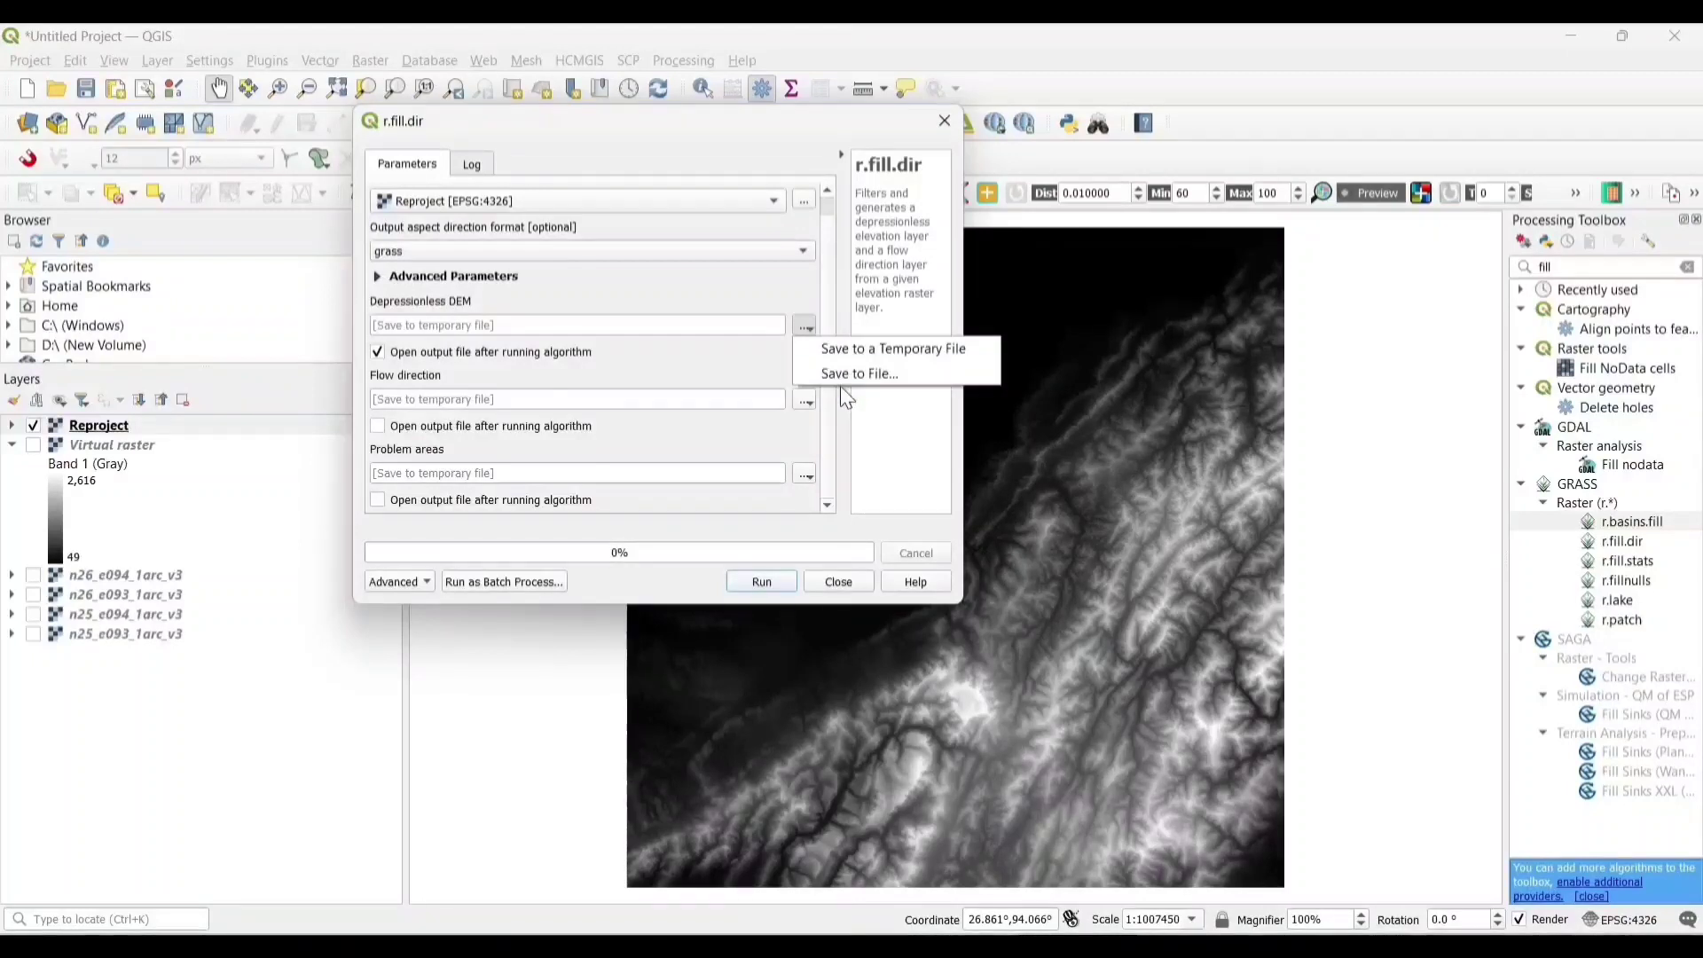
pyautogui.click(858, 374)
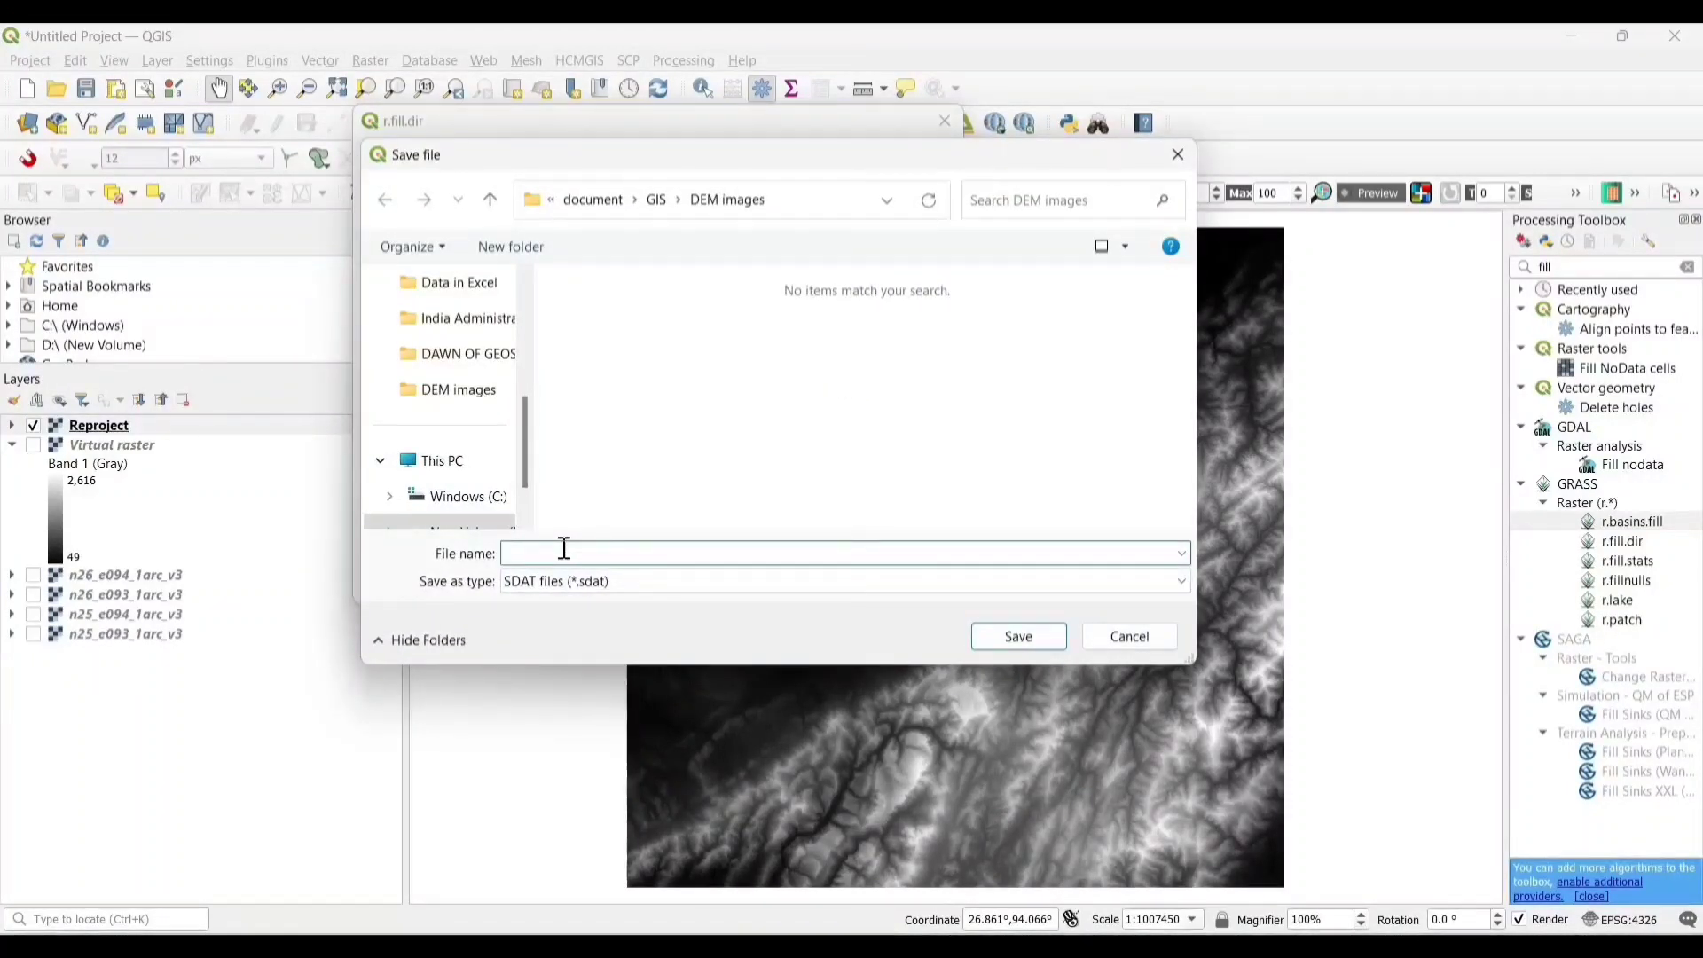
pyautogui.write('Filled')
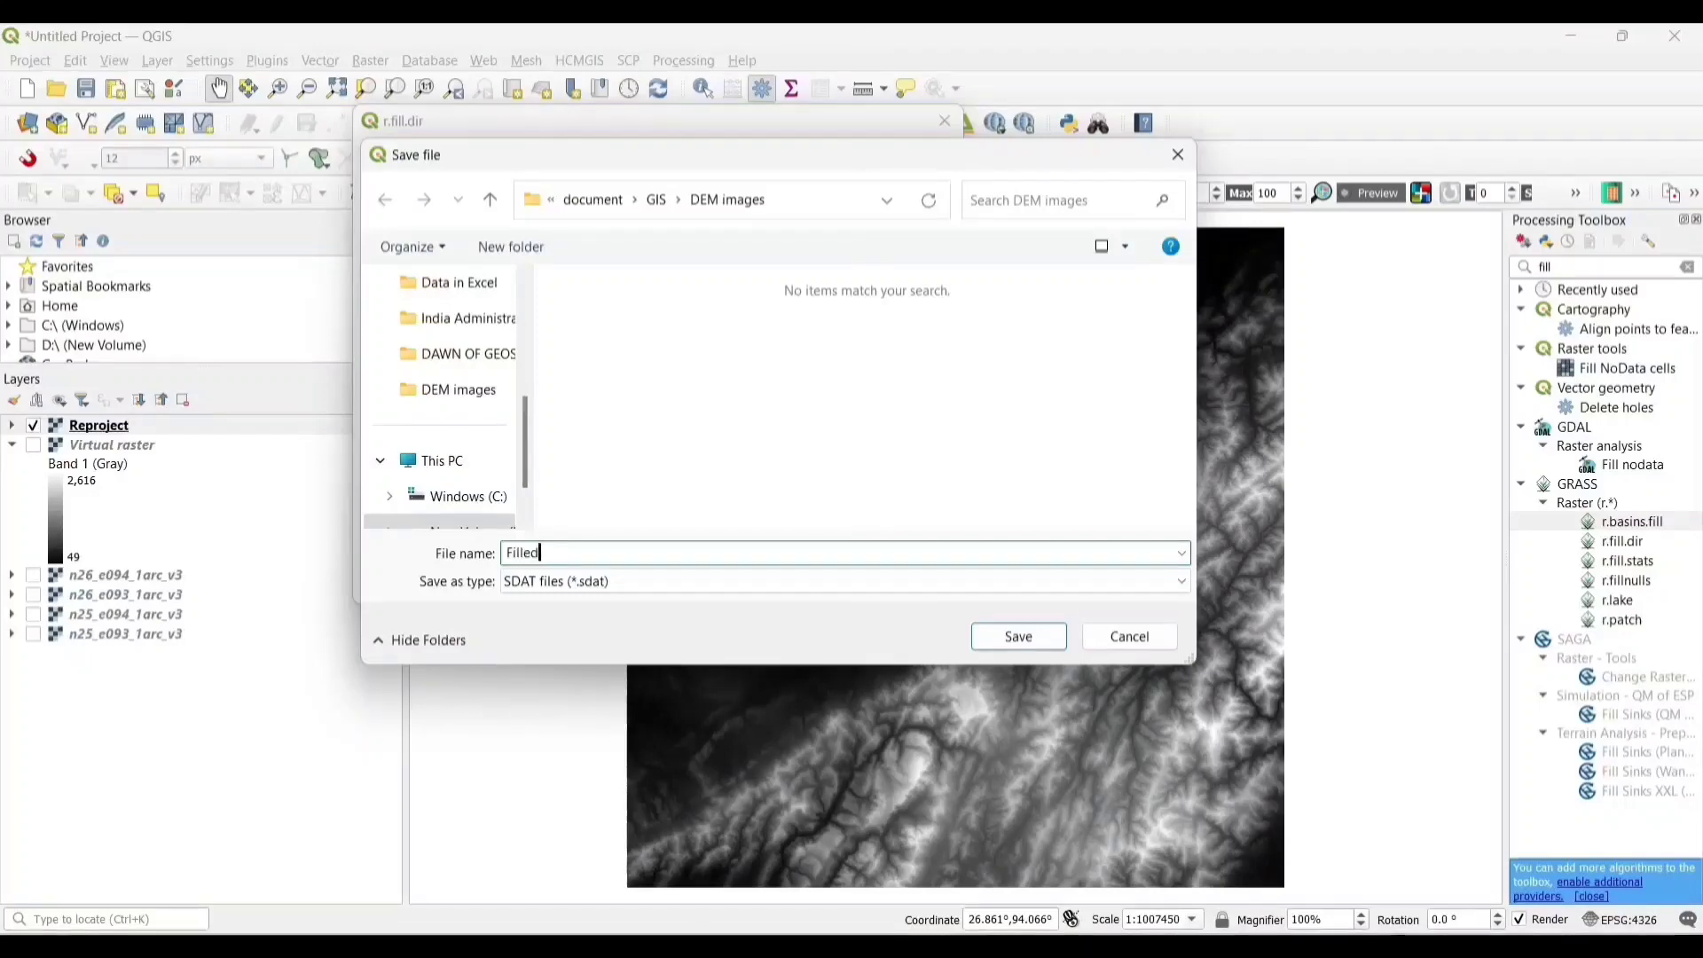
pyautogui.write('DEM')
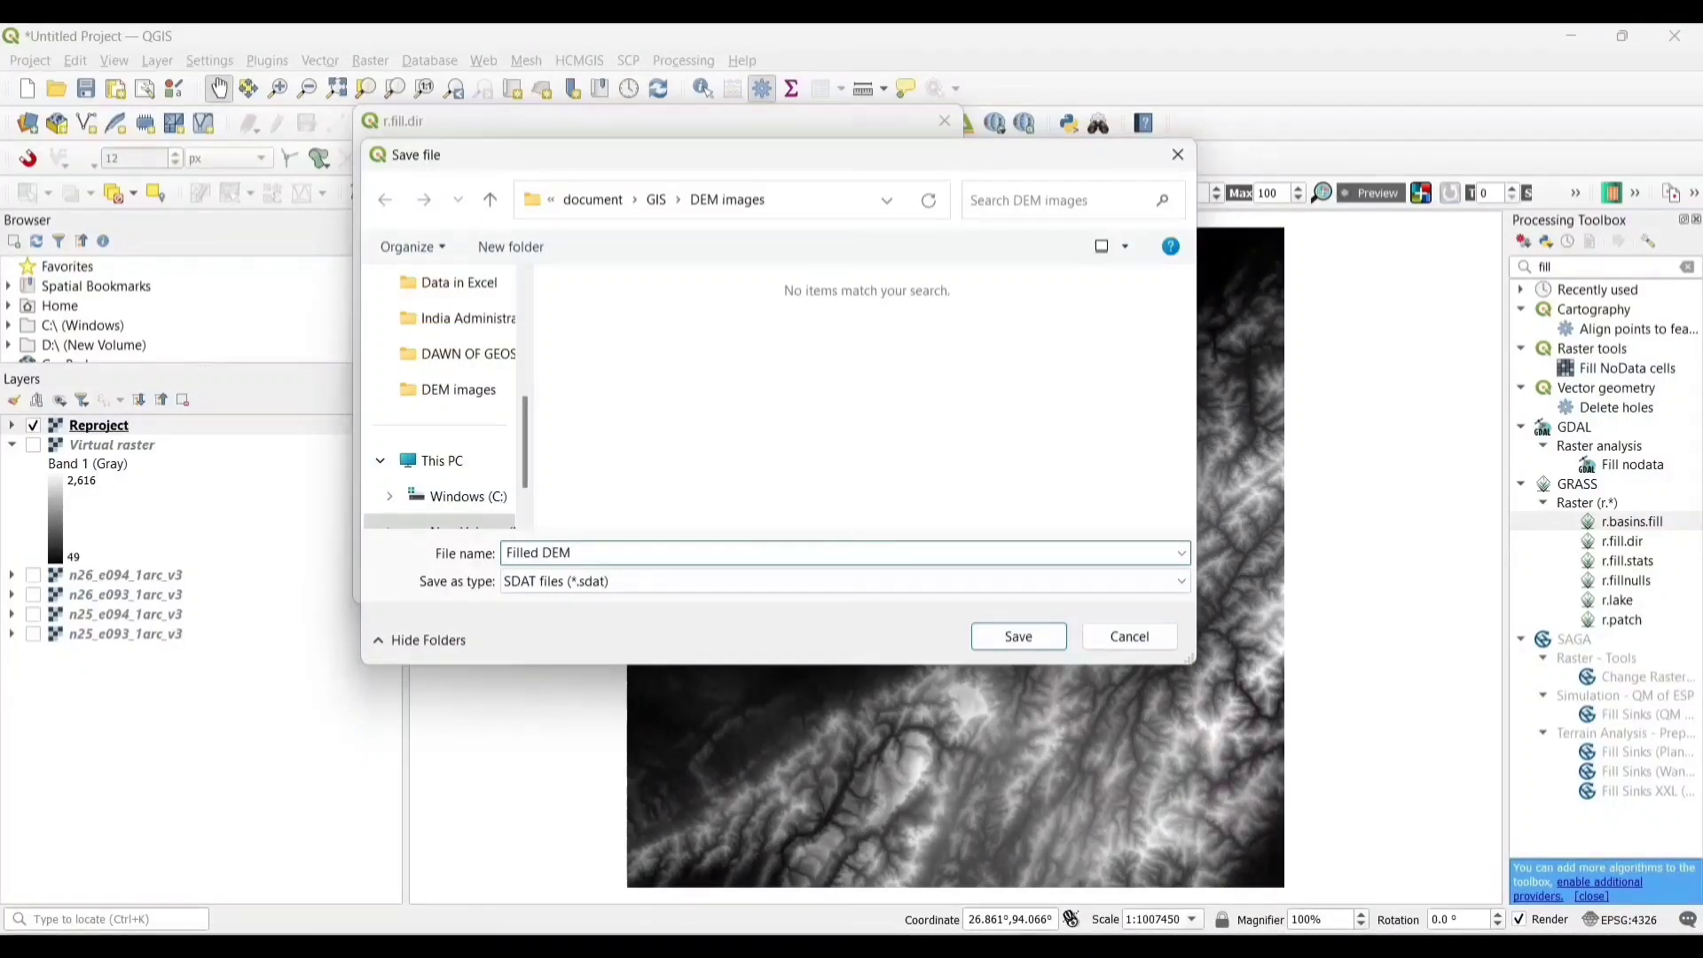
pyautogui.click(1018, 636)
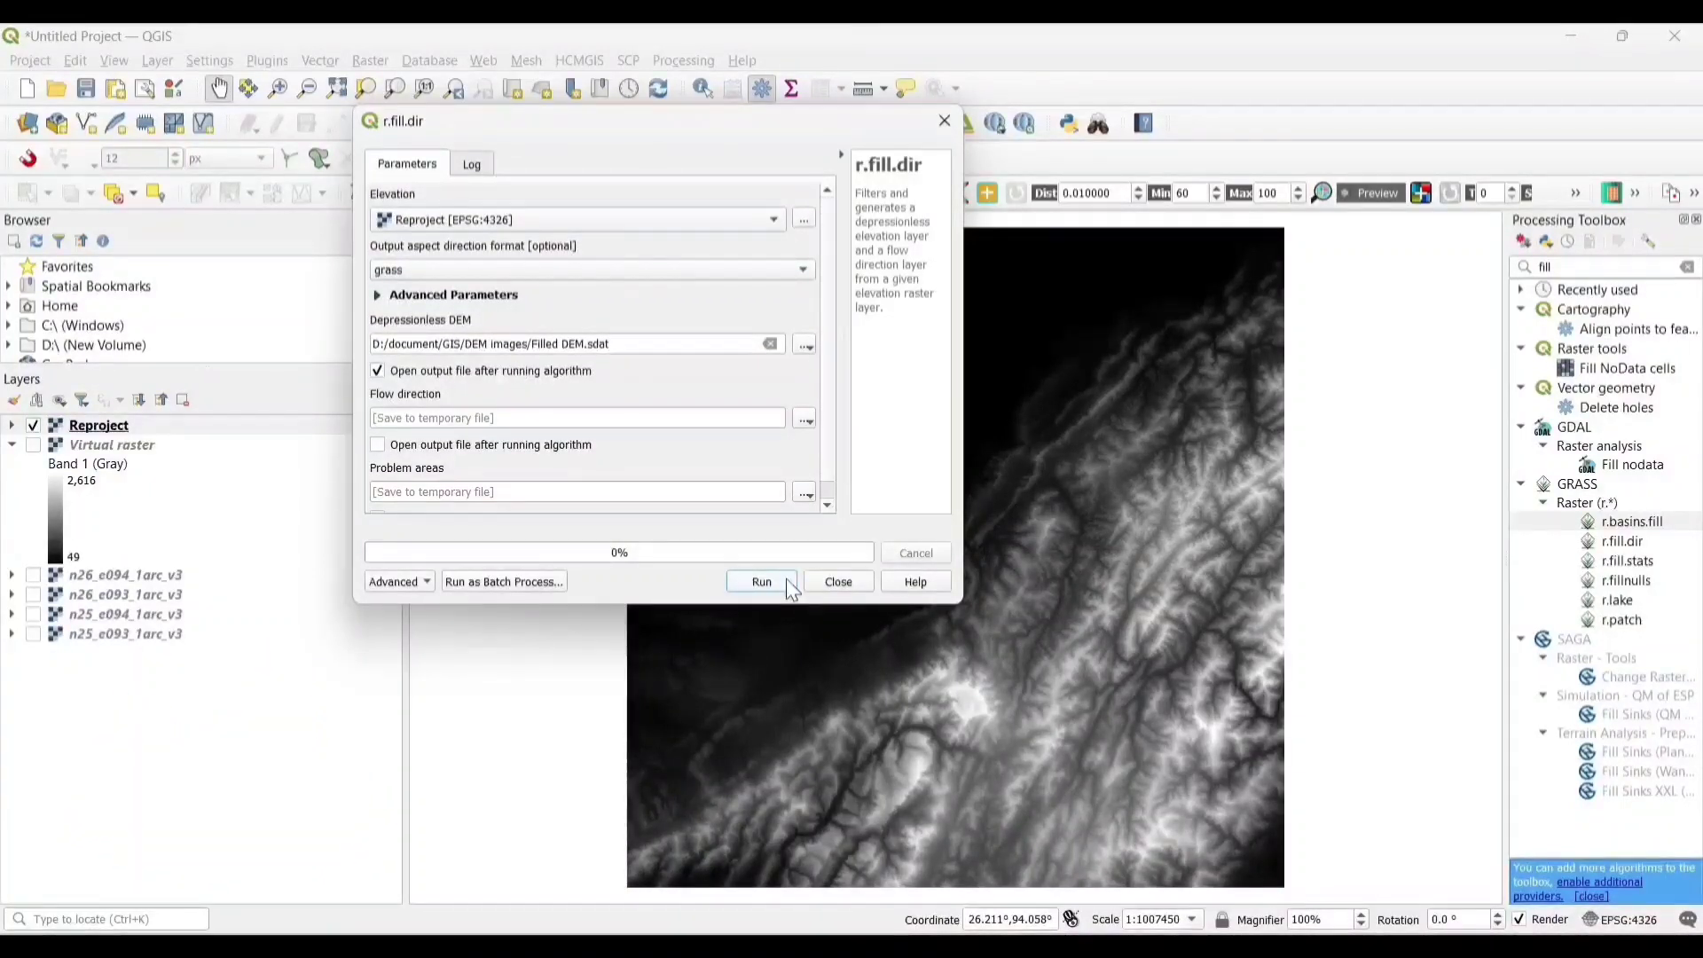
pyautogui.click(761, 582)
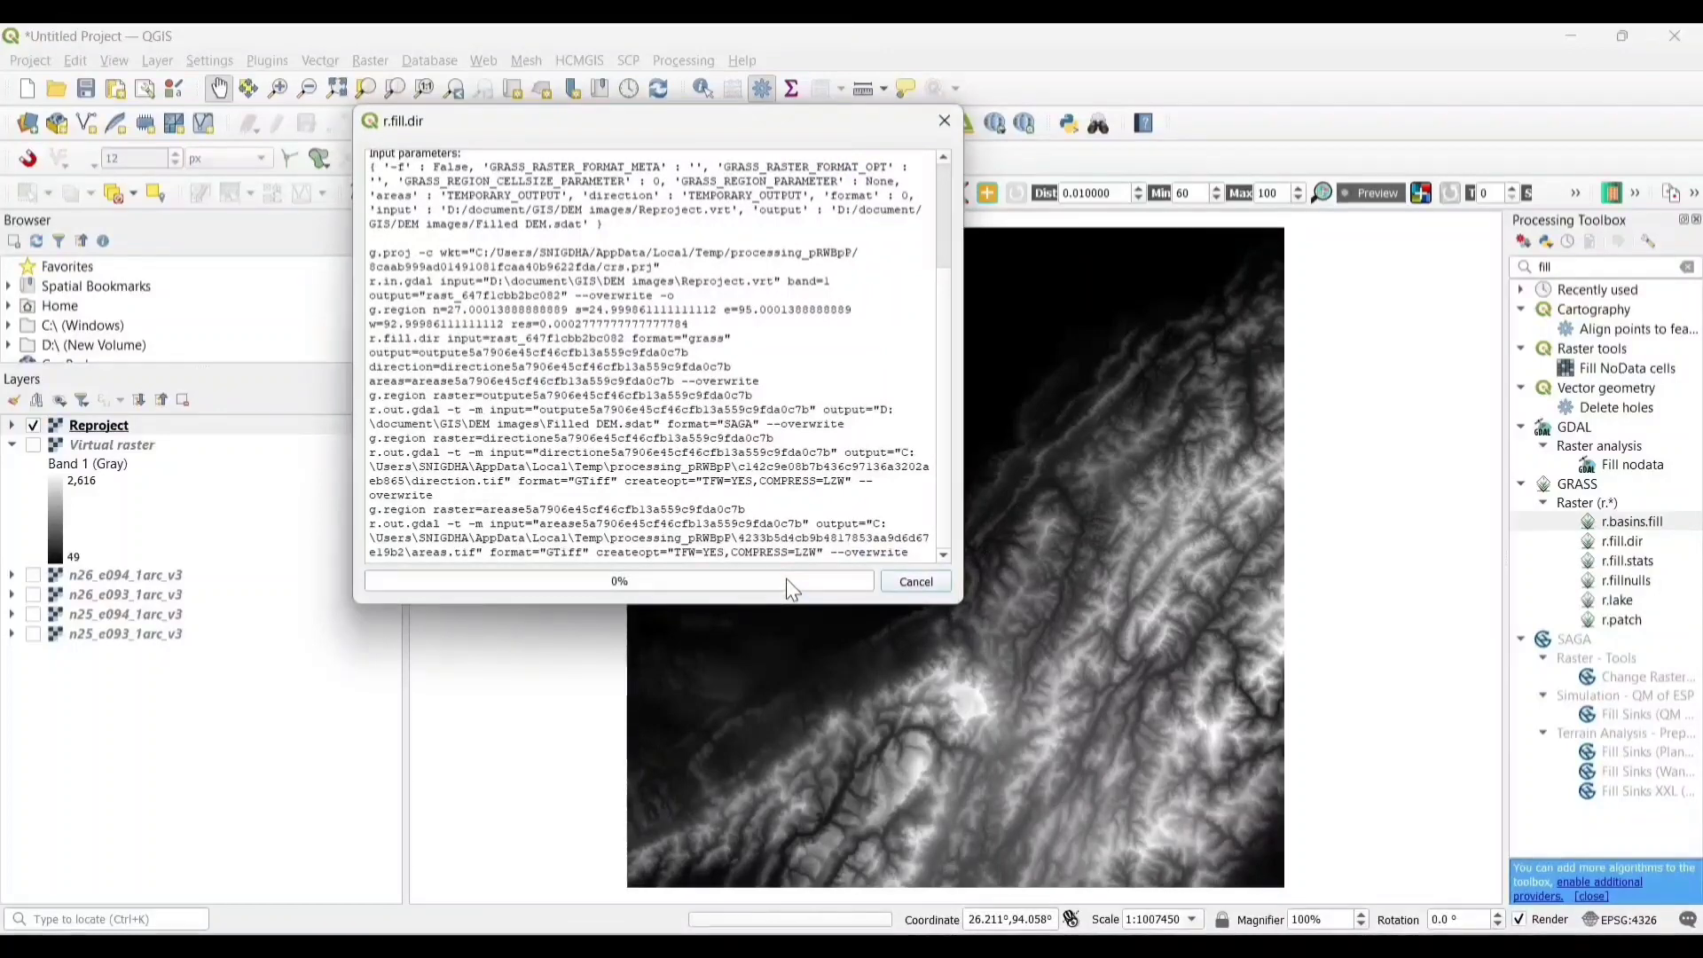